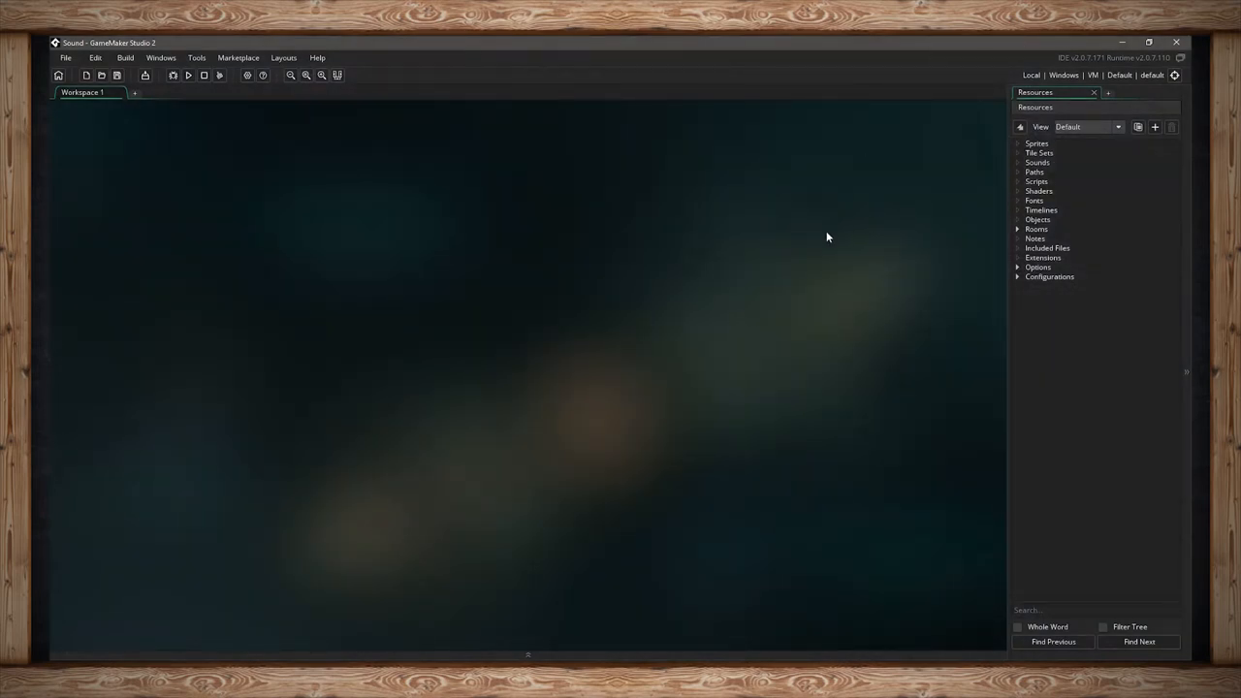
{"action": "mouse_move", "coordinate": [892, 224]}
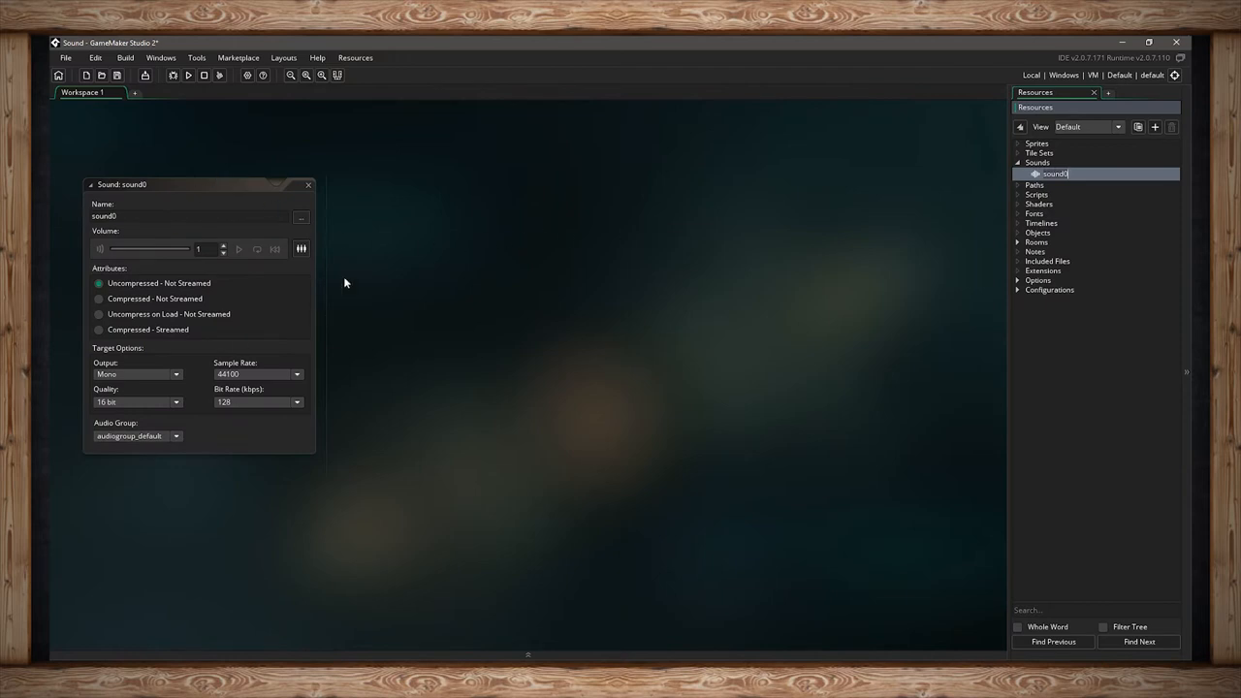
{"action": "mouse_move", "coordinate": [347, 251]}
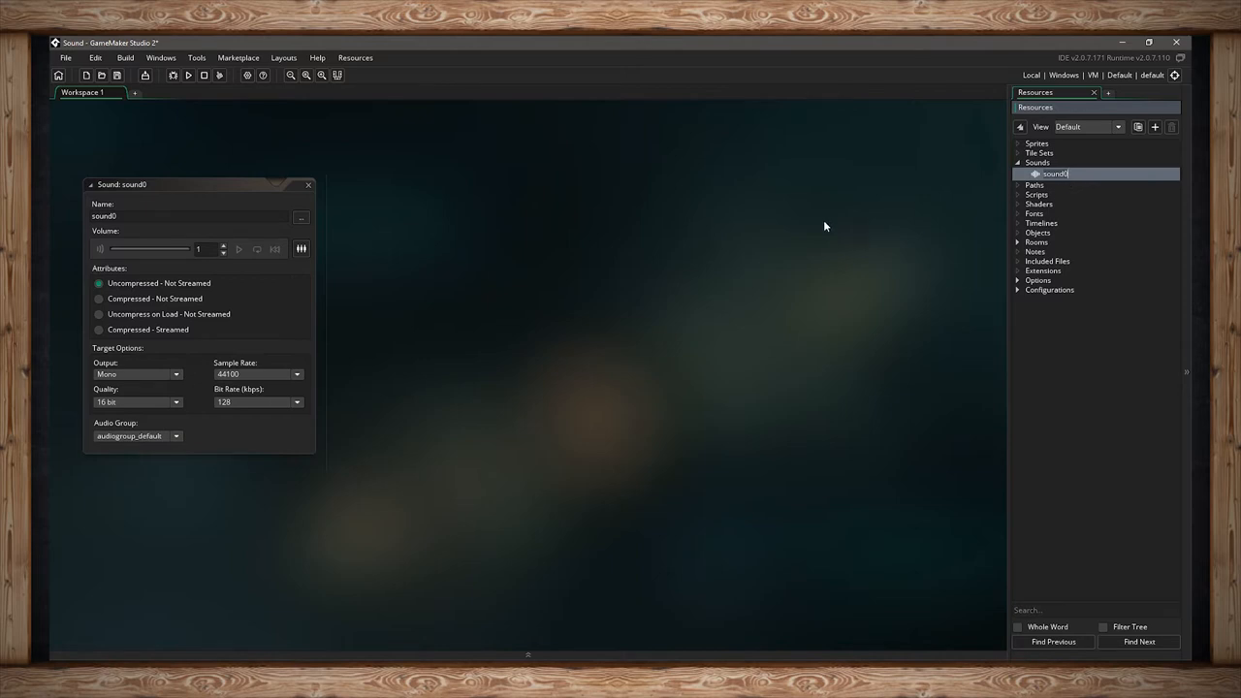
{"action": "mouse_move", "coordinate": [477, 241]}
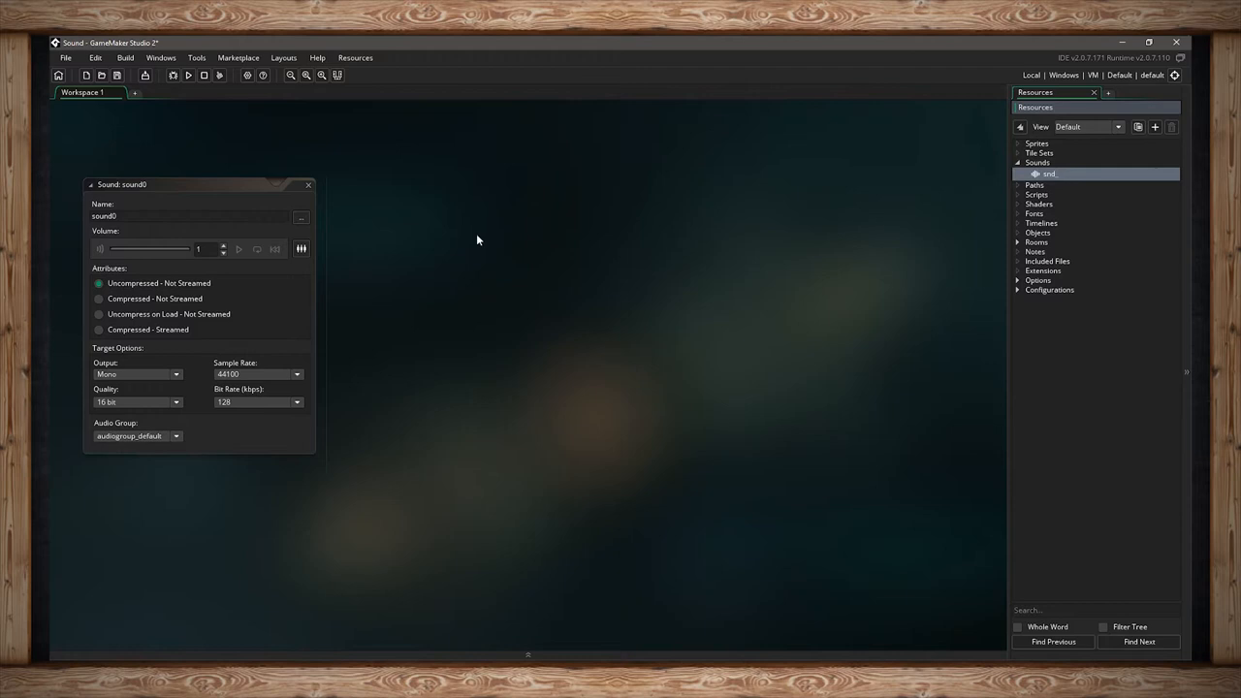
Name the newly created sound resource snd_01.
{"action": "type", "text": "snd_01"}
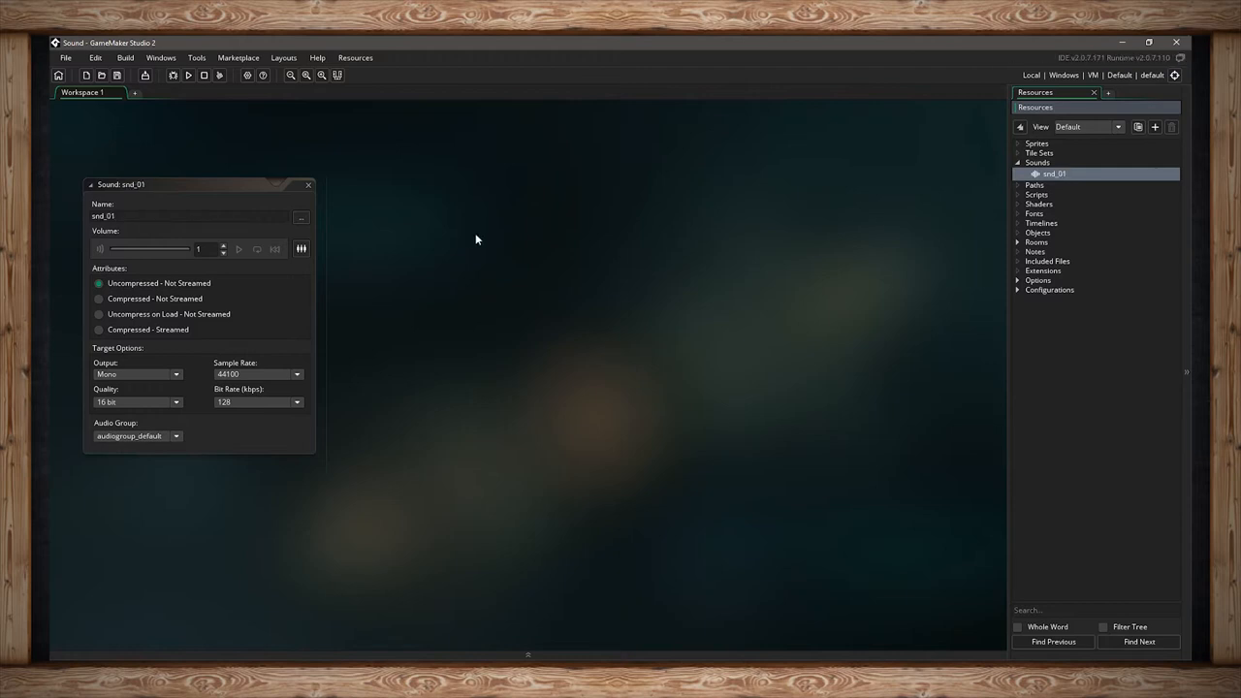
{"action": "left_click", "coordinate": [126, 216]}
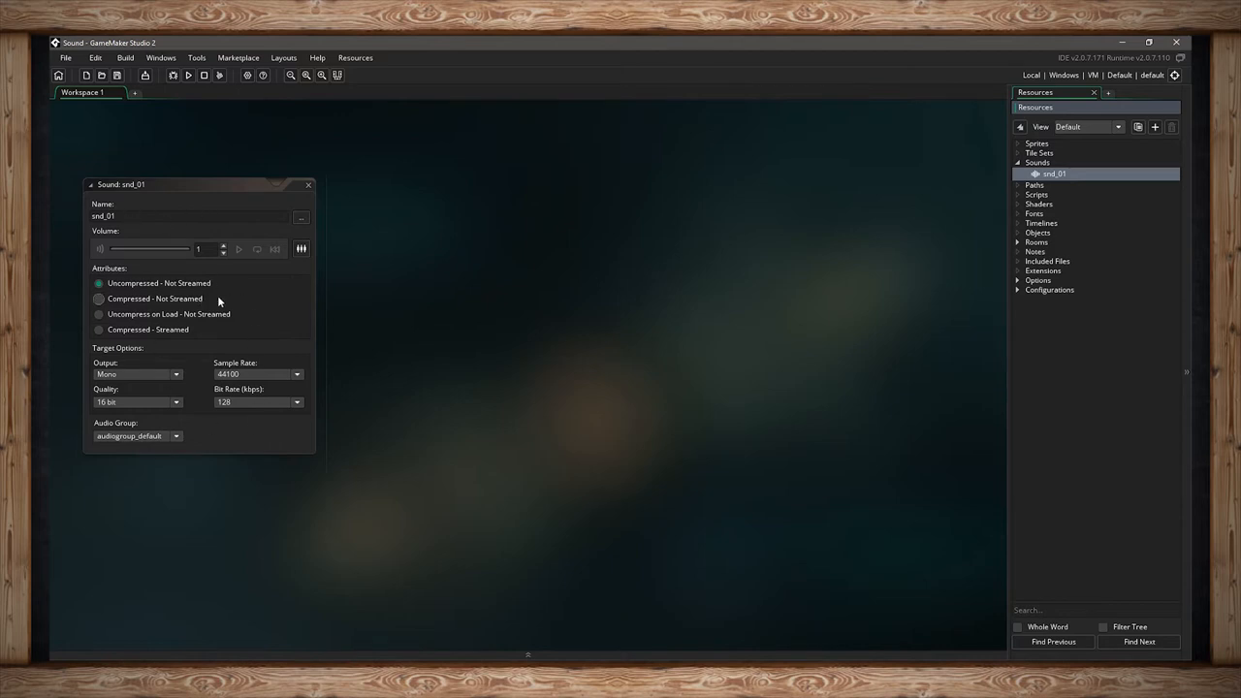
{"action": "mouse_move", "coordinate": [201, 310]}
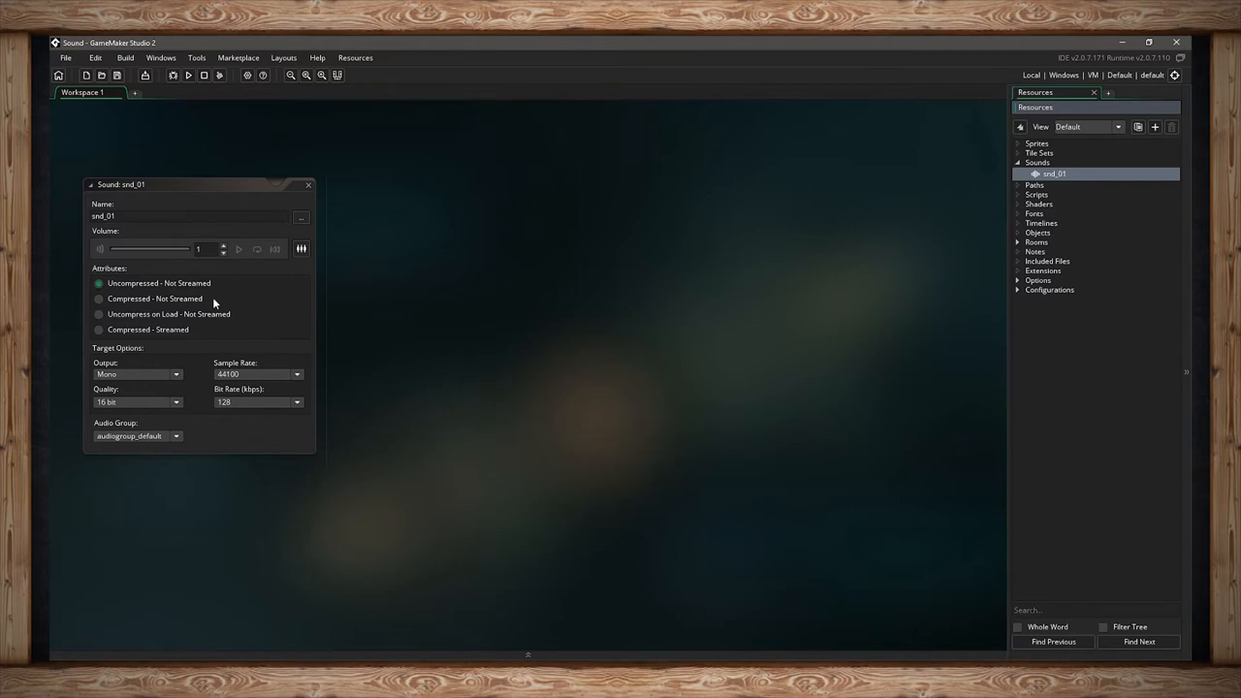
{"action": "mouse_move", "coordinate": [315, 221]}
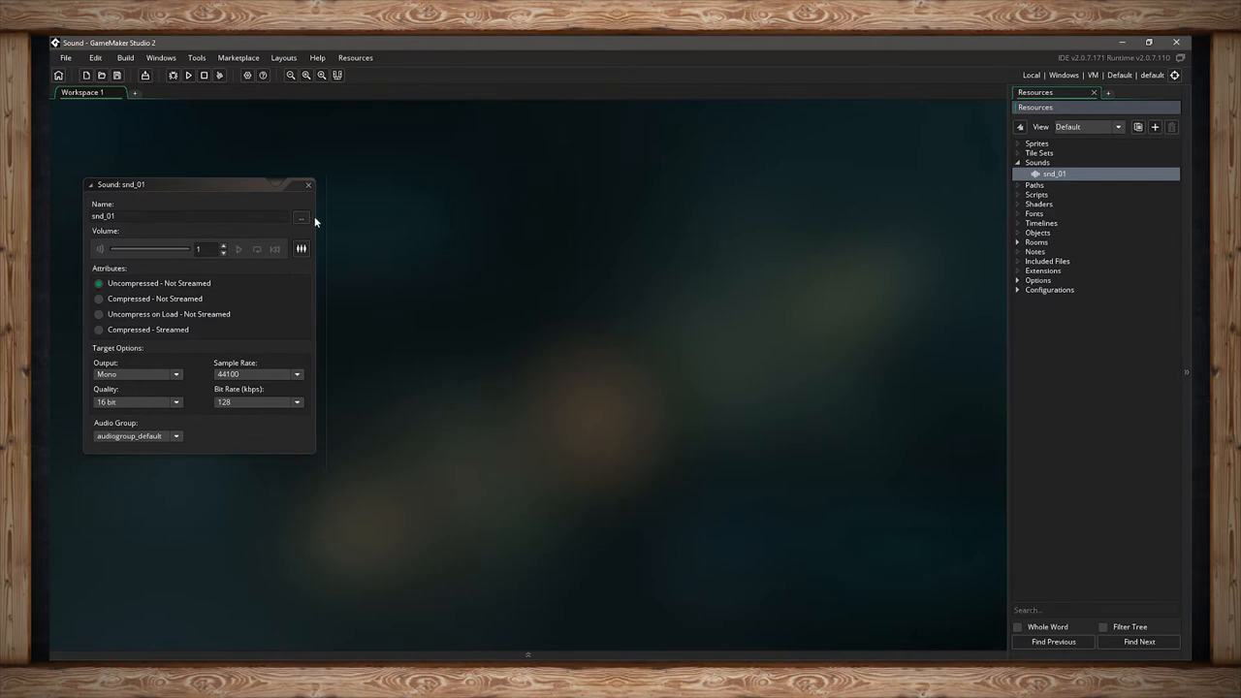
{"action": "mouse_move", "coordinate": [303, 217]}
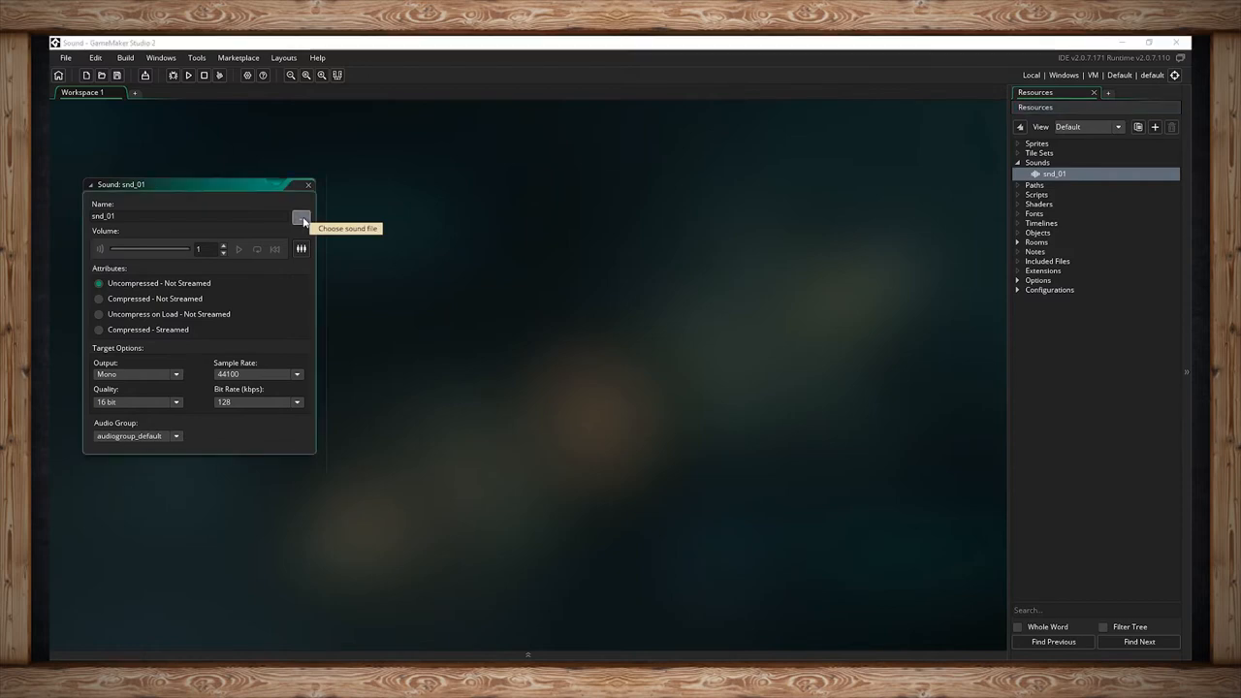
Load the king-die.wav file from the music folder into snd_01.
{"action": "left_click", "coordinate": [301, 217]}
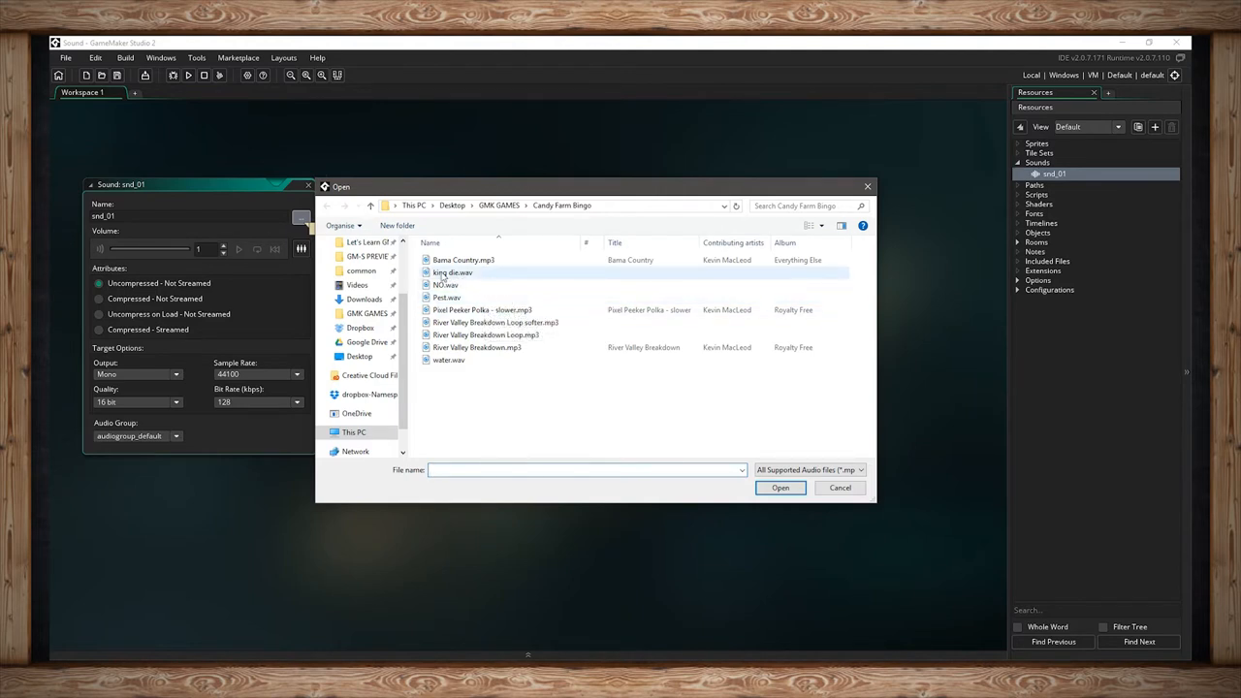
{"action": "mouse_move", "coordinate": [448, 271]}
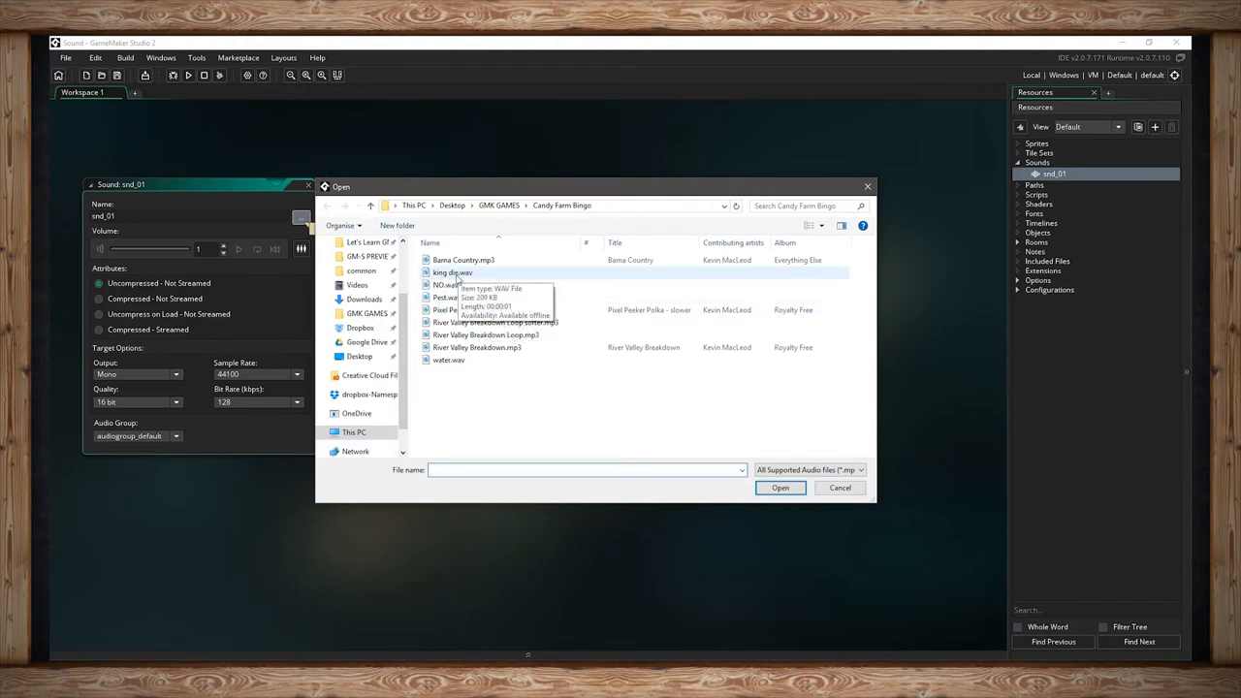
{"action": "left_click", "coordinate": [457, 271]}
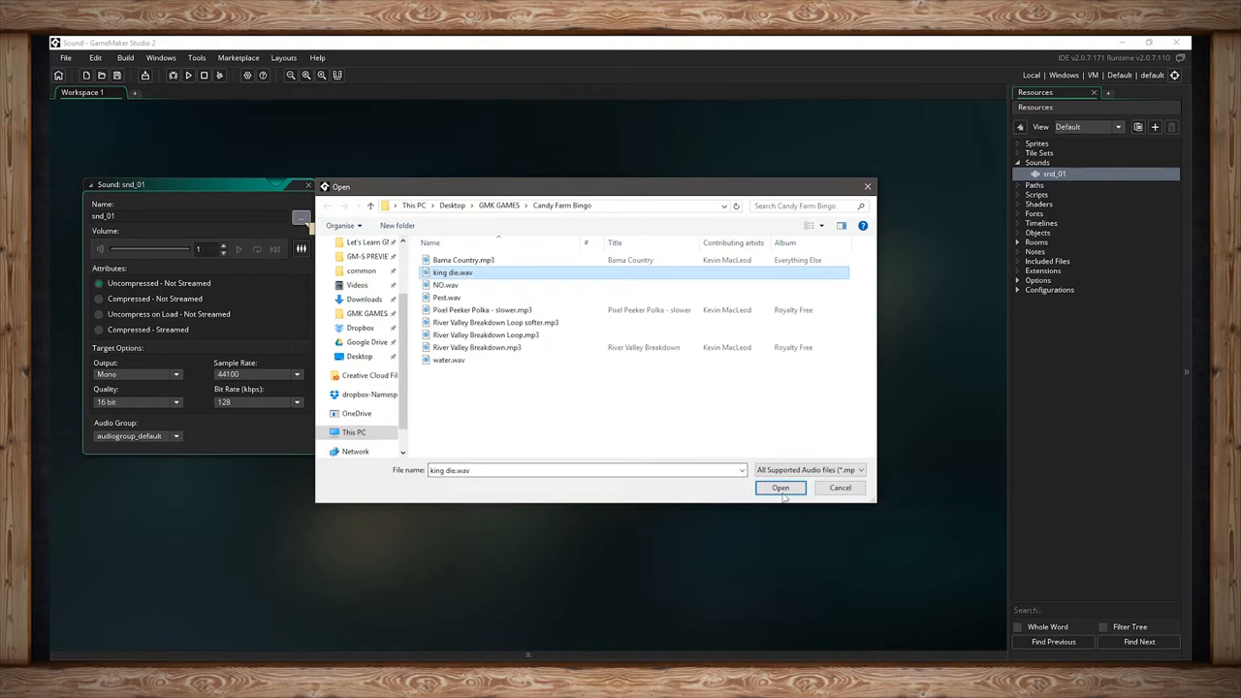
{"action": "left_click", "coordinate": [779, 489]}
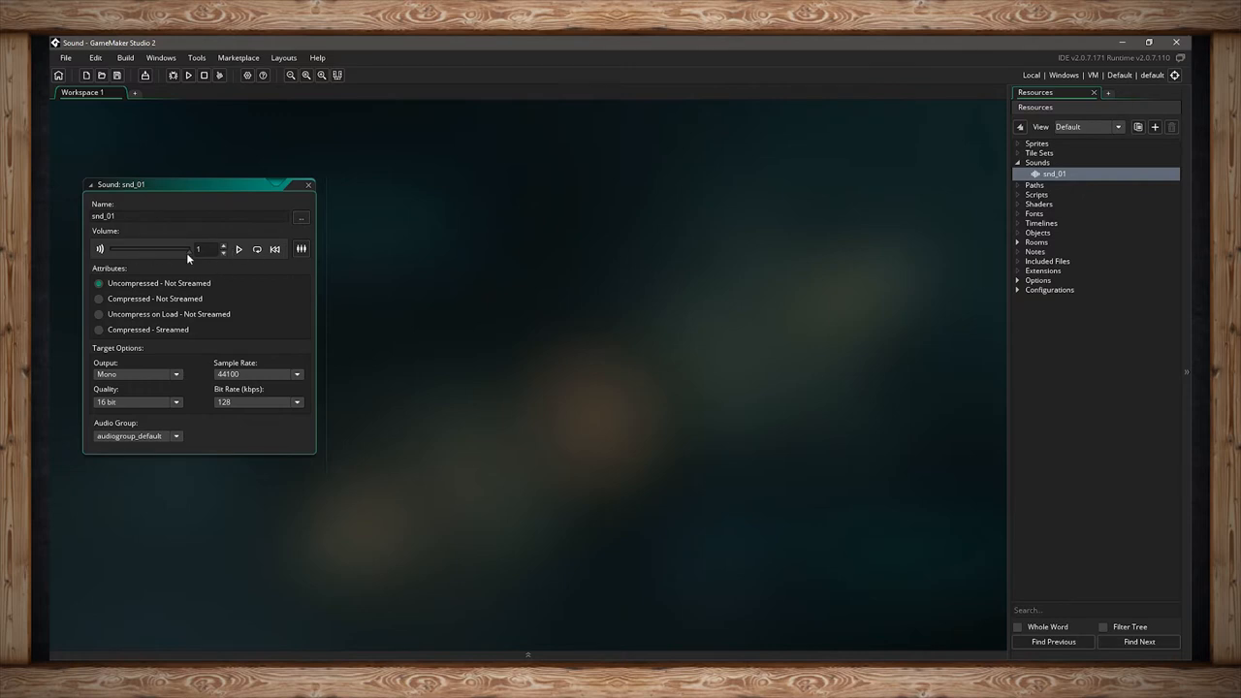
{"action": "mouse_move", "coordinate": [182, 252]}
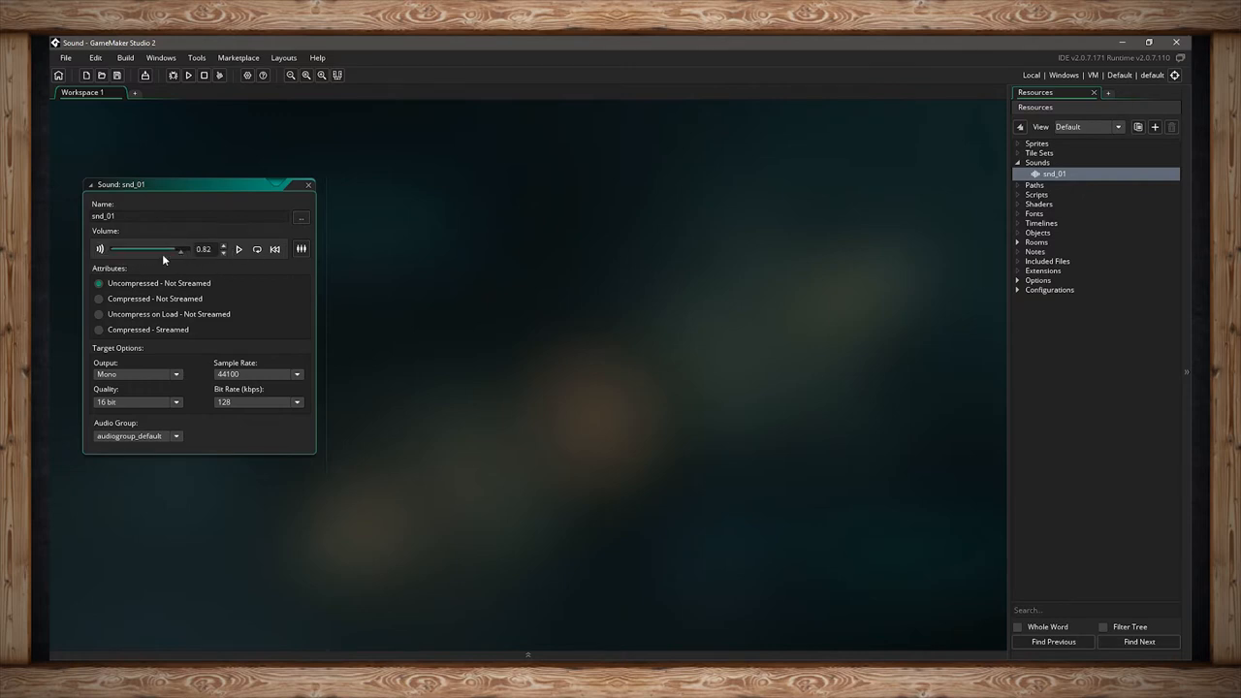
{"action": "left_click_drag", "start_coordinate": [178, 248], "coordinate": [155, 248]}
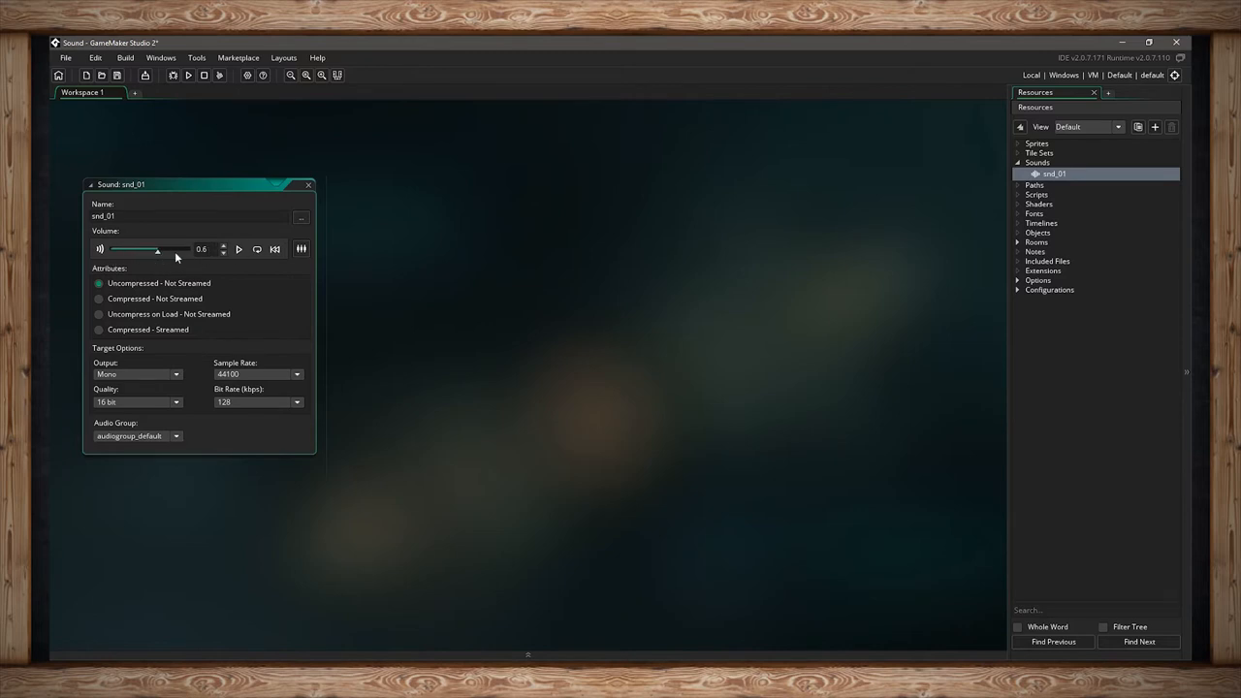
{"action": "left_click_drag", "start_coordinate": [155, 248], "coordinate": [105, 248]}
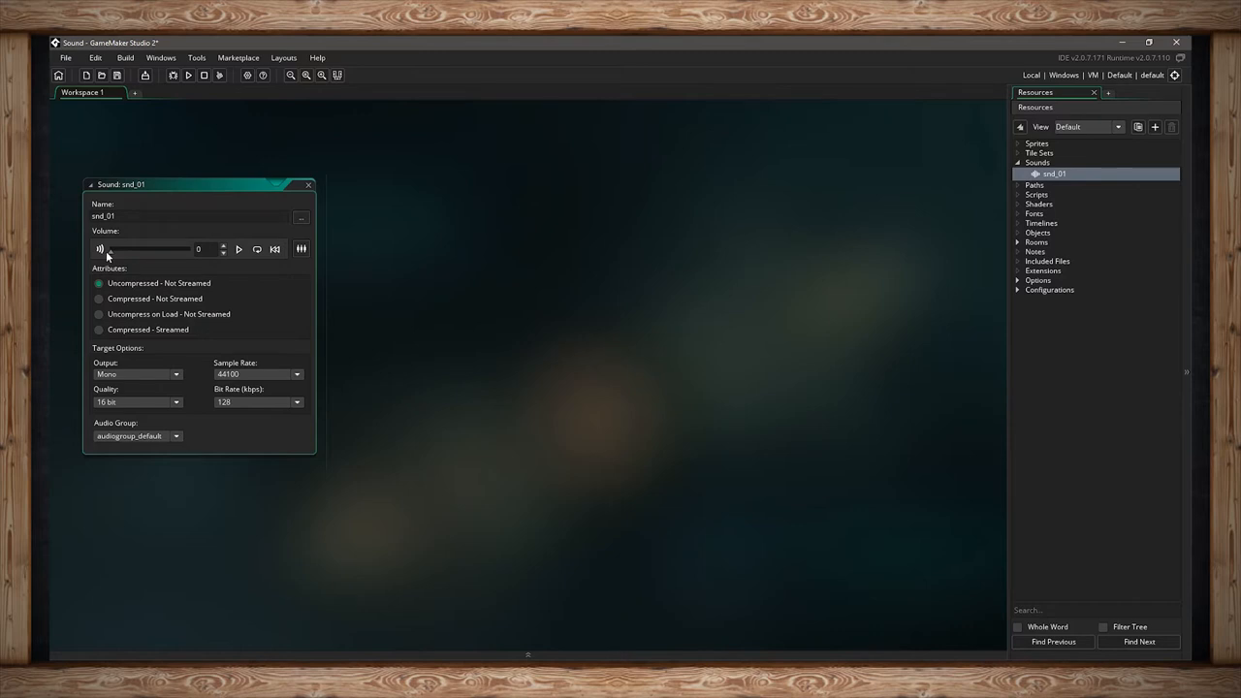
{"action": "left_click_drag", "start_coordinate": [101, 248], "coordinate": [190, 249]}
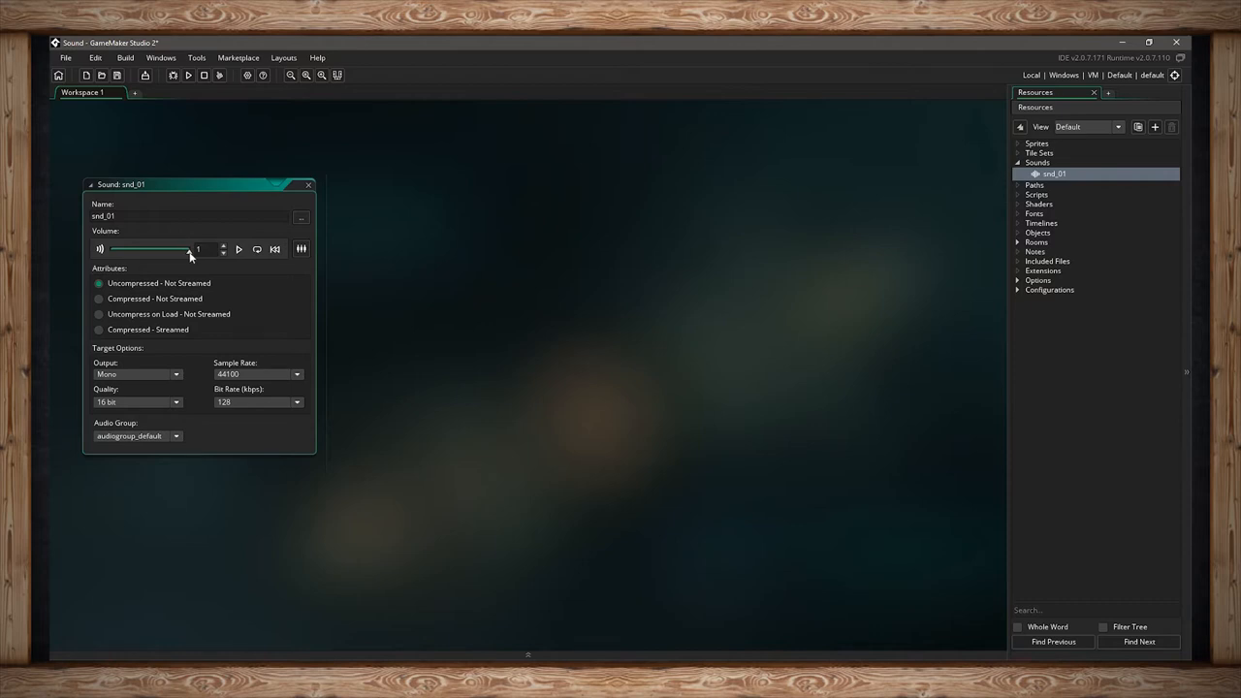
{"action": "left_click_drag", "start_coordinate": [184, 249], "coordinate": [152, 248]}
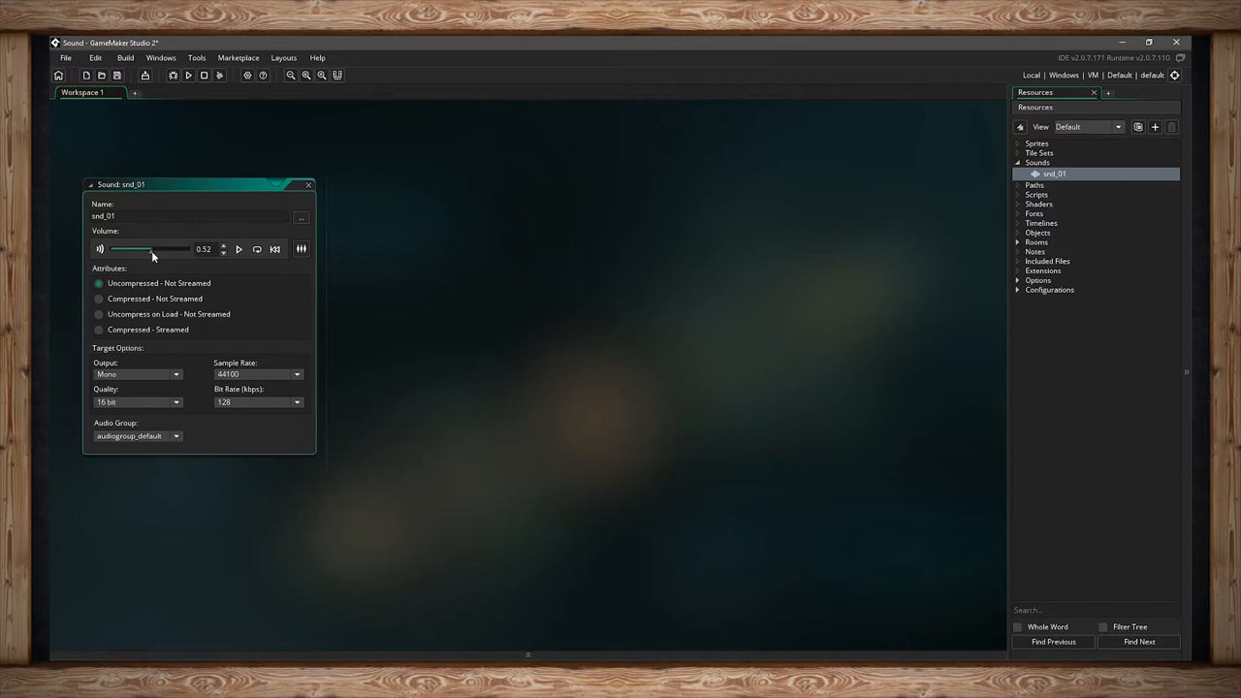
{"action": "left_click_drag", "start_coordinate": [152, 248], "coordinate": [147, 248]}
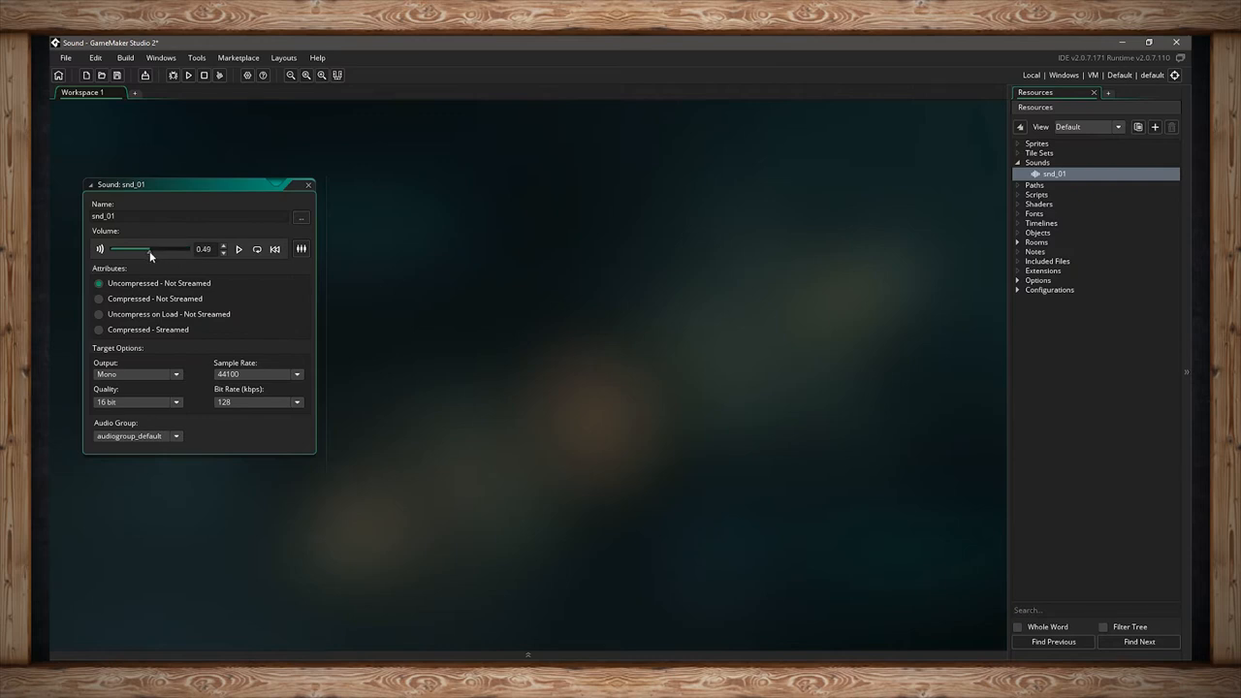
{"action": "left_click_drag", "start_coordinate": [145, 248], "coordinate": [151, 249]}
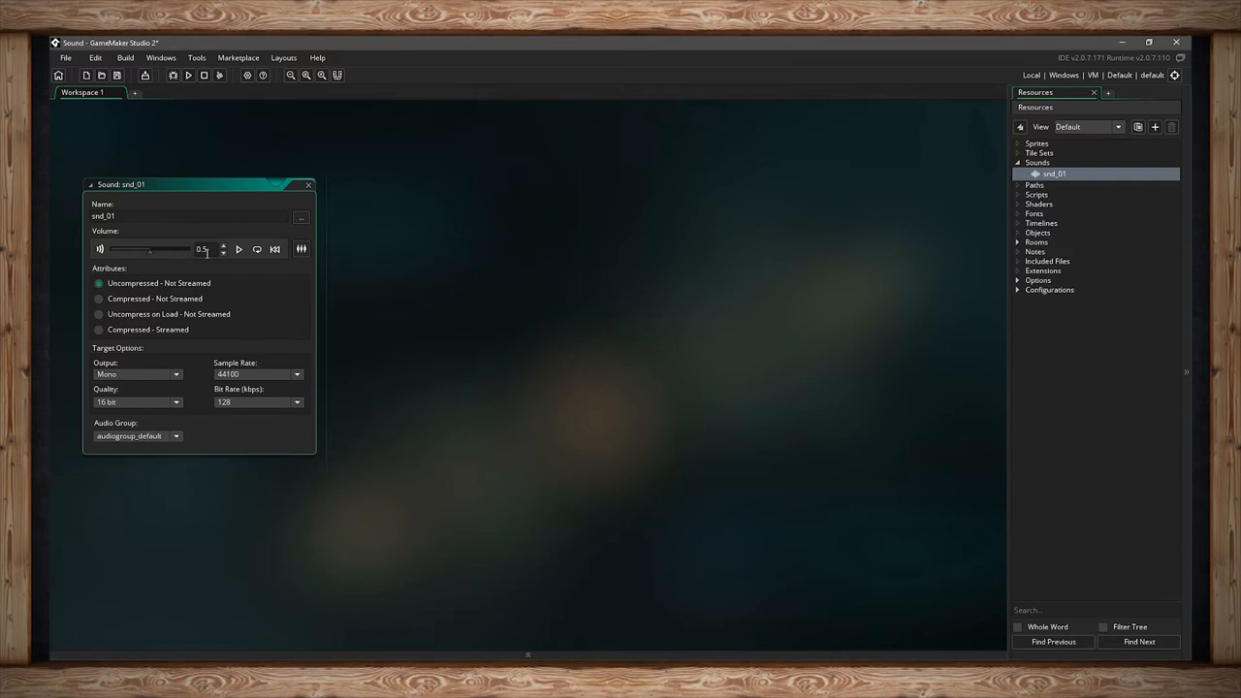
{"action": "left_click_drag", "start_coordinate": [151, 249], "coordinate": [182, 249]}
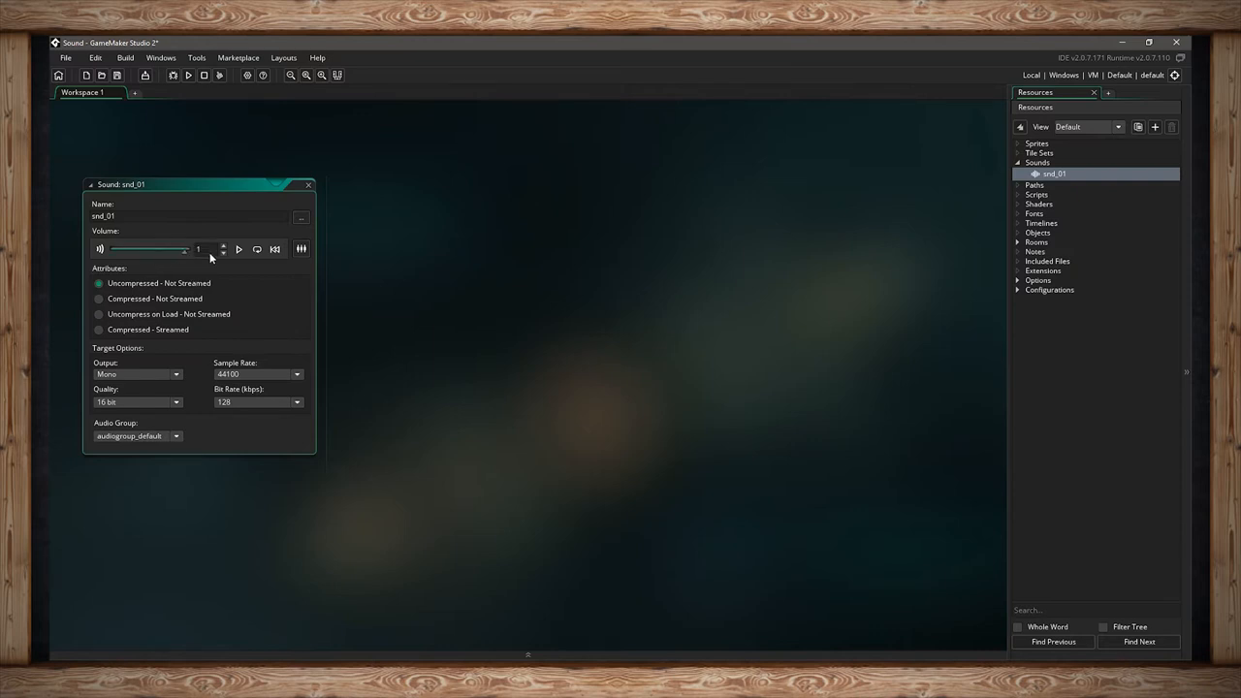
{"action": "left_click", "coordinate": [238, 250]}
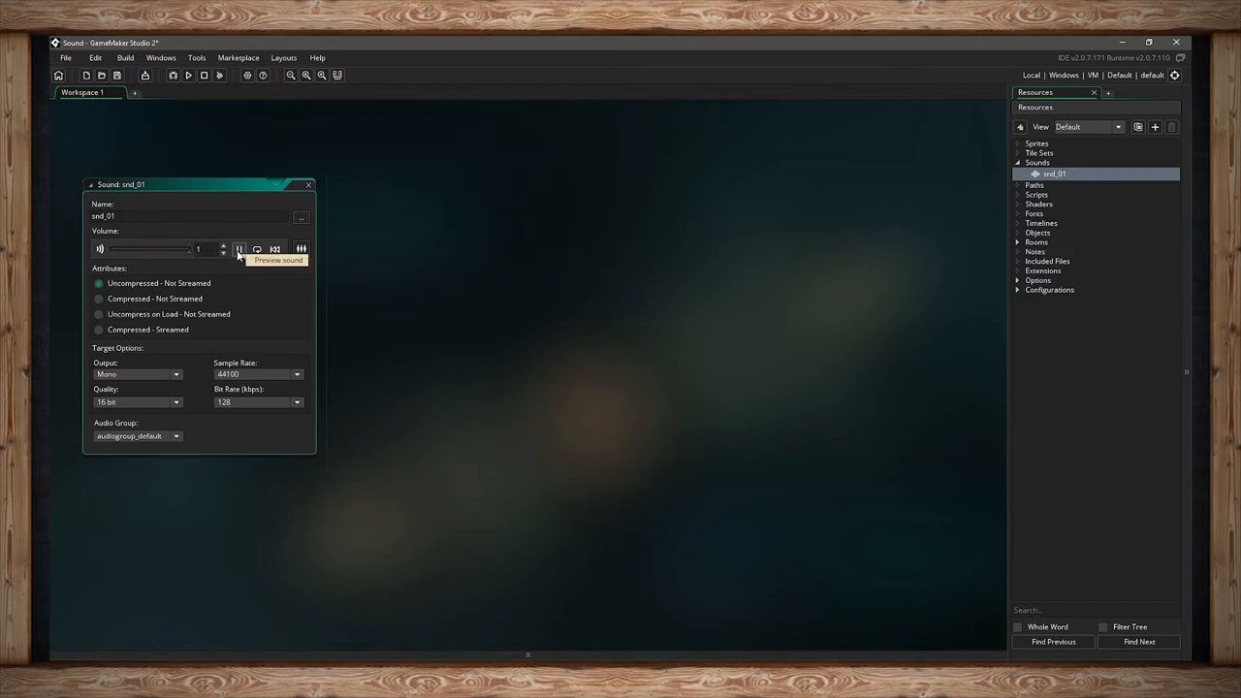
{"action": "left_click", "coordinate": [240, 249]}
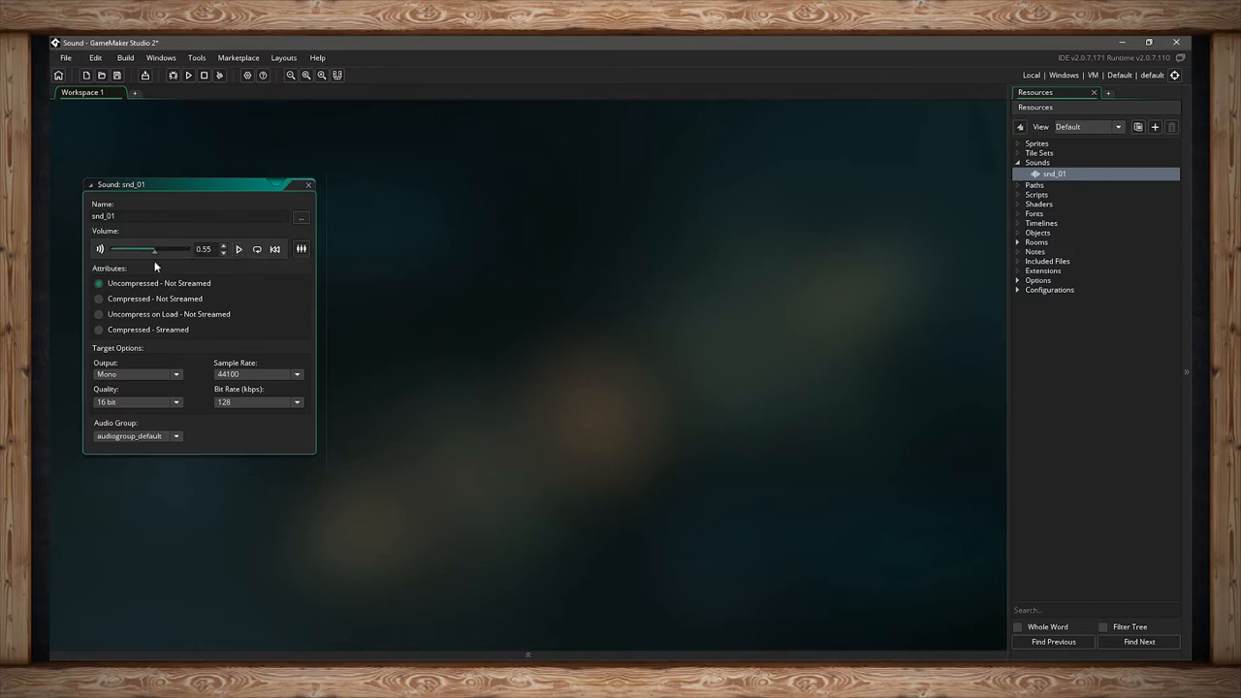
{"action": "left_click_drag", "start_coordinate": [153, 248], "coordinate": [148, 249]}
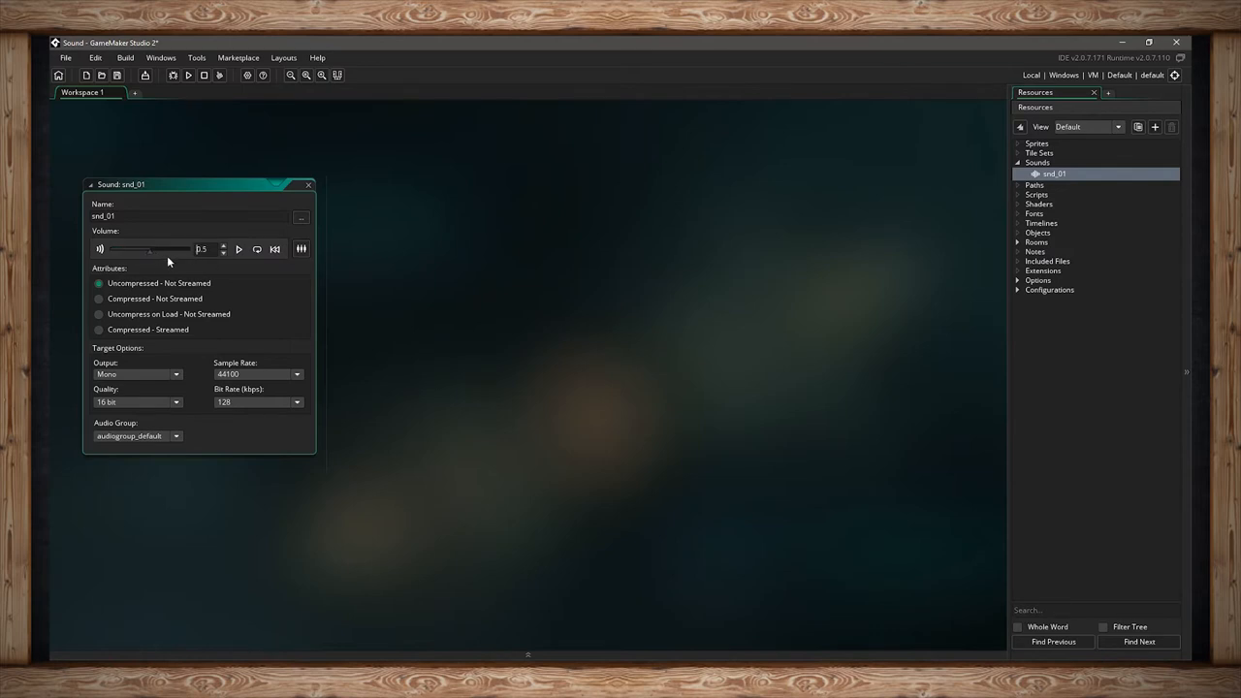
{"action": "left_click", "coordinate": [239, 248]}
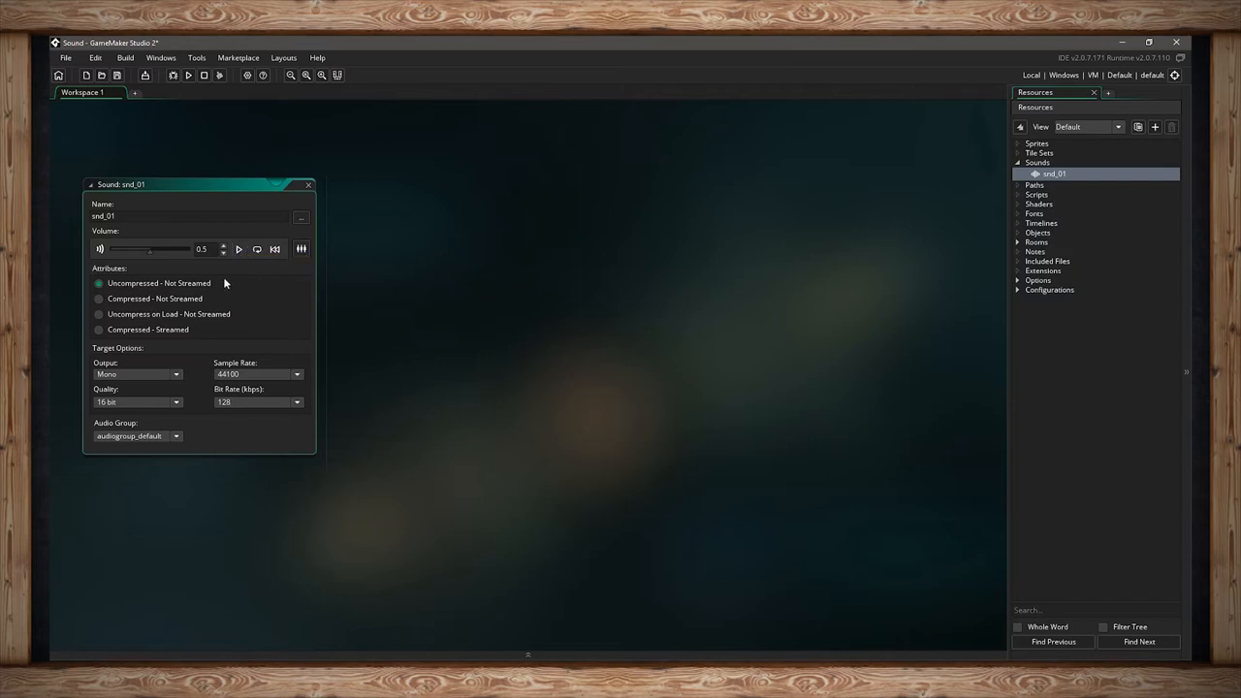
{"action": "mouse_move", "coordinate": [178, 250]}
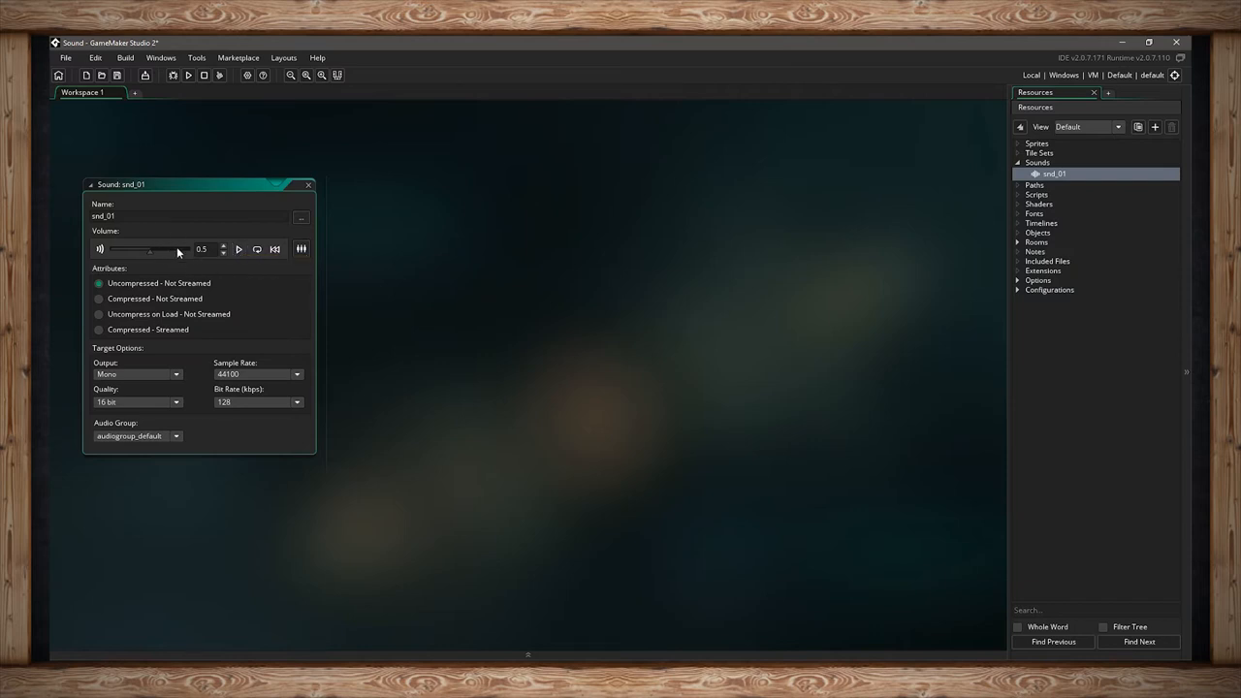
{"action": "mouse_move", "coordinate": [167, 260]}
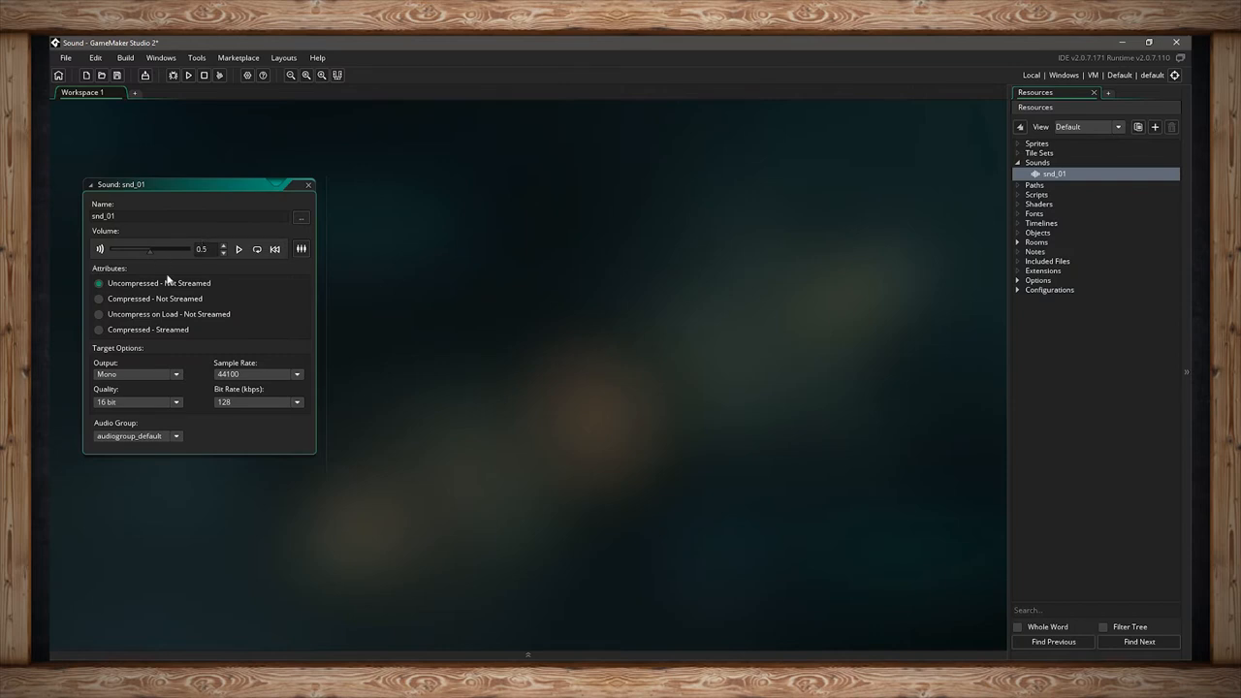
{"action": "left_click_drag", "start_coordinate": [151, 248], "coordinate": [190, 248]}
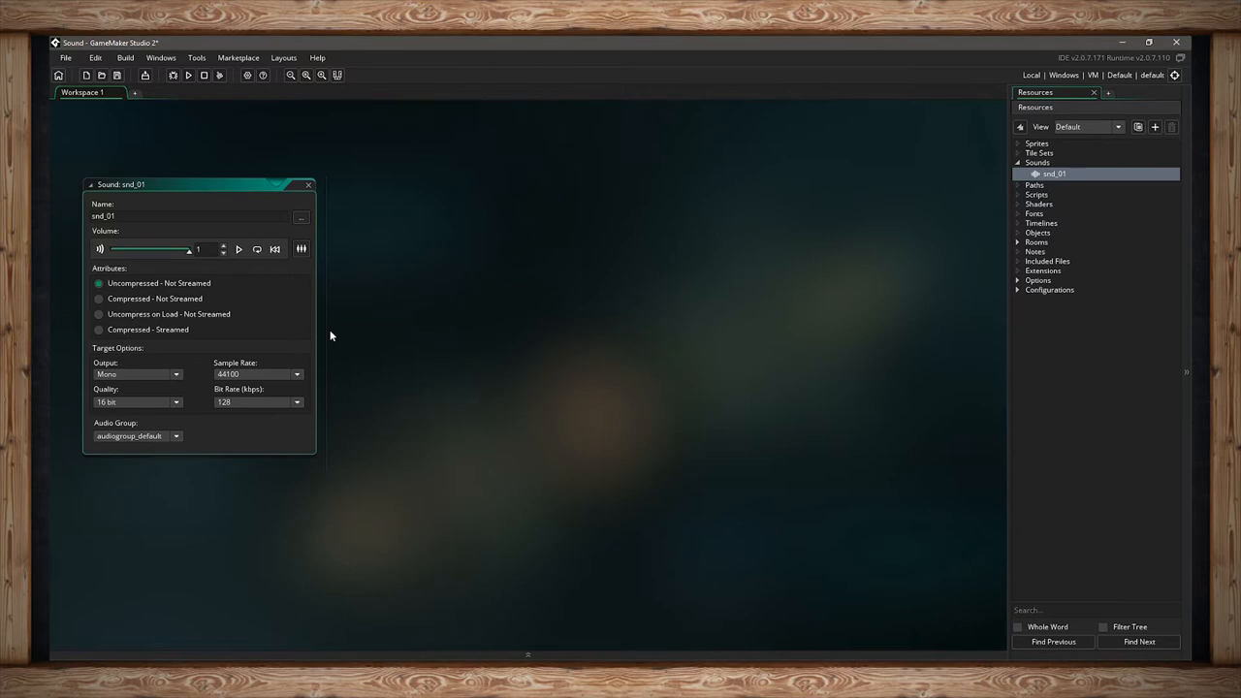
{"action": "mouse_move", "coordinate": [240, 287]}
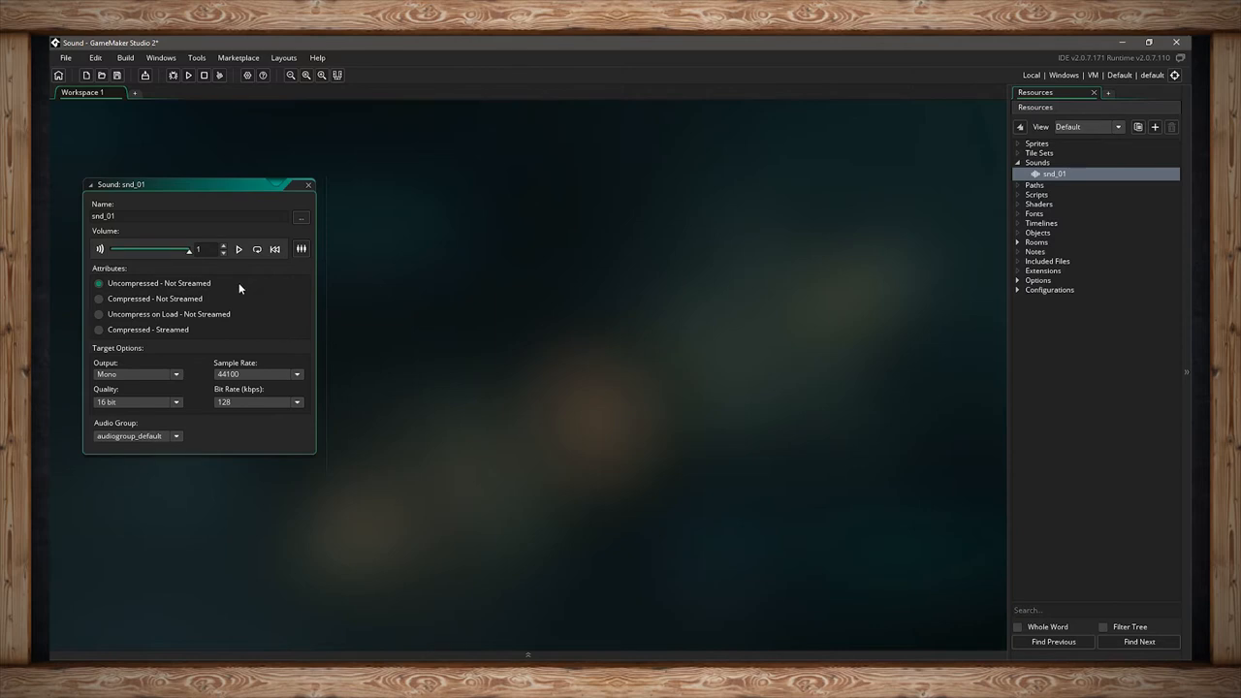
{"action": "mouse_move", "coordinate": [241, 250]}
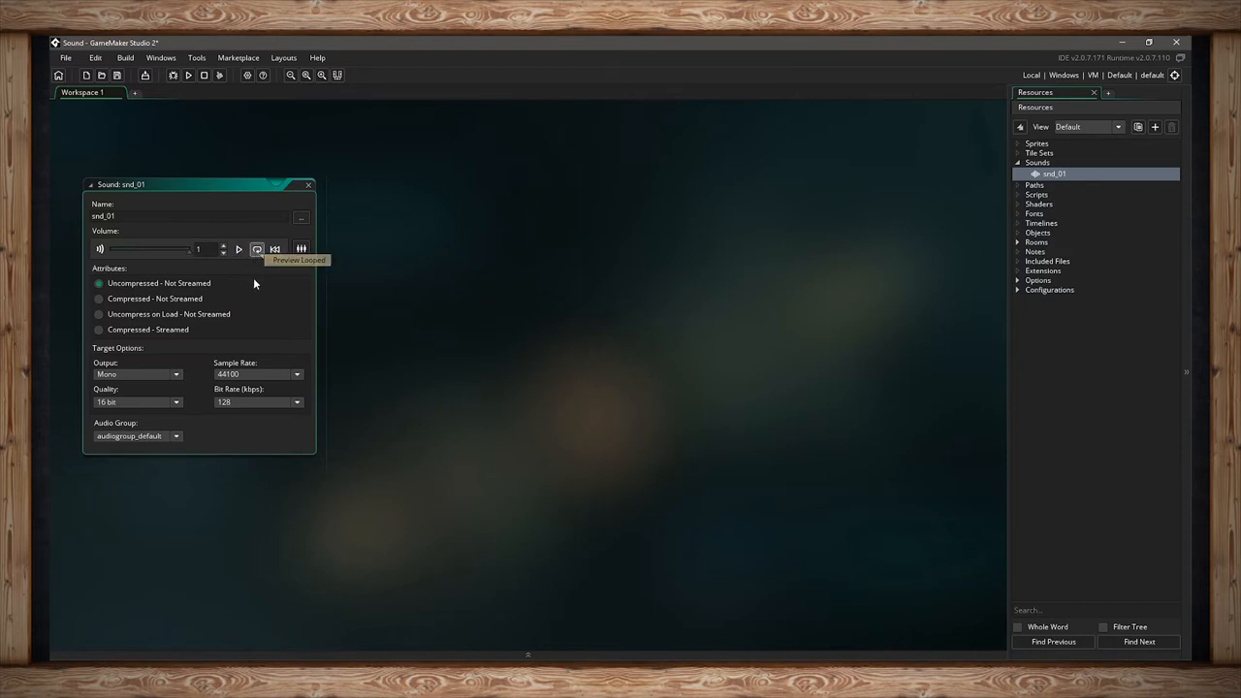
{"action": "left_click", "coordinate": [239, 249]}
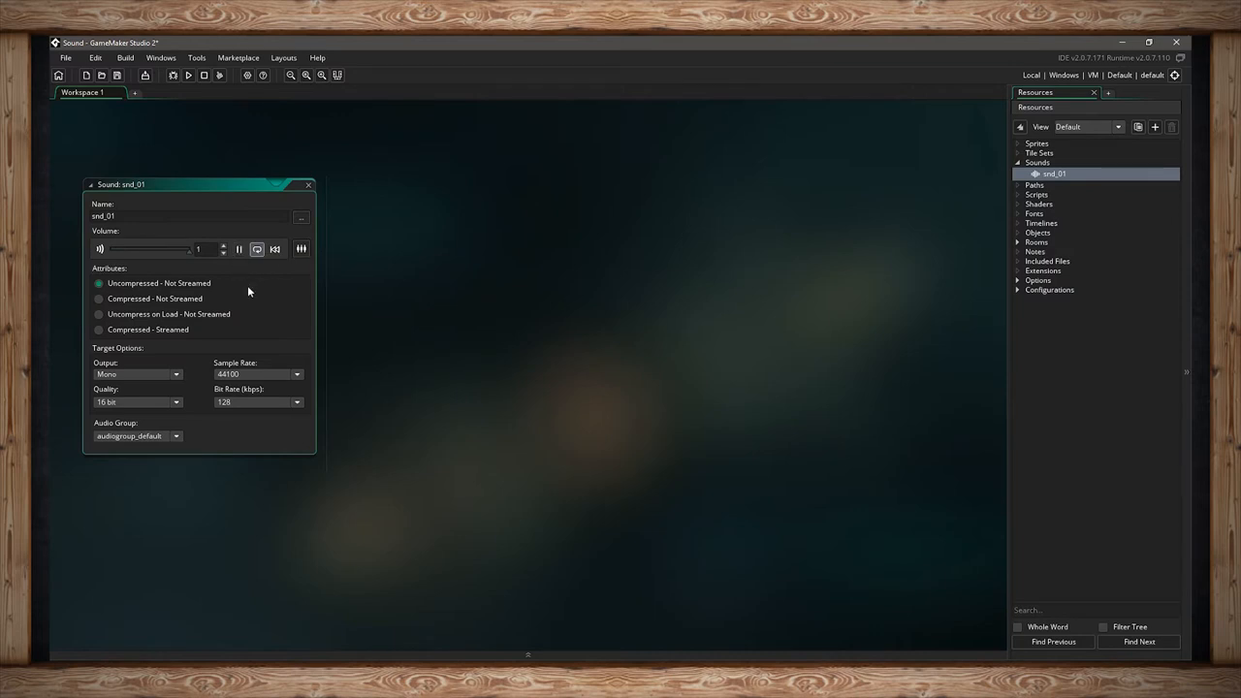
{"action": "mouse_move", "coordinate": [260, 268]}
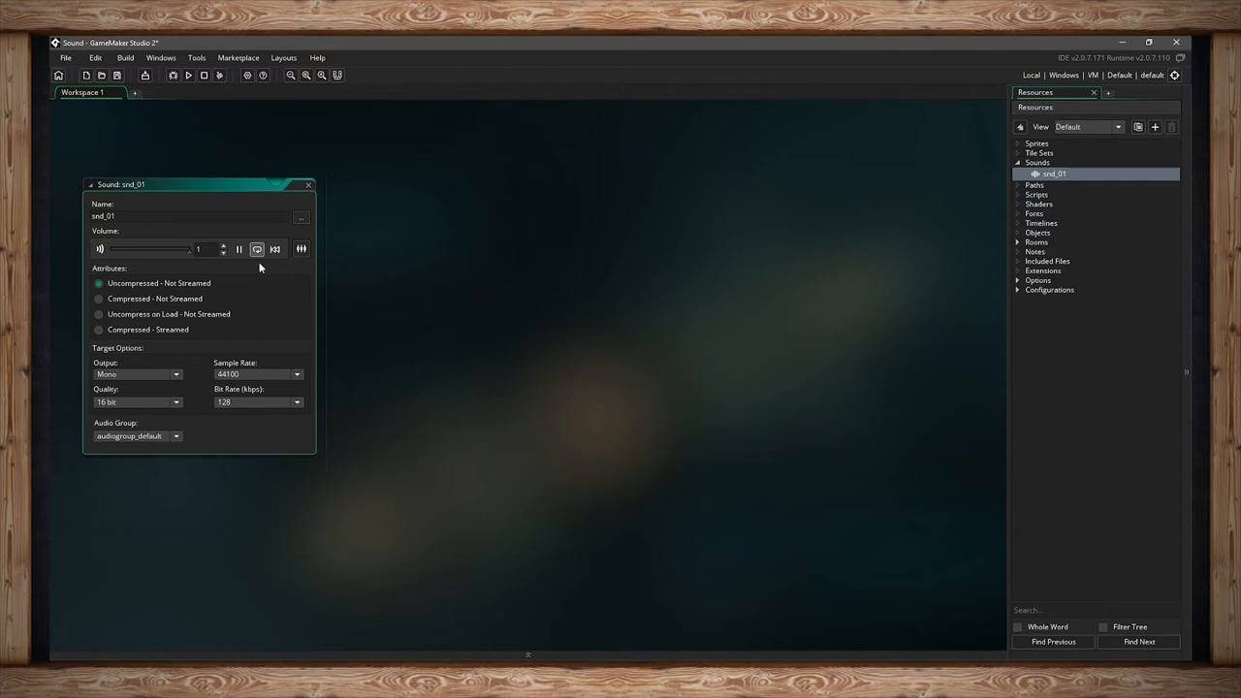
{"action": "left_click", "coordinate": [239, 248]}
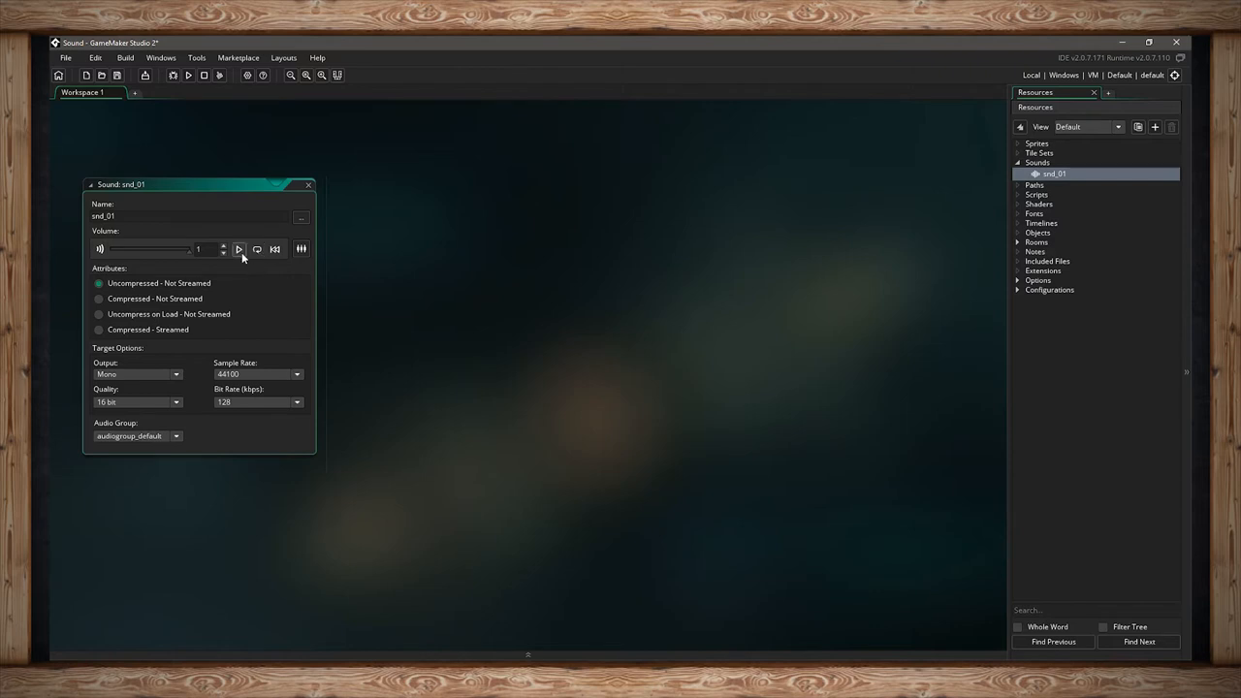
{"action": "mouse_move", "coordinate": [241, 248]}
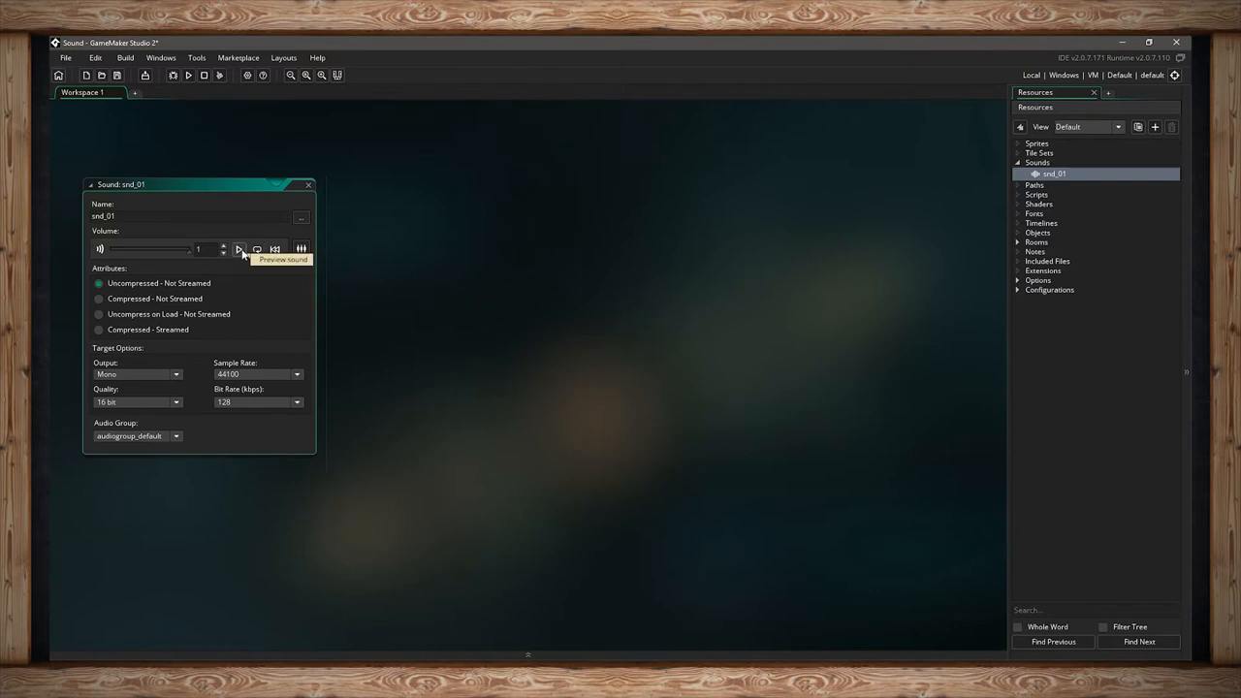
{"action": "mouse_move", "coordinate": [258, 289]}
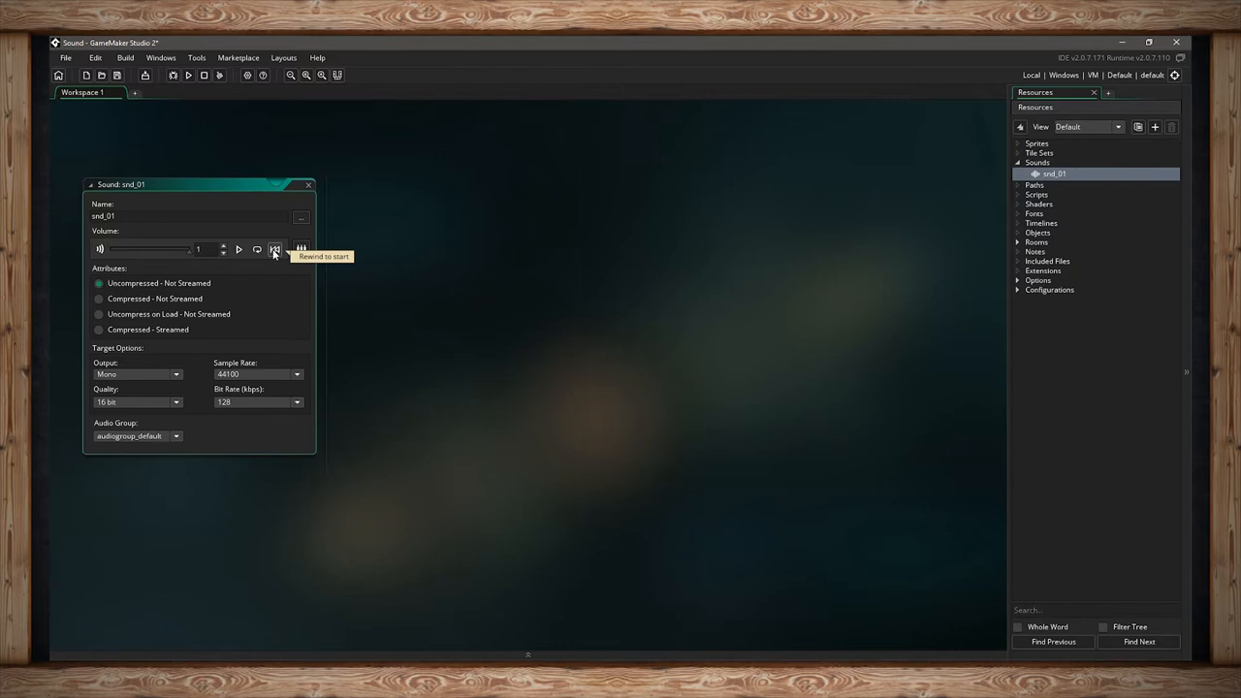
{"action": "mouse_move", "coordinate": [132, 256]}
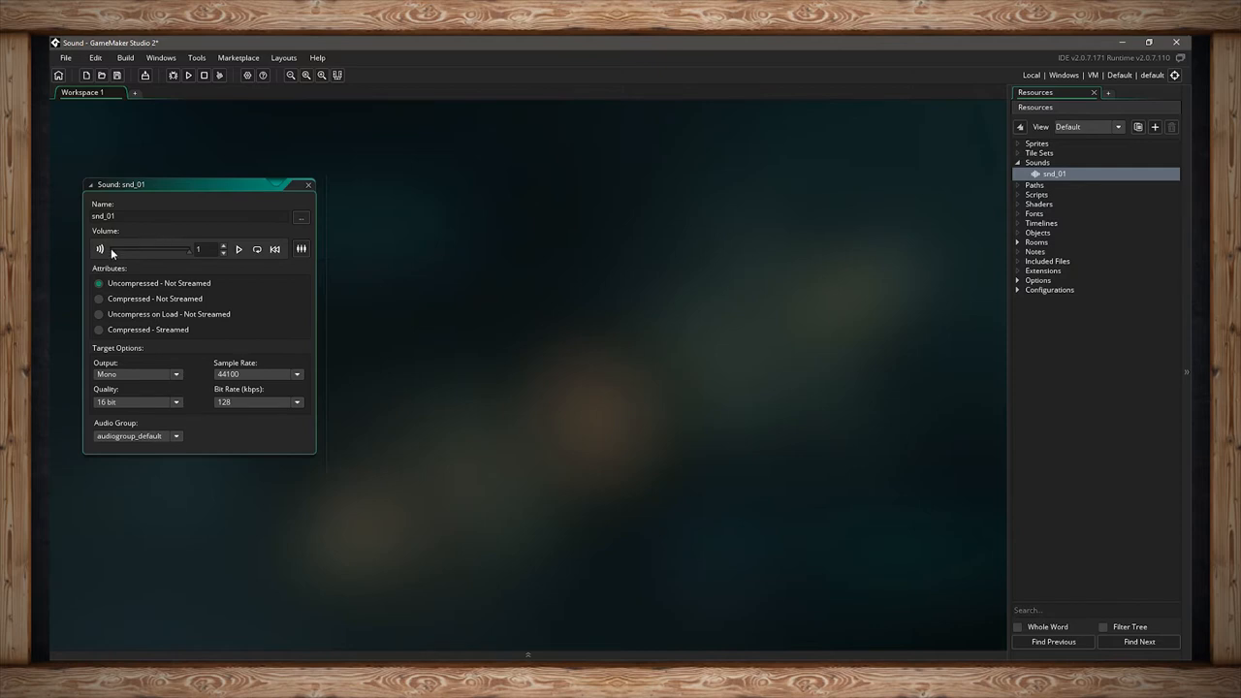
{"action": "mouse_move", "coordinate": [178, 233]}
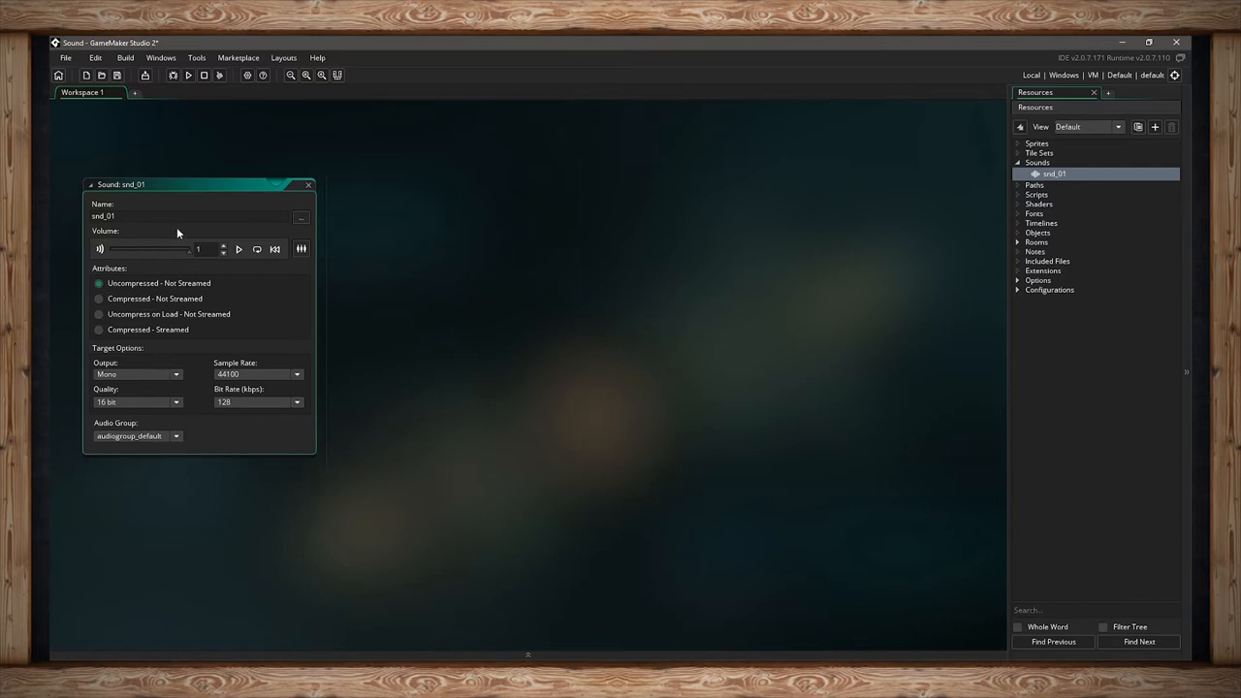
{"action": "mouse_move", "coordinate": [275, 249]}
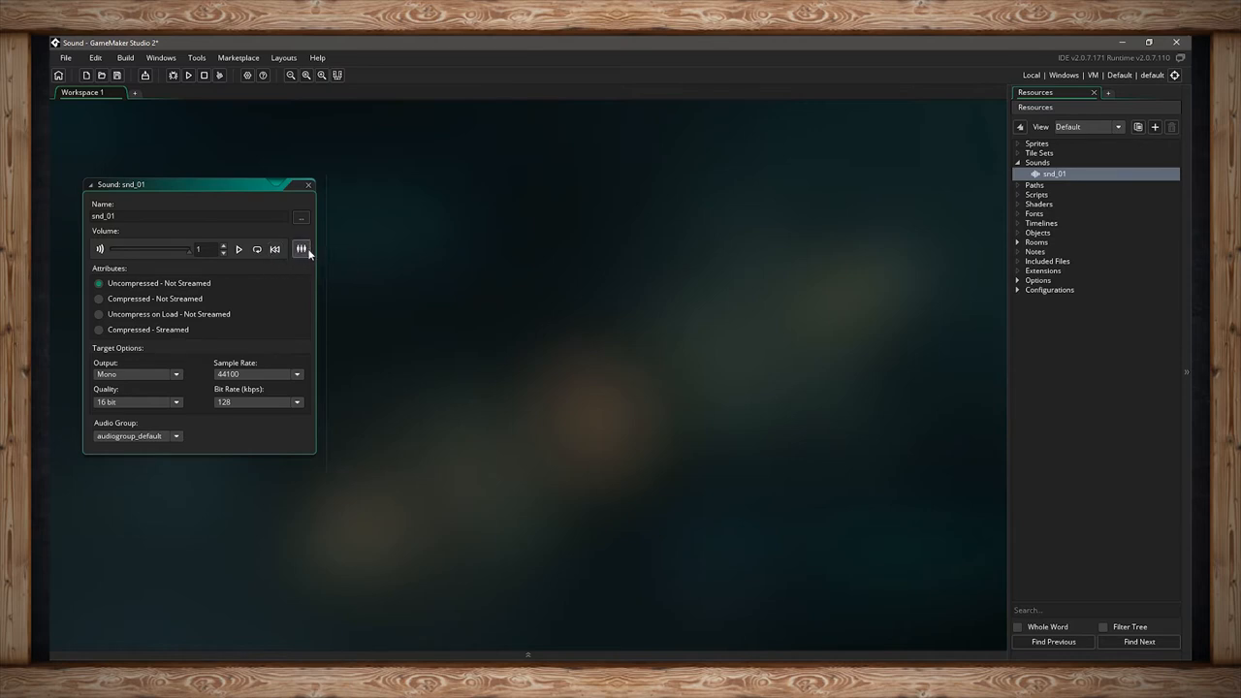
{"action": "mouse_move", "coordinate": [303, 248]}
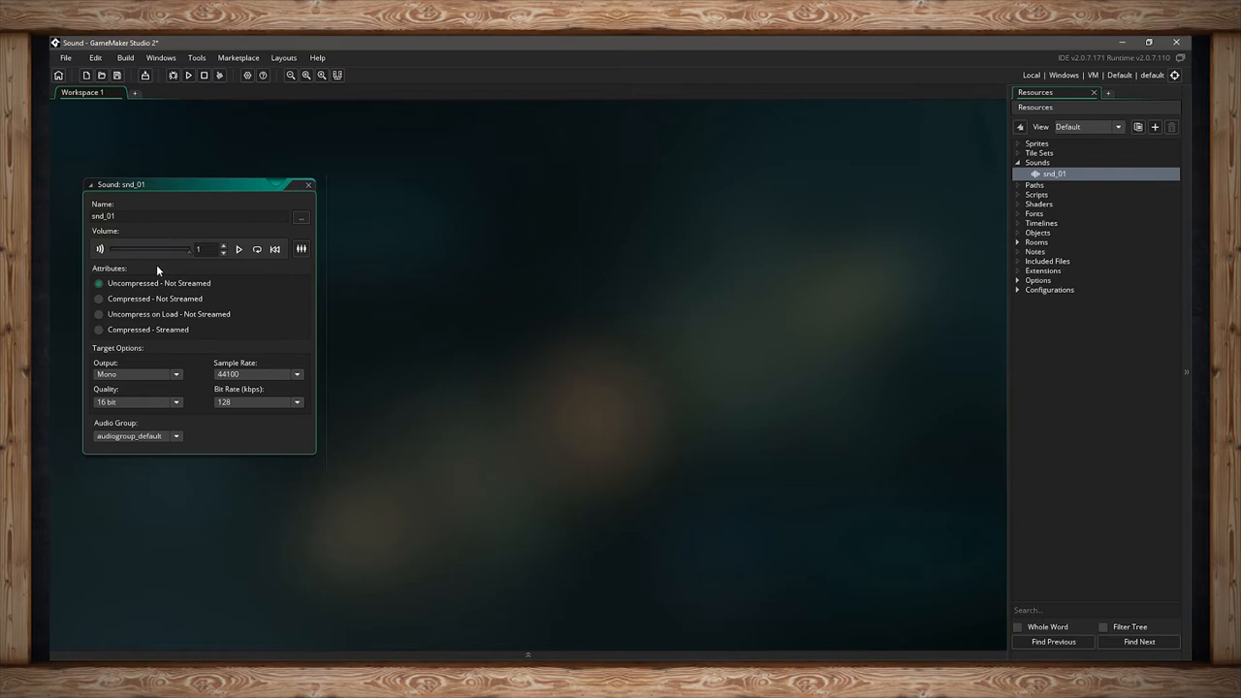
{"action": "mouse_move", "coordinate": [190, 283]}
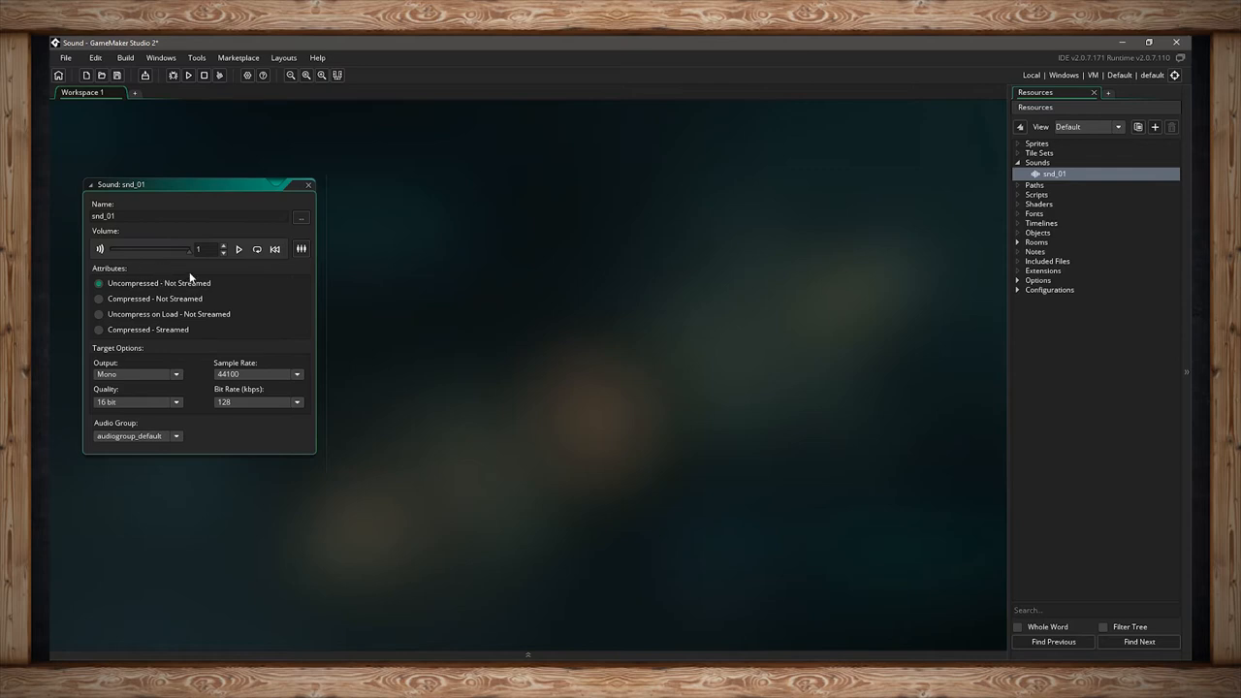
{"action": "mouse_move", "coordinate": [229, 279]}
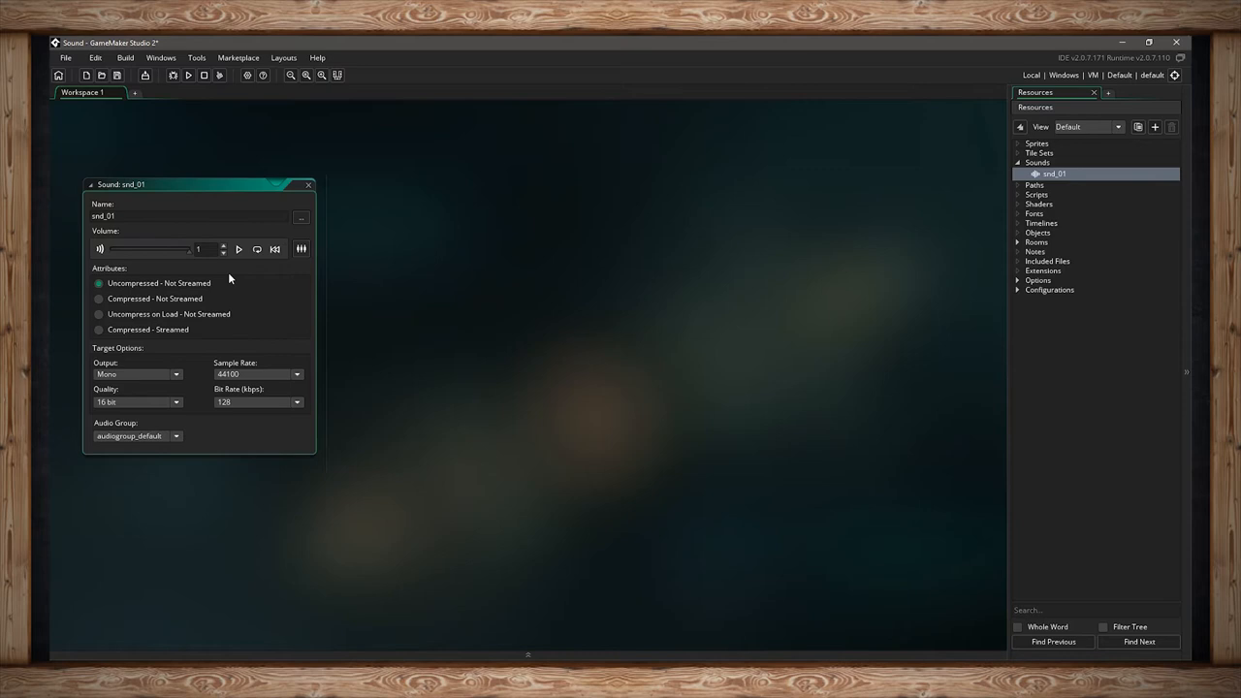
{"action": "mouse_move", "coordinate": [179, 284]}
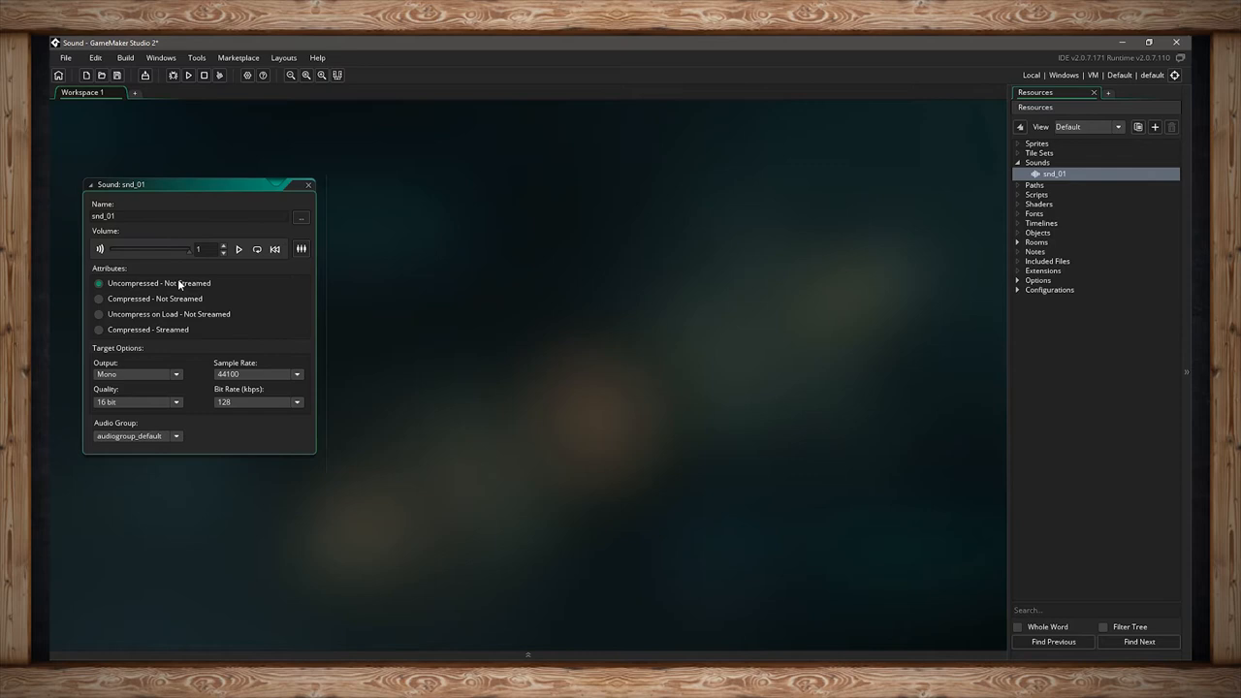
{"action": "mouse_move", "coordinate": [165, 291]}
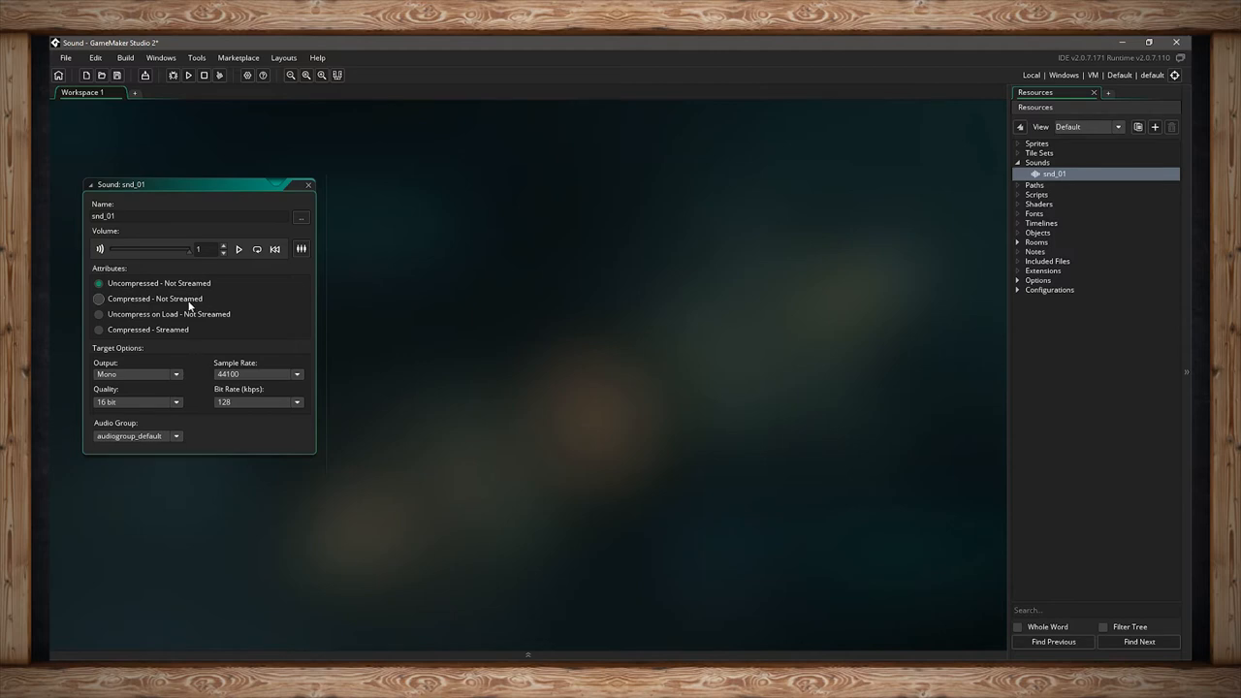
Switch snd_01 through Compressed - Not Streamed to Uncompressed on Load - Not Streamed.
{"action": "left_click", "coordinate": [97, 298]}
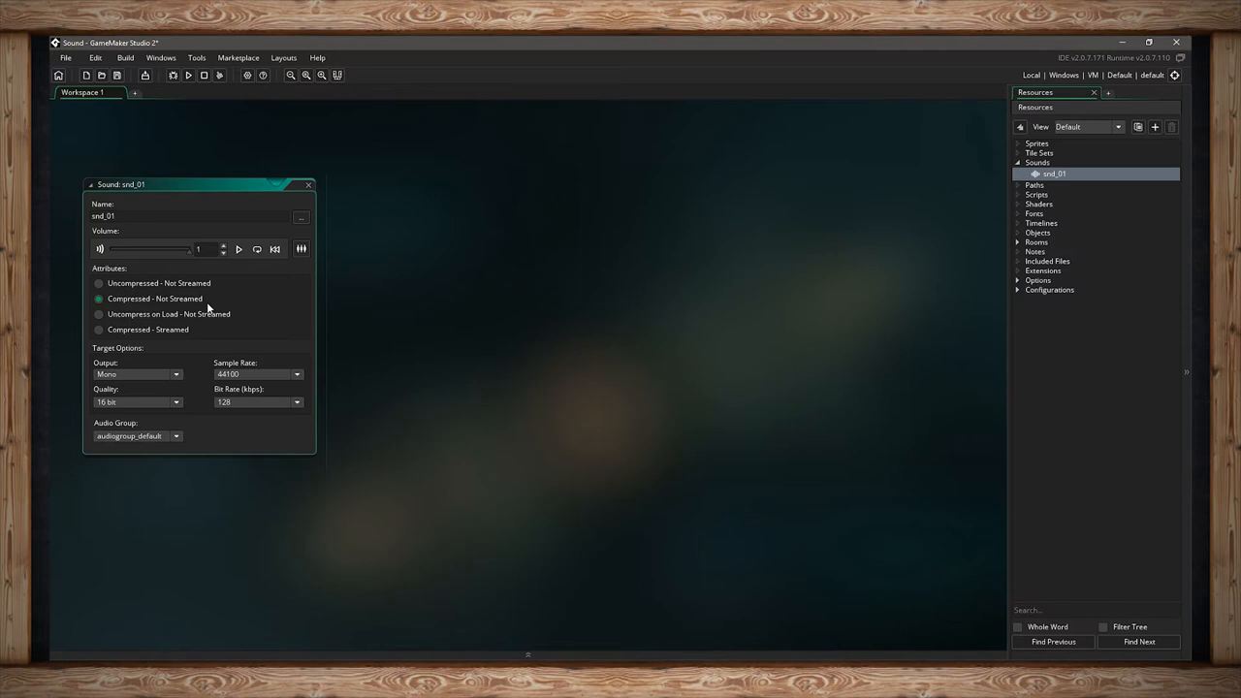
{"action": "left_click", "coordinate": [97, 314]}
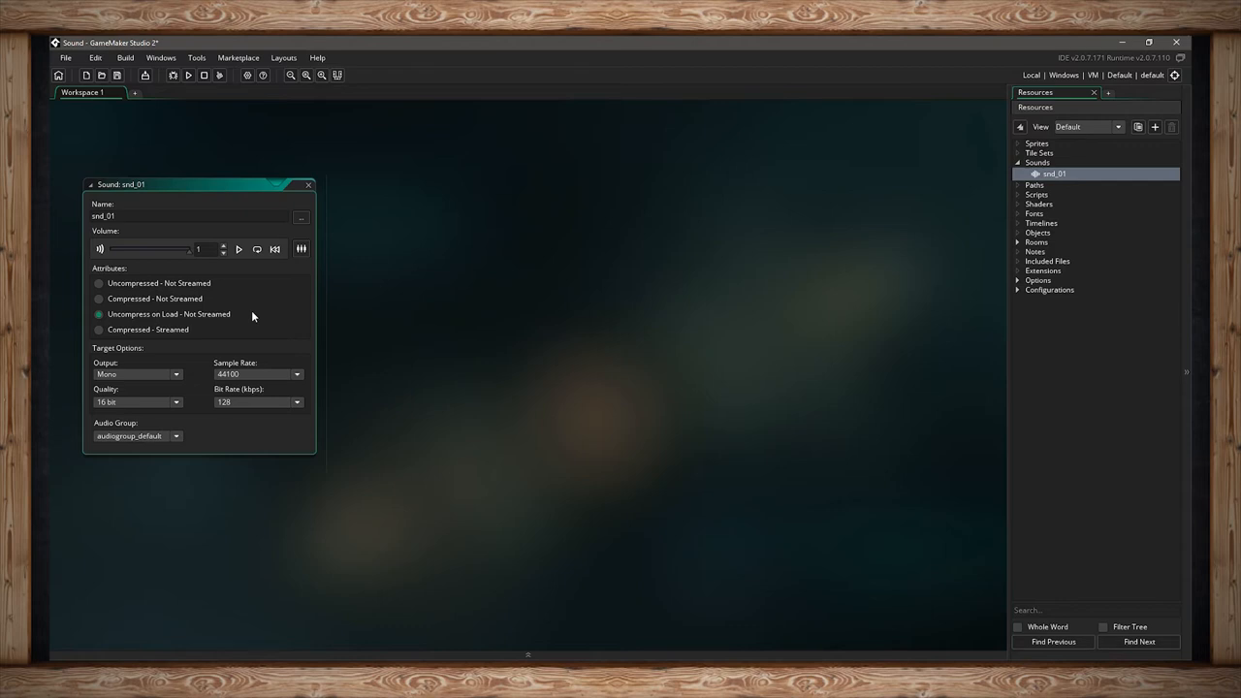
Cycle snd_01's attribute through the options, ending on Compressed - Streamed.
{"action": "left_click", "coordinate": [97, 299]}
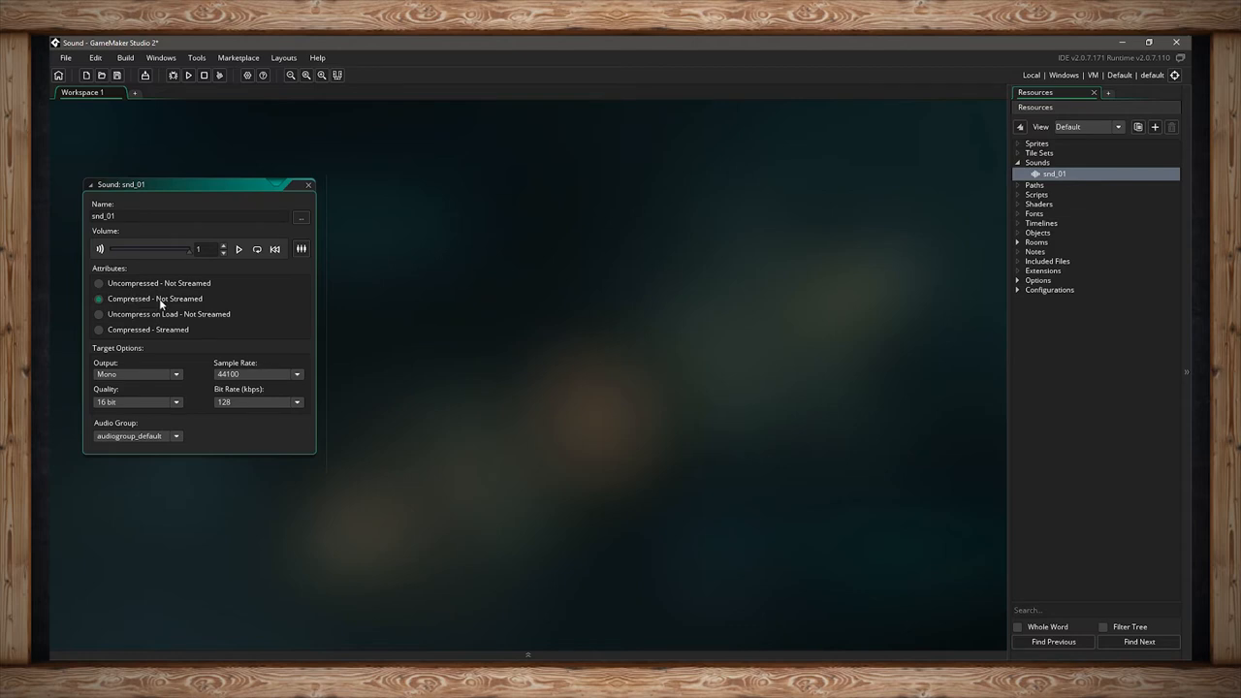
{"action": "left_click", "coordinate": [97, 314]}
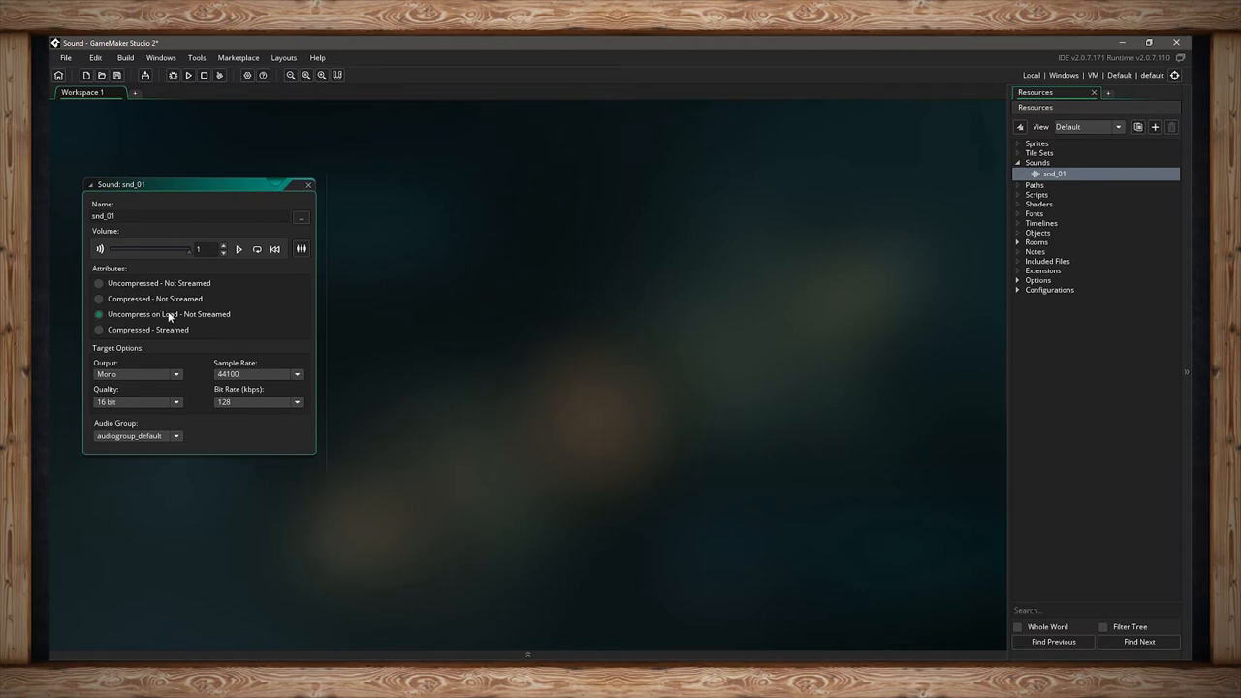
{"action": "mouse_move", "coordinate": [163, 325]}
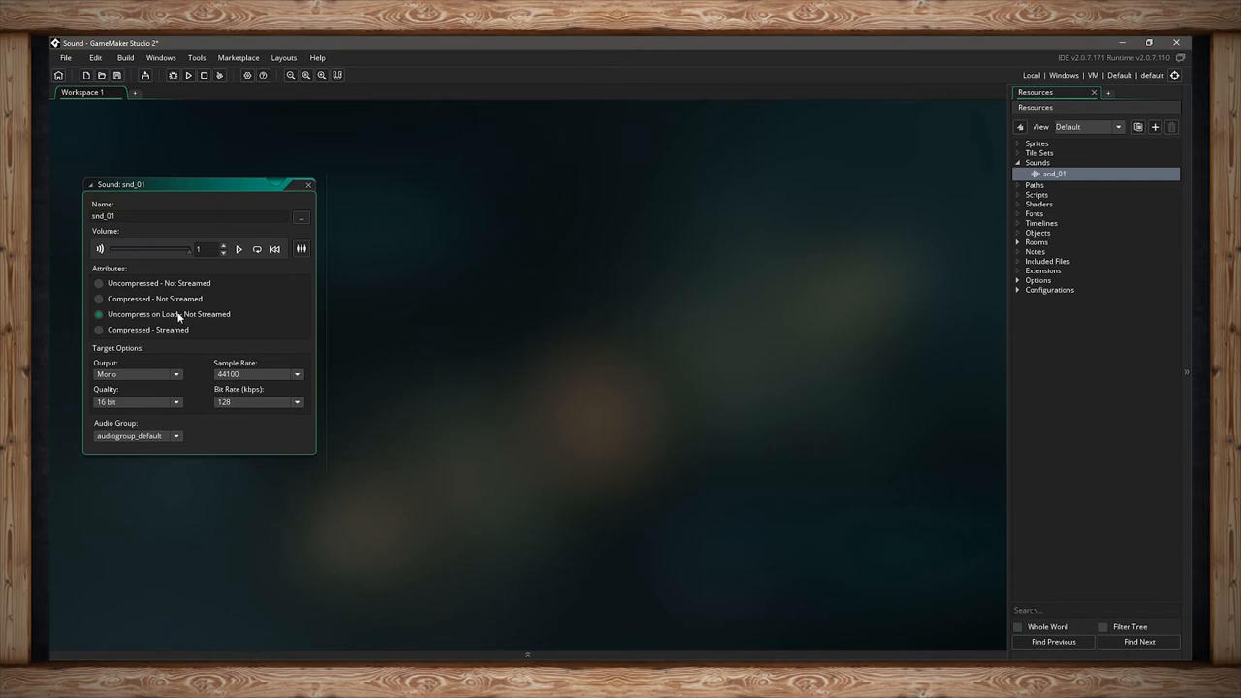
{"action": "left_click", "coordinate": [97, 330]}
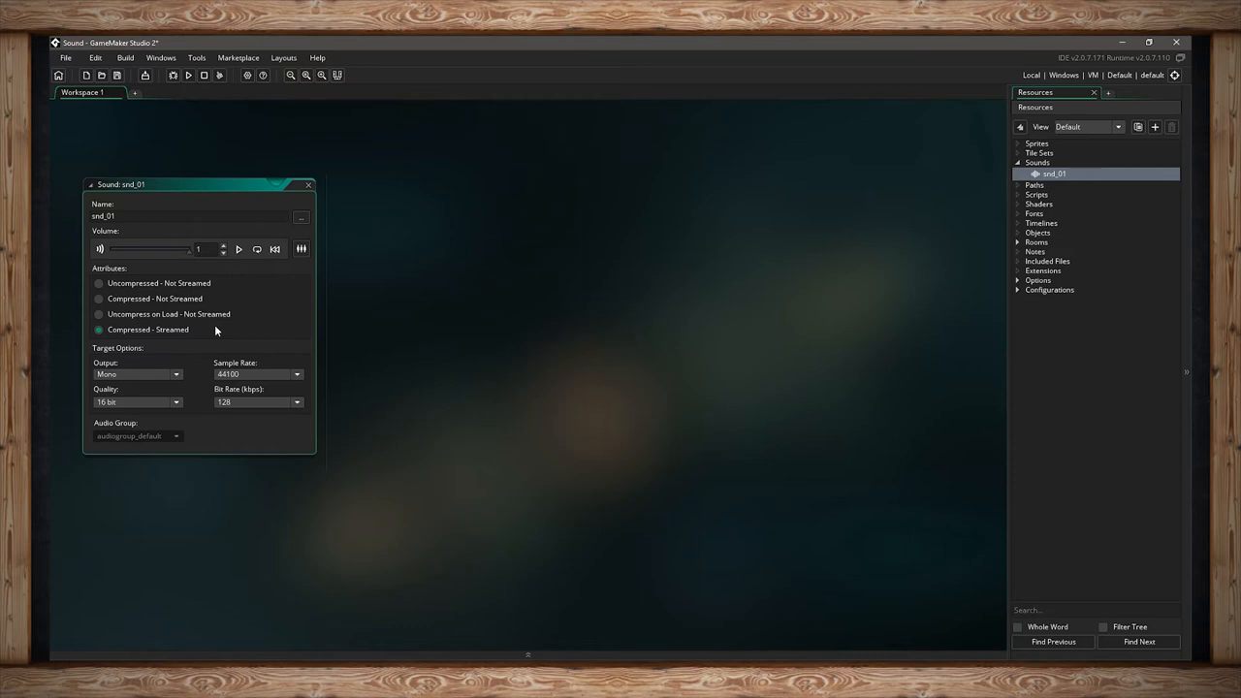
Cycle snd_01's attribute again and restore Uncompressed - Not Streamed.
{"action": "left_click", "coordinate": [97, 314]}
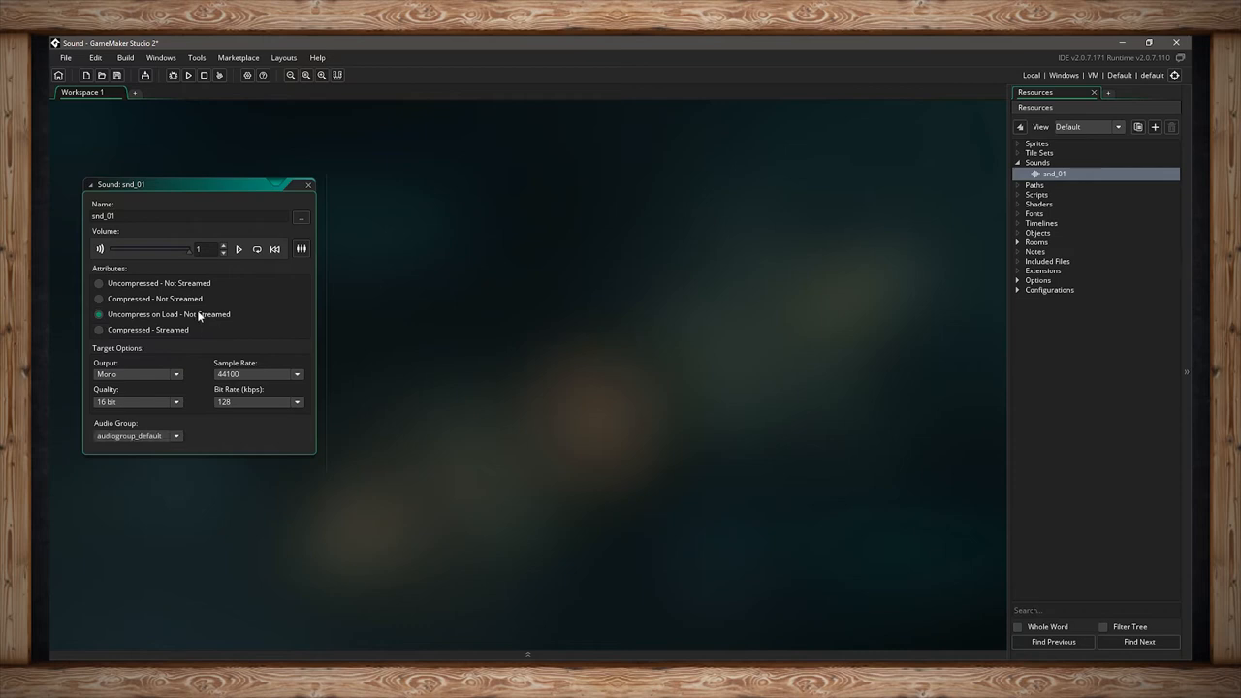
{"action": "left_click", "coordinate": [97, 330]}
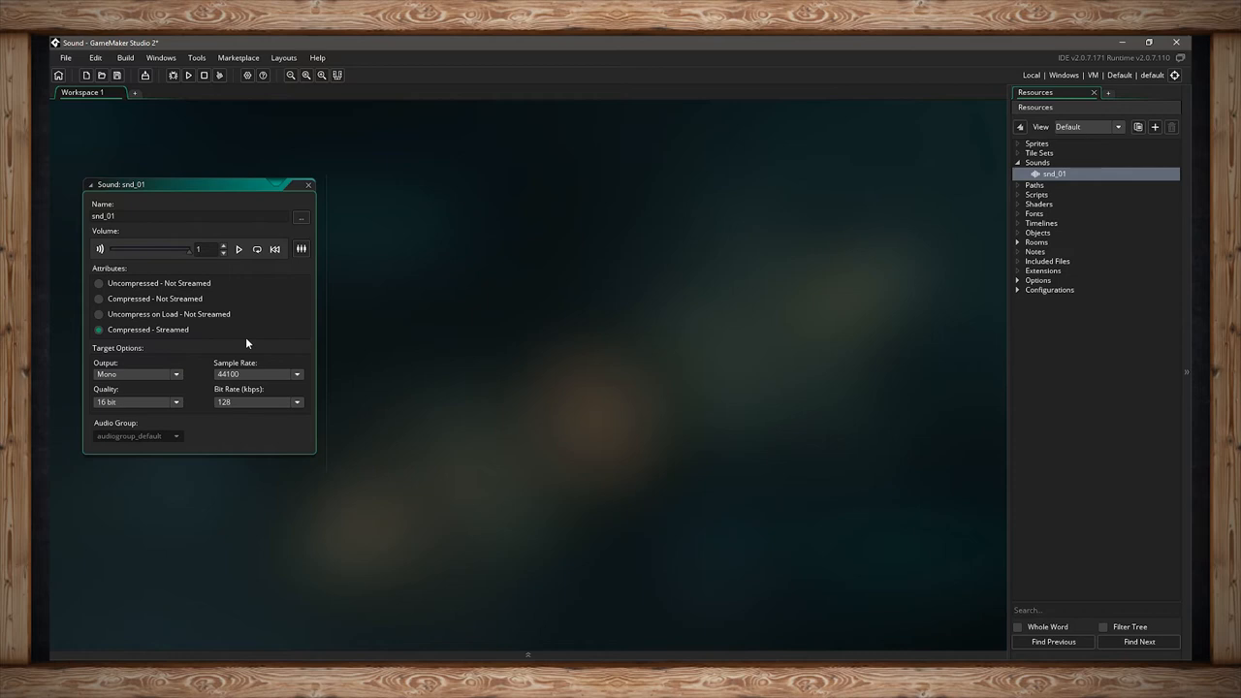
{"action": "left_click", "coordinate": [97, 283]}
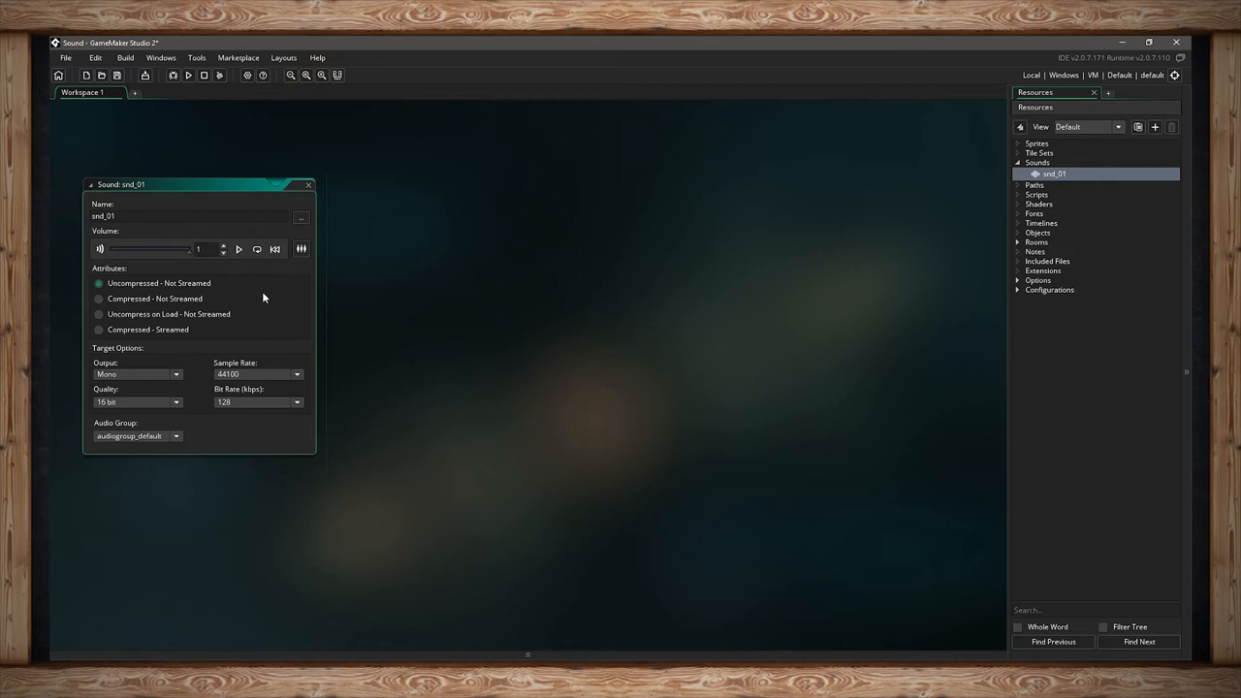
{"action": "mouse_move", "coordinate": [167, 376]}
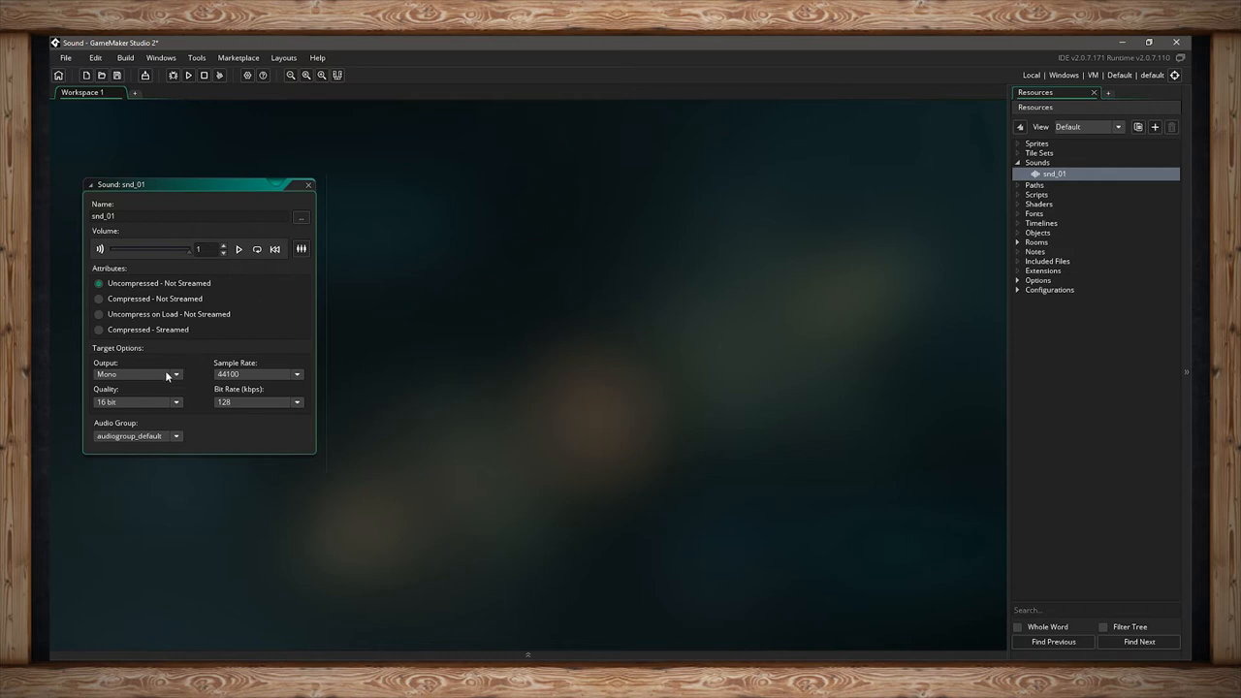
{"action": "mouse_move", "coordinate": [170, 388]}
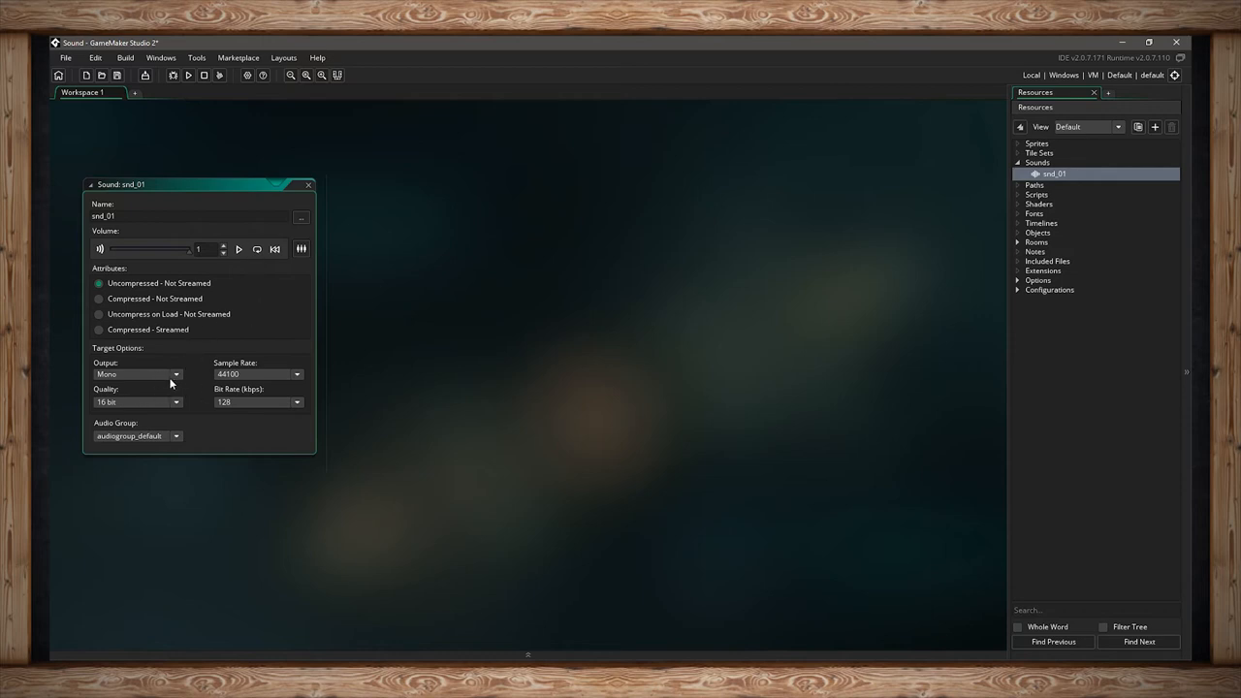
{"action": "left_click", "coordinate": [173, 372]}
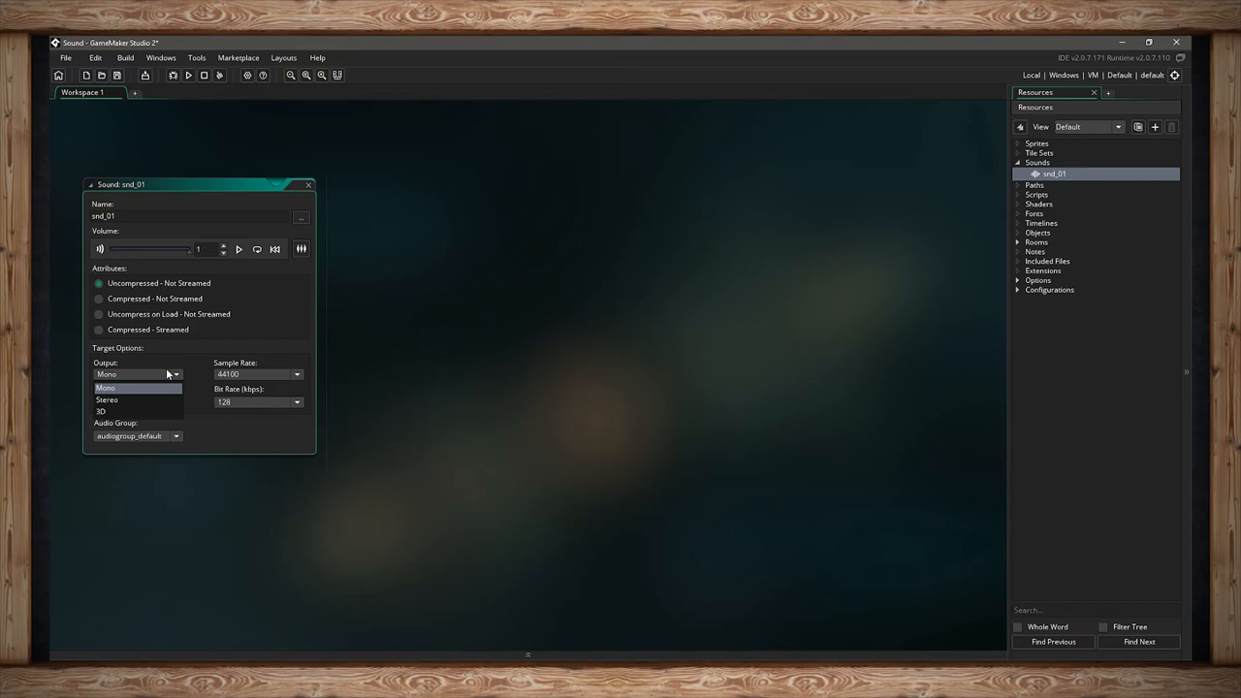
{"action": "mouse_move", "coordinate": [128, 411]}
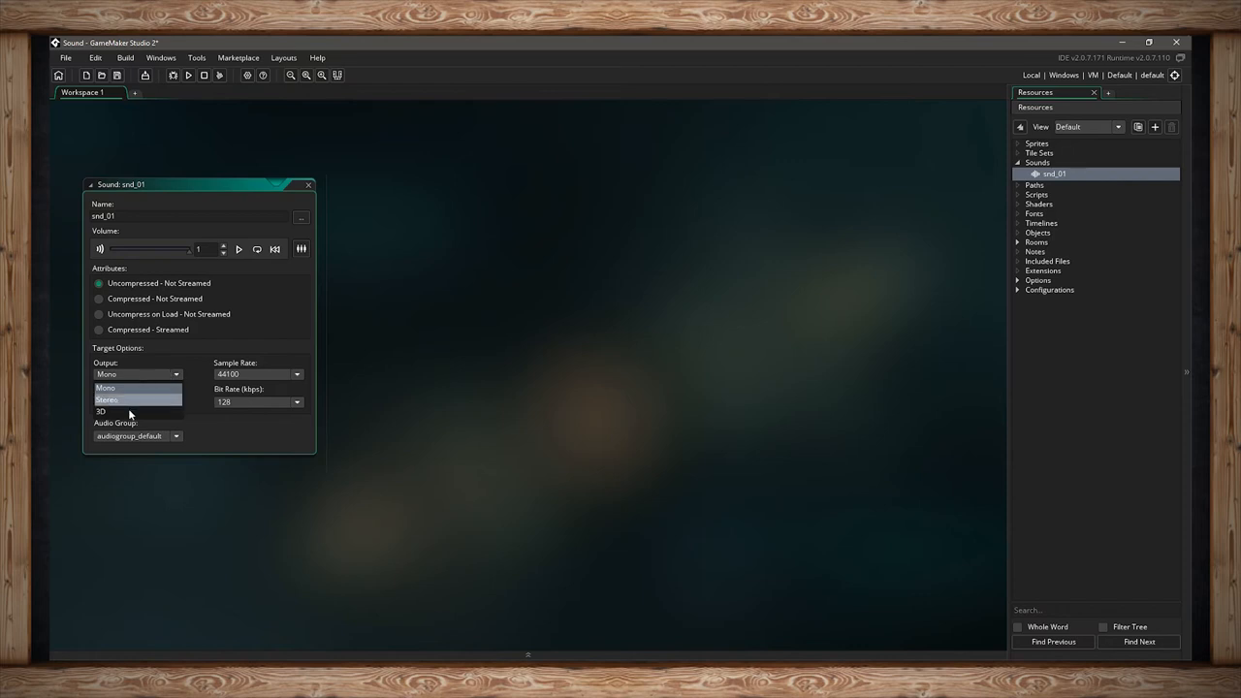
{"action": "left_click", "coordinate": [98, 411]}
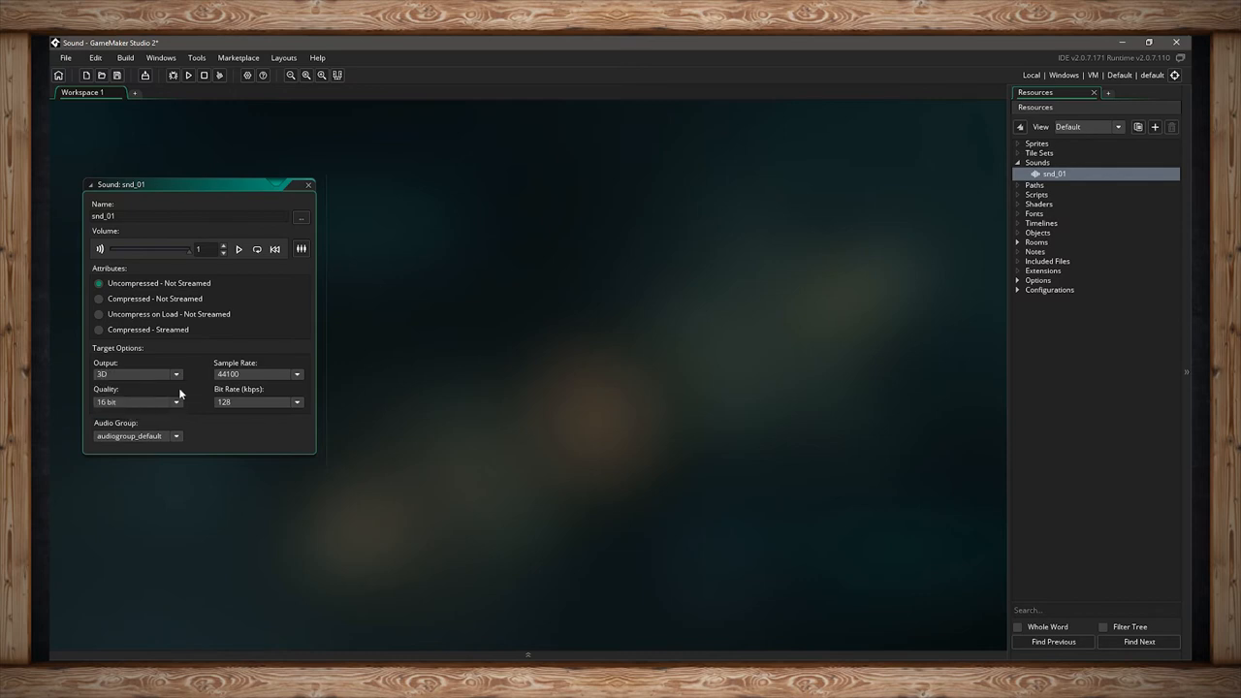
{"action": "mouse_move", "coordinate": [194, 388]}
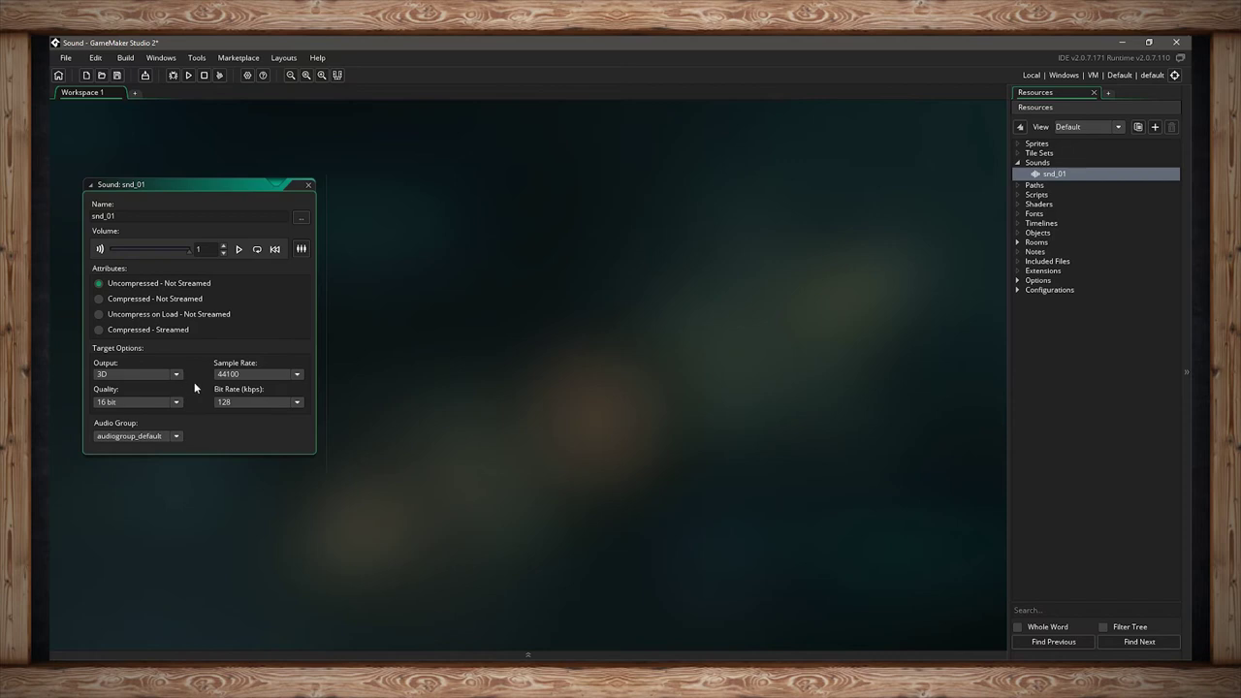
{"action": "left_click", "coordinate": [136, 374]}
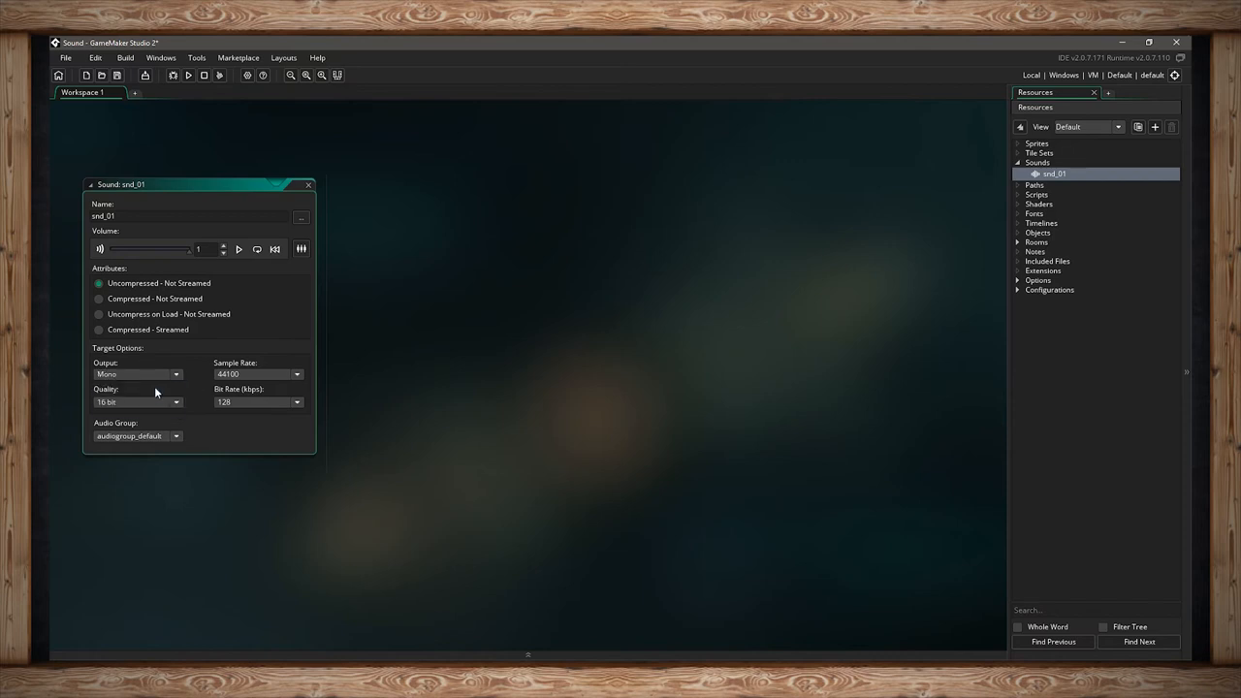
{"action": "mouse_move", "coordinate": [175, 386]}
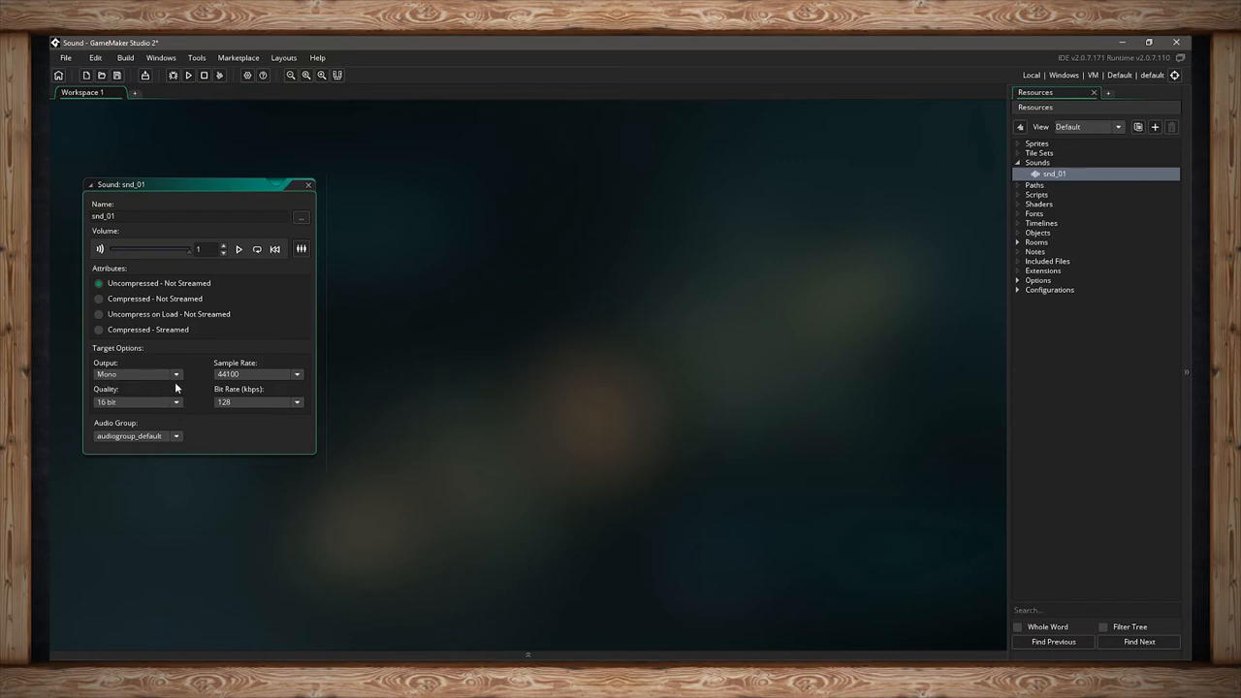
{"action": "mouse_move", "coordinate": [171, 400]}
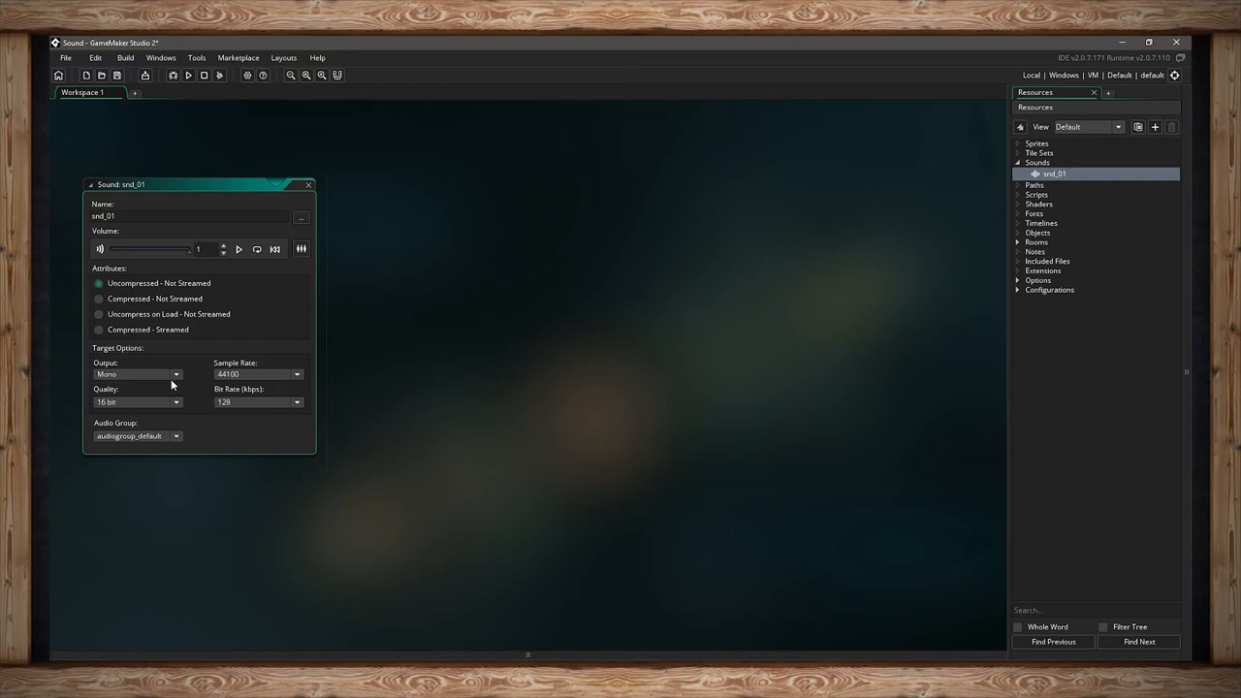
{"action": "left_click", "coordinate": [136, 374]}
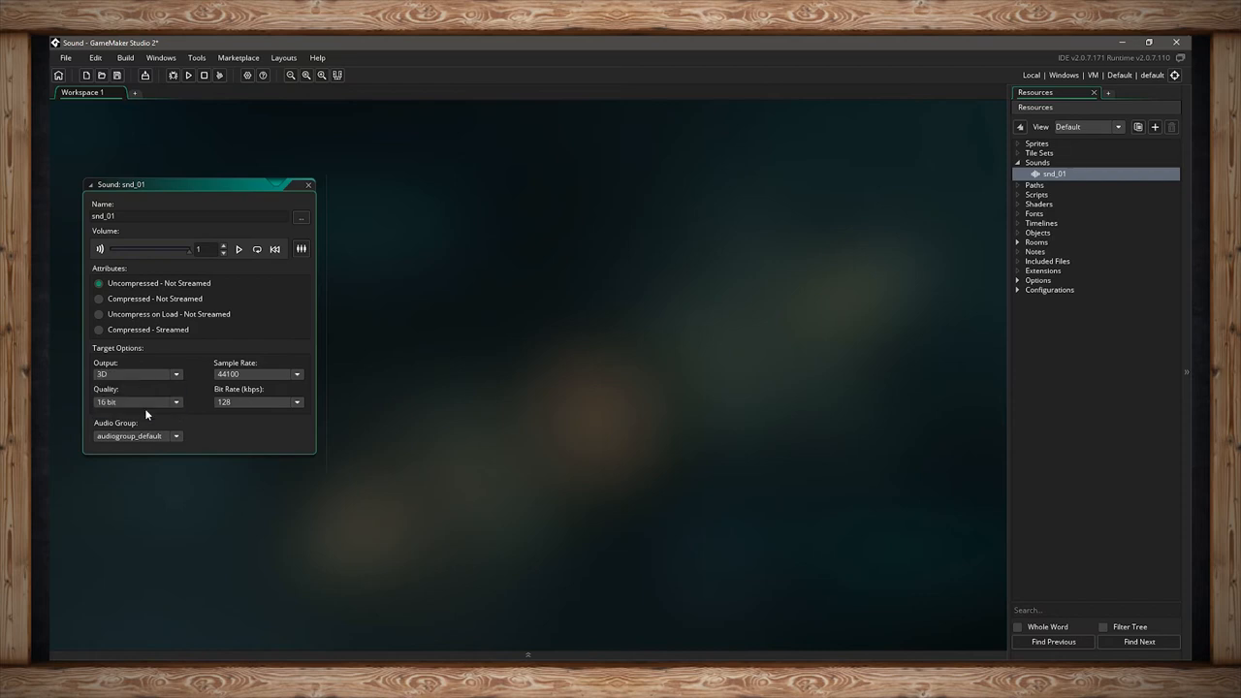
{"action": "mouse_move", "coordinate": [179, 387]}
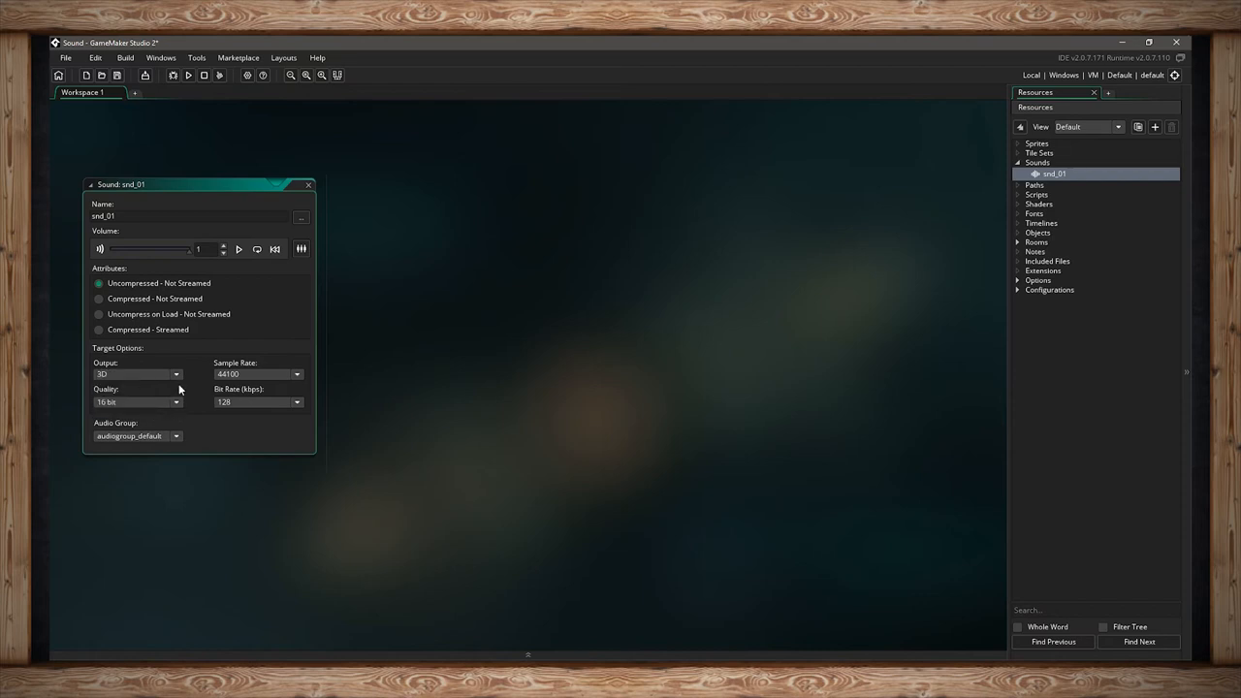
{"action": "left_click", "coordinate": [136, 372]}
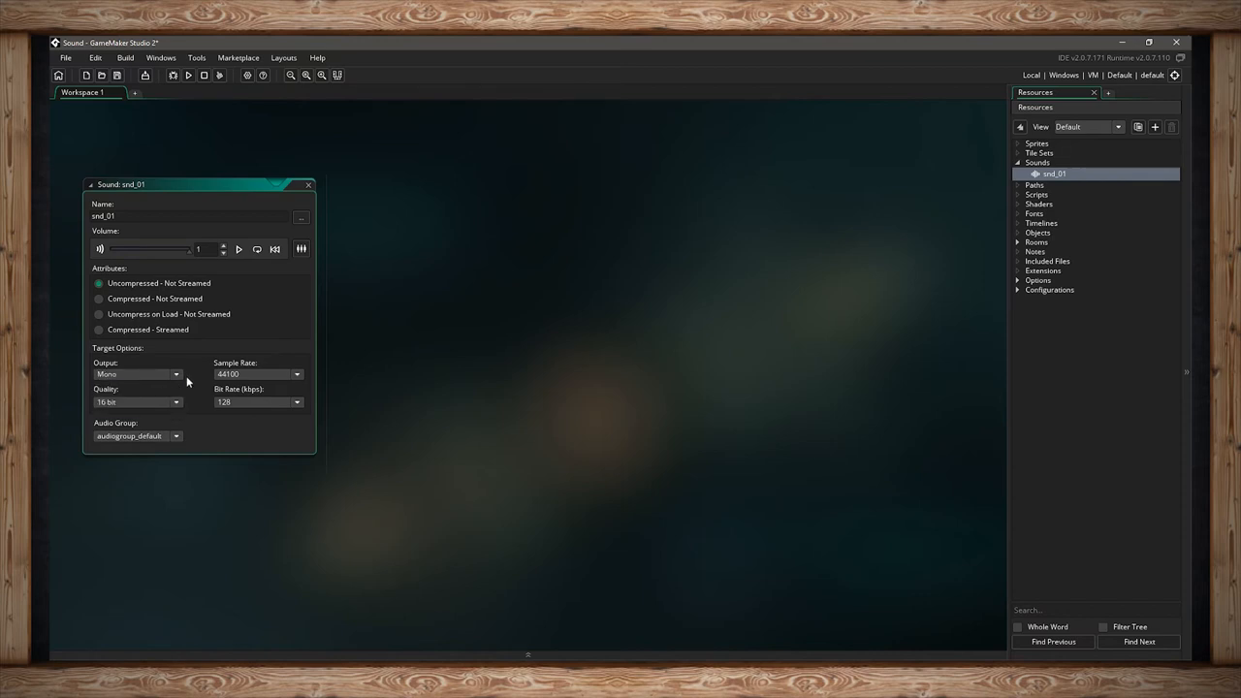
{"action": "mouse_move", "coordinate": [182, 376]}
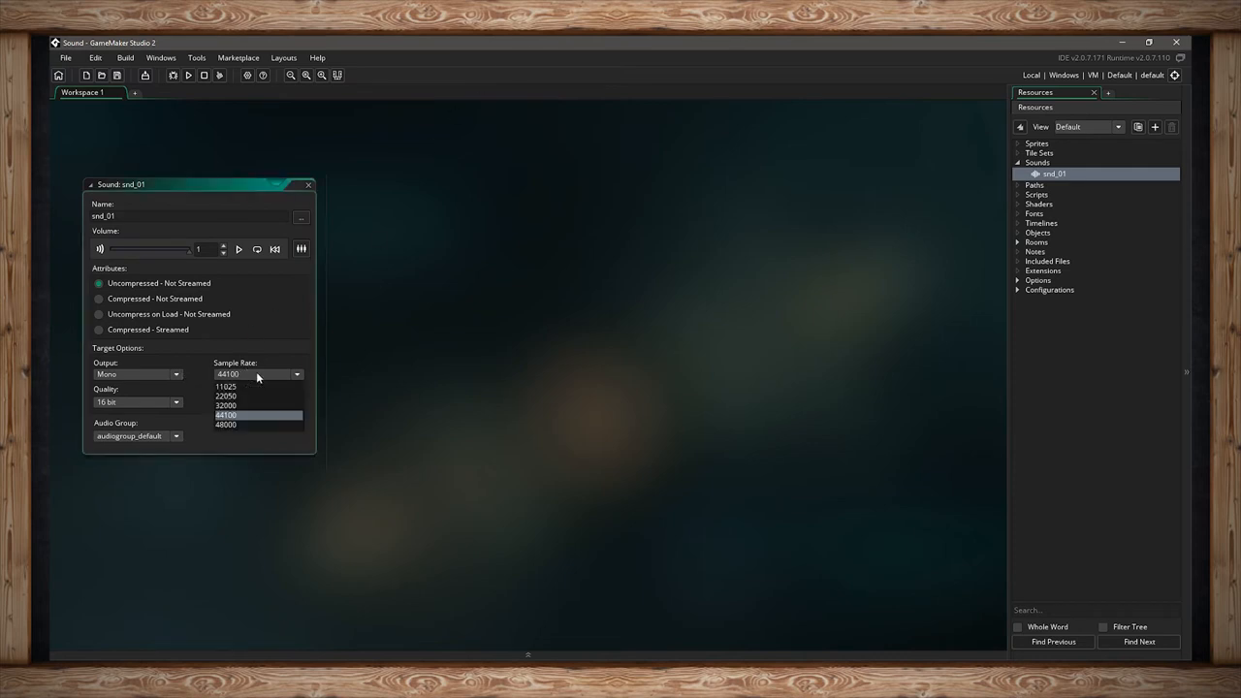
{"action": "mouse_move", "coordinate": [285, 419]}
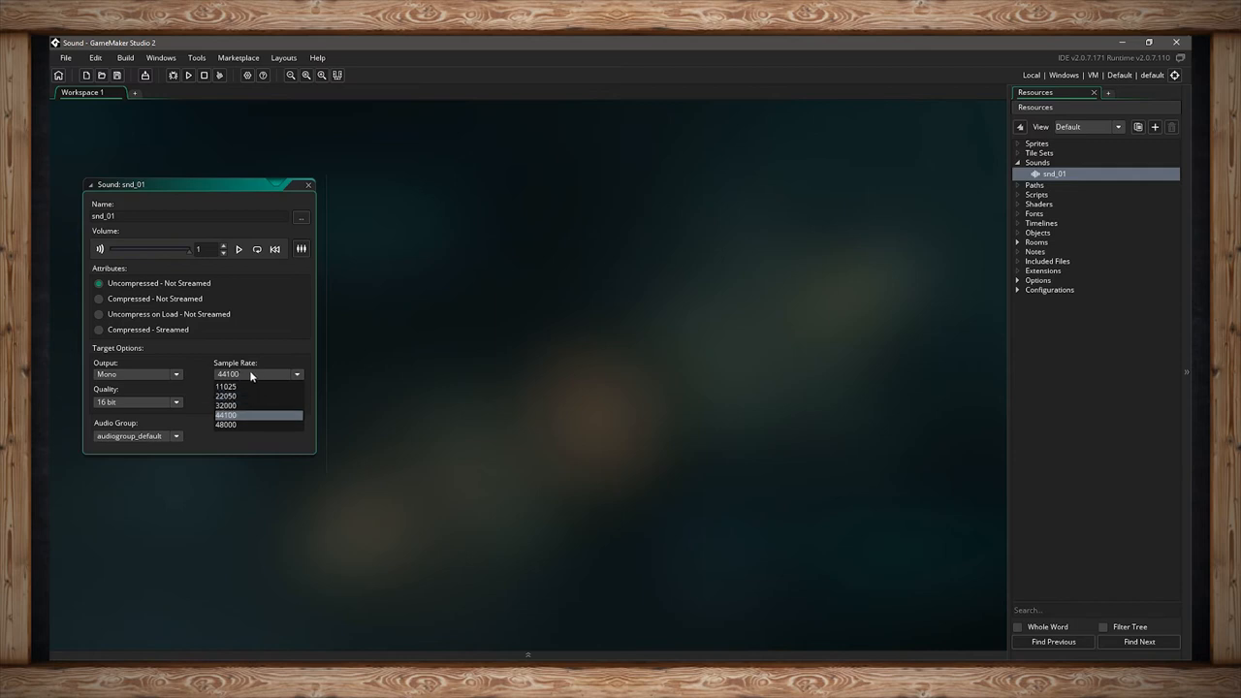
{"action": "mouse_move", "coordinate": [225, 386]}
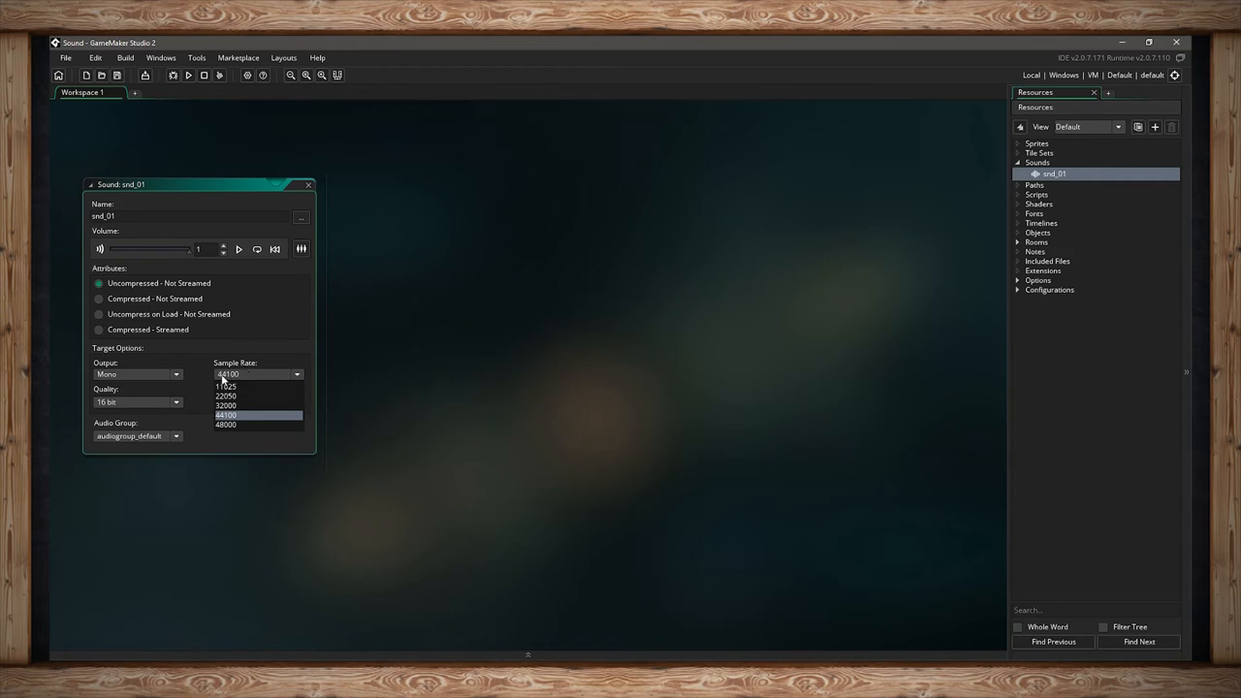
{"action": "mouse_move", "coordinate": [252, 372]}
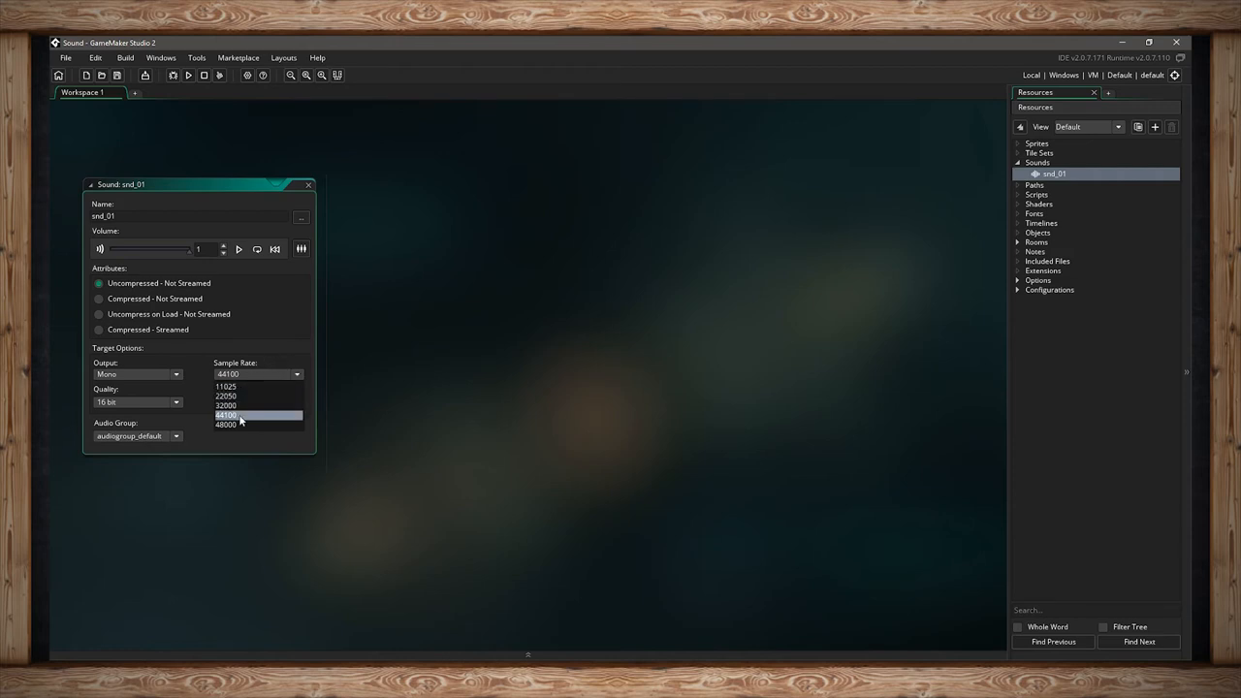
{"action": "mouse_move", "coordinate": [232, 415]}
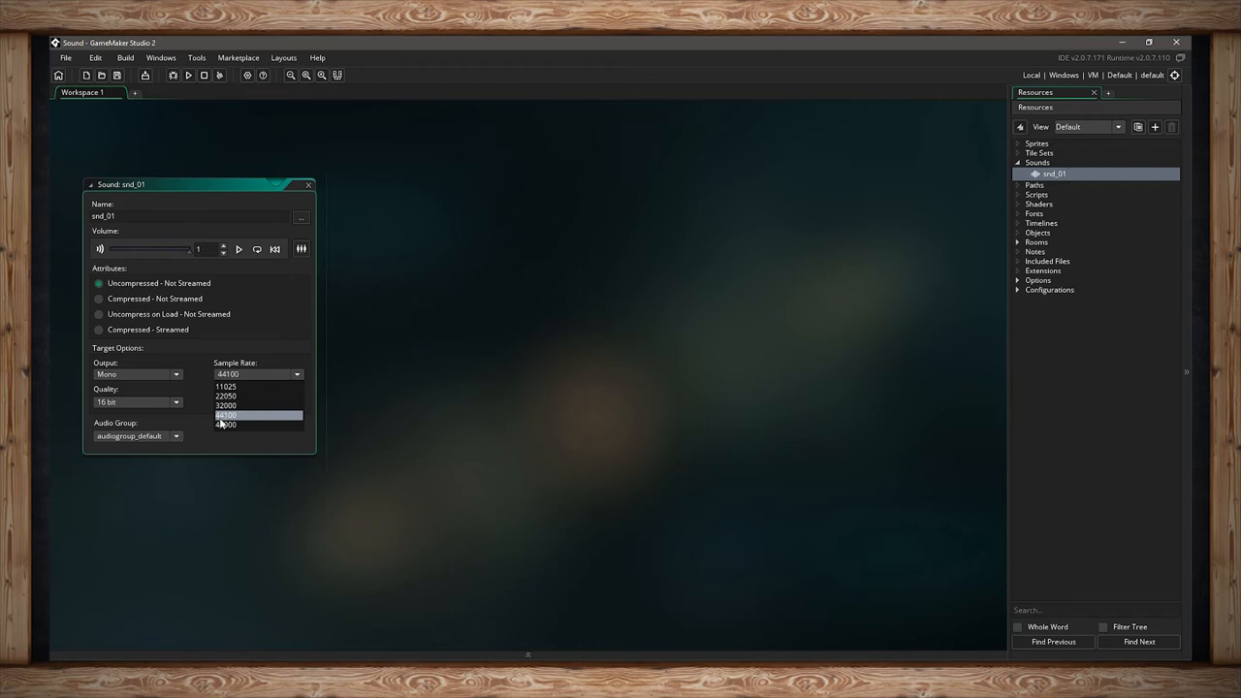
{"action": "mouse_move", "coordinate": [238, 415]}
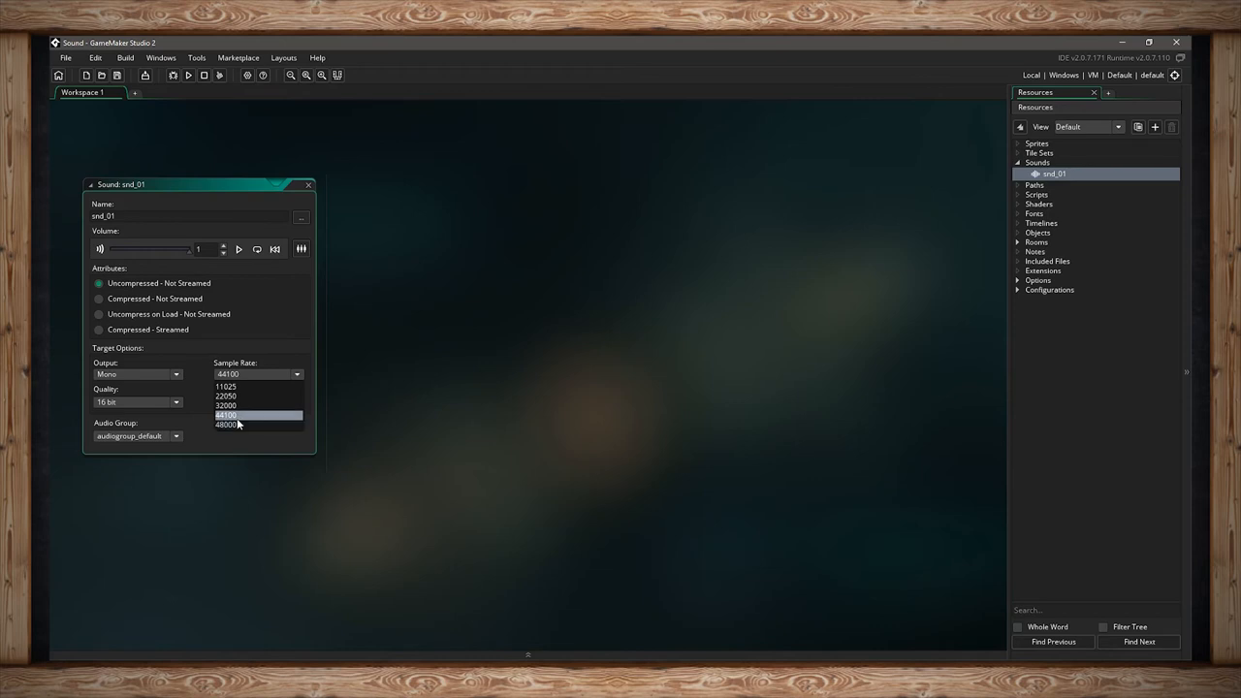
{"action": "mouse_move", "coordinate": [248, 415]}
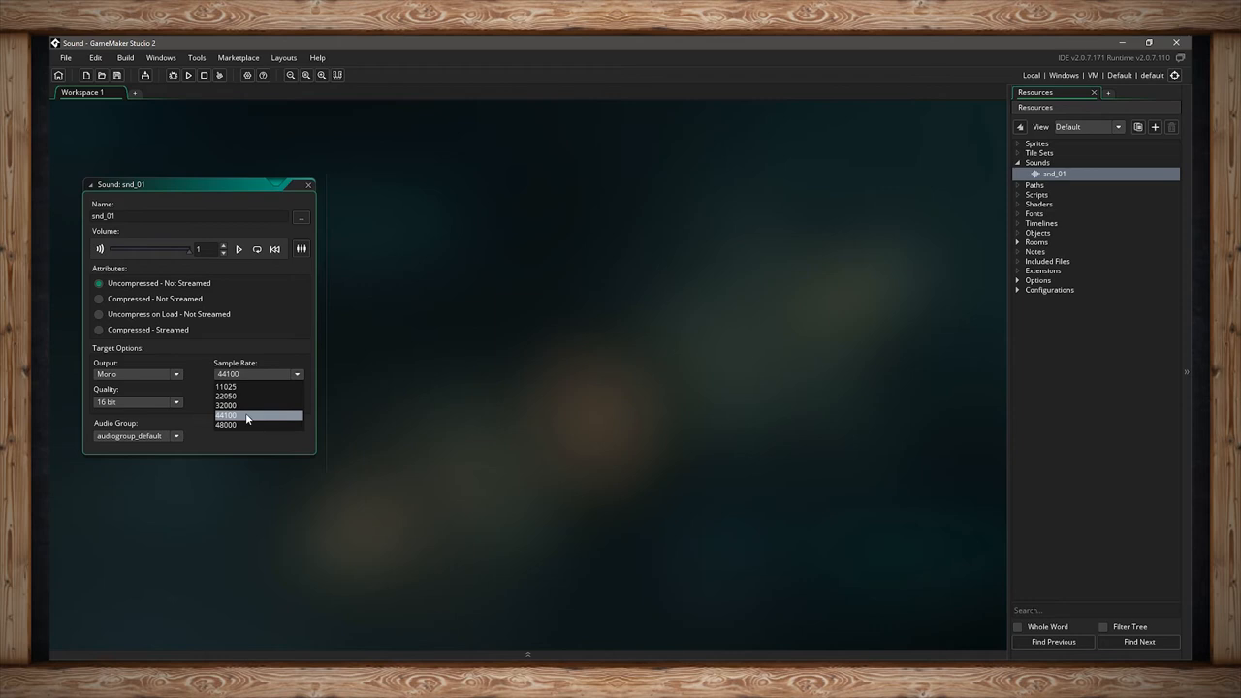
{"action": "mouse_move", "coordinate": [240, 423]}
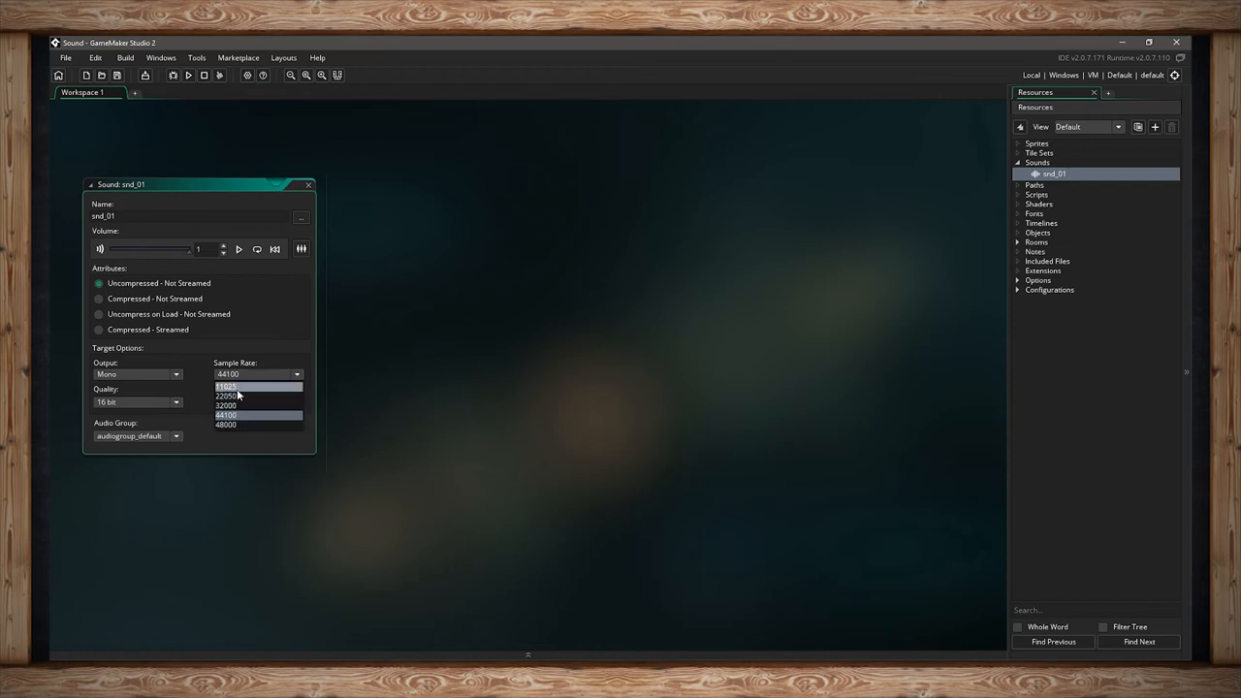
{"action": "left_click", "coordinate": [225, 415]}
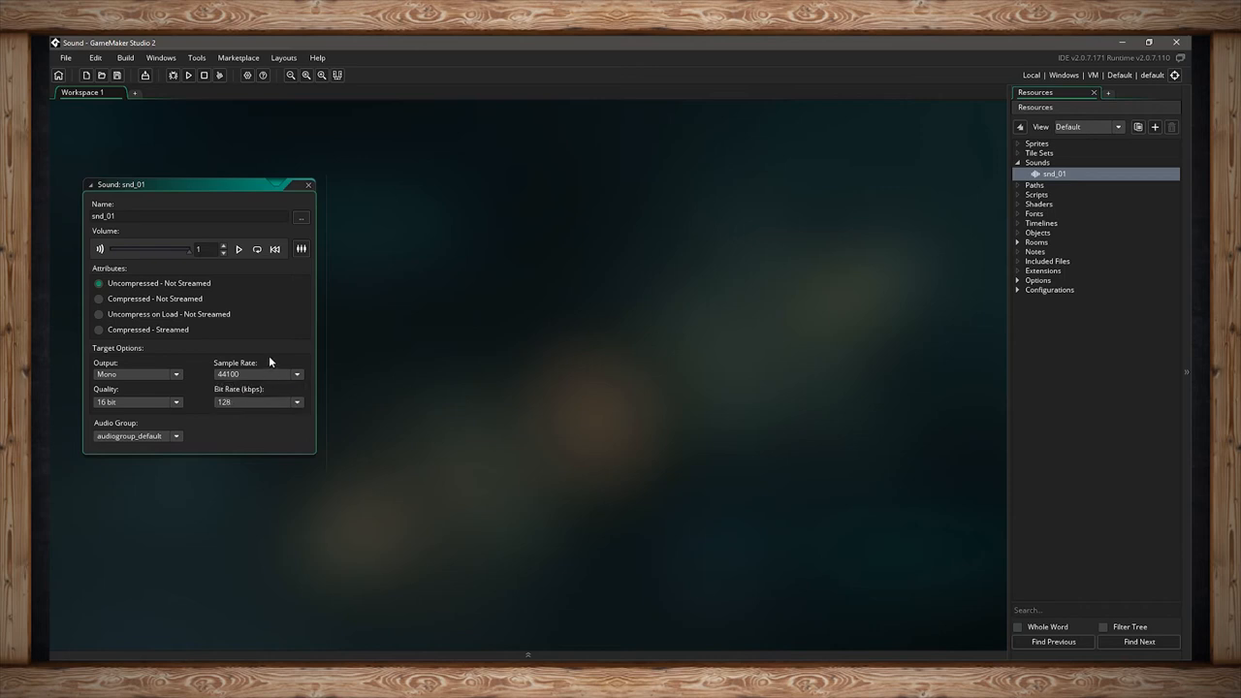
{"action": "mouse_move", "coordinate": [268, 365]}
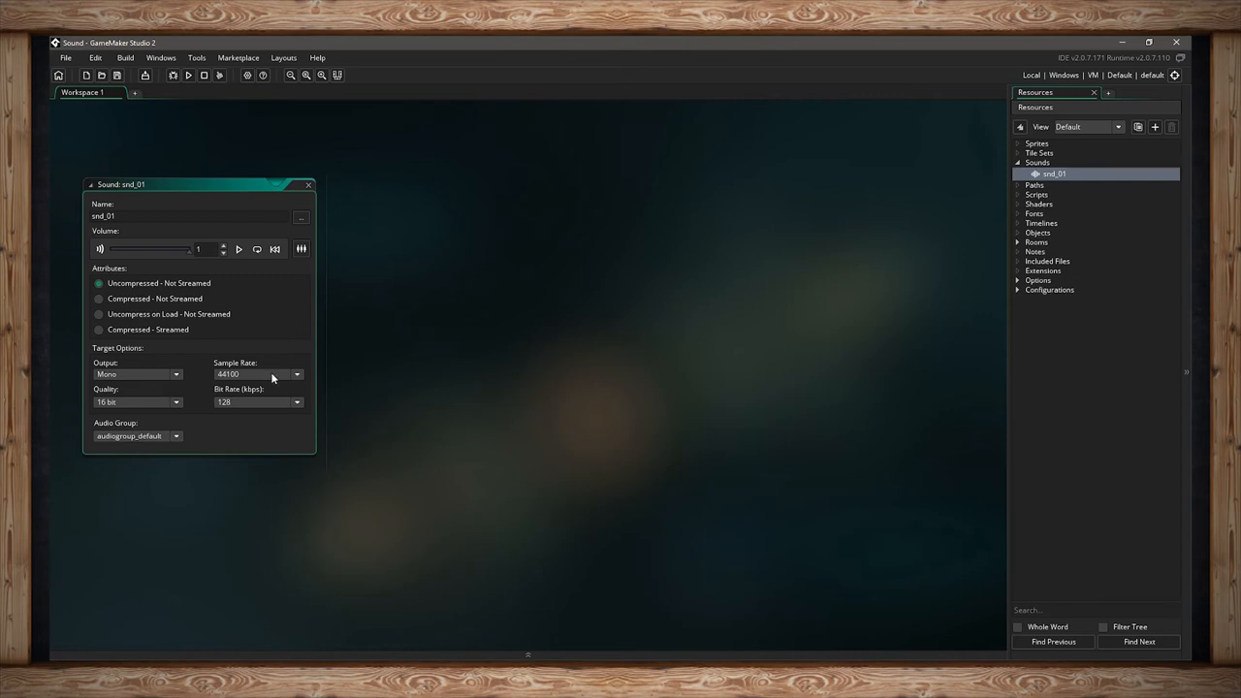
{"action": "left_click", "coordinate": [294, 374]}
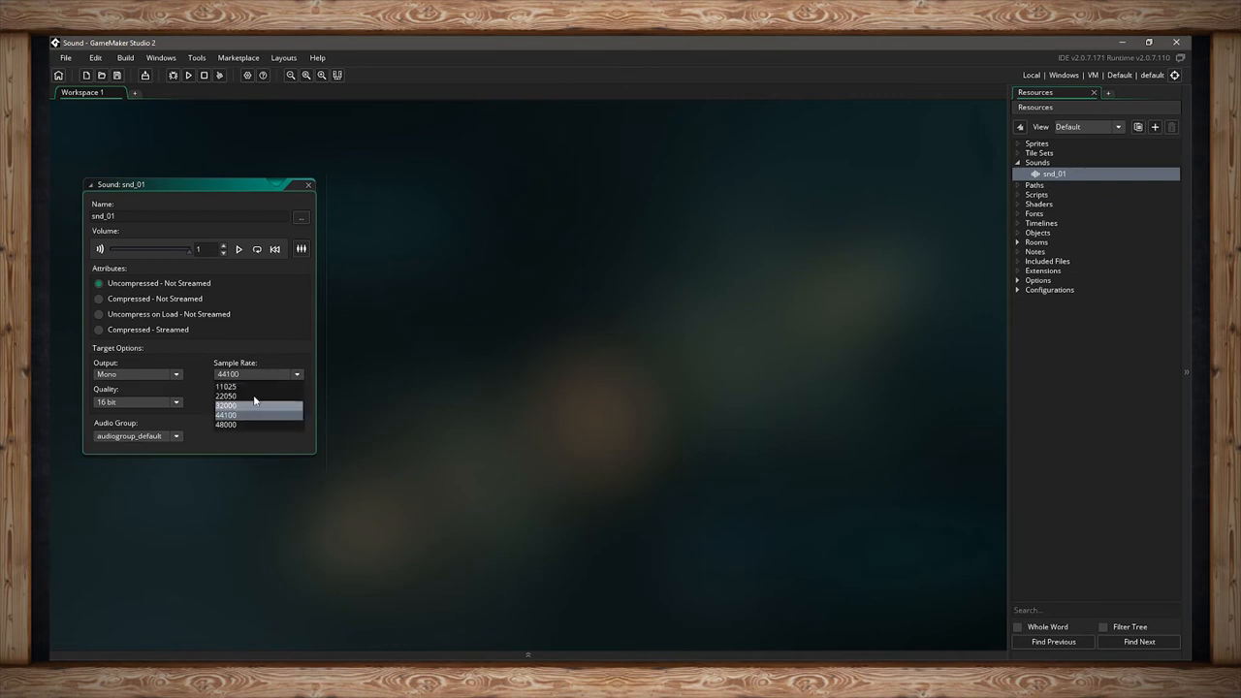
{"action": "left_click", "coordinate": [225, 415]}
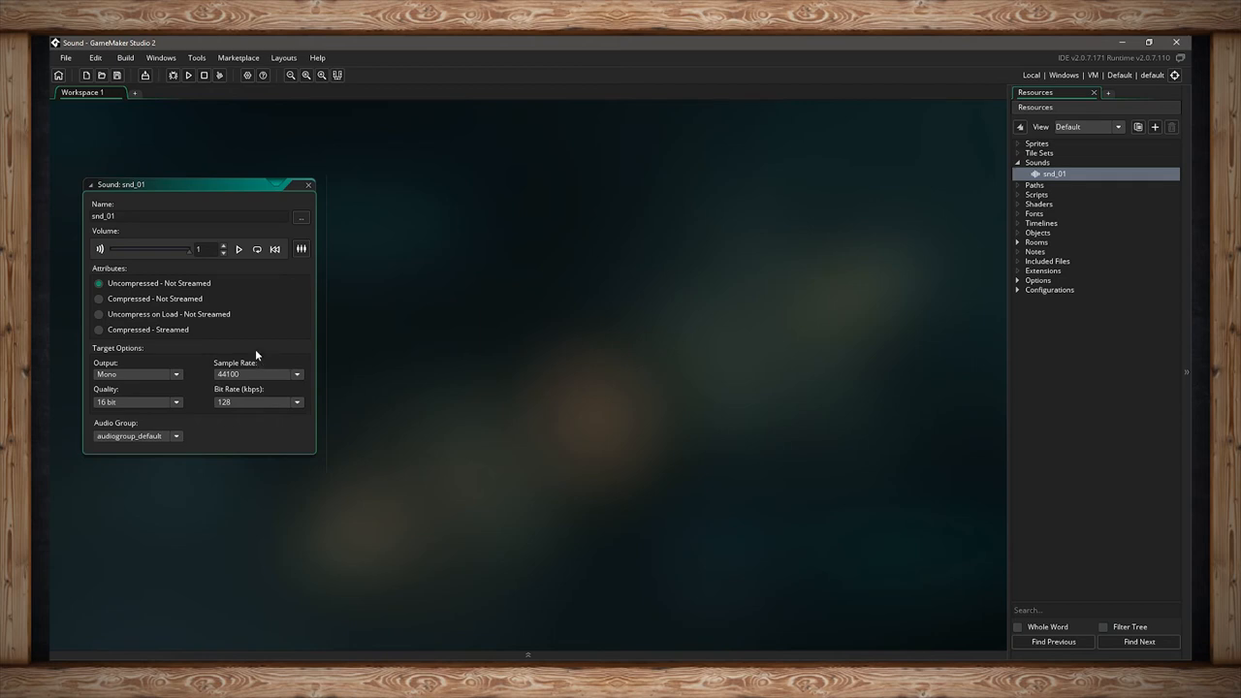
{"action": "mouse_move", "coordinate": [260, 361]}
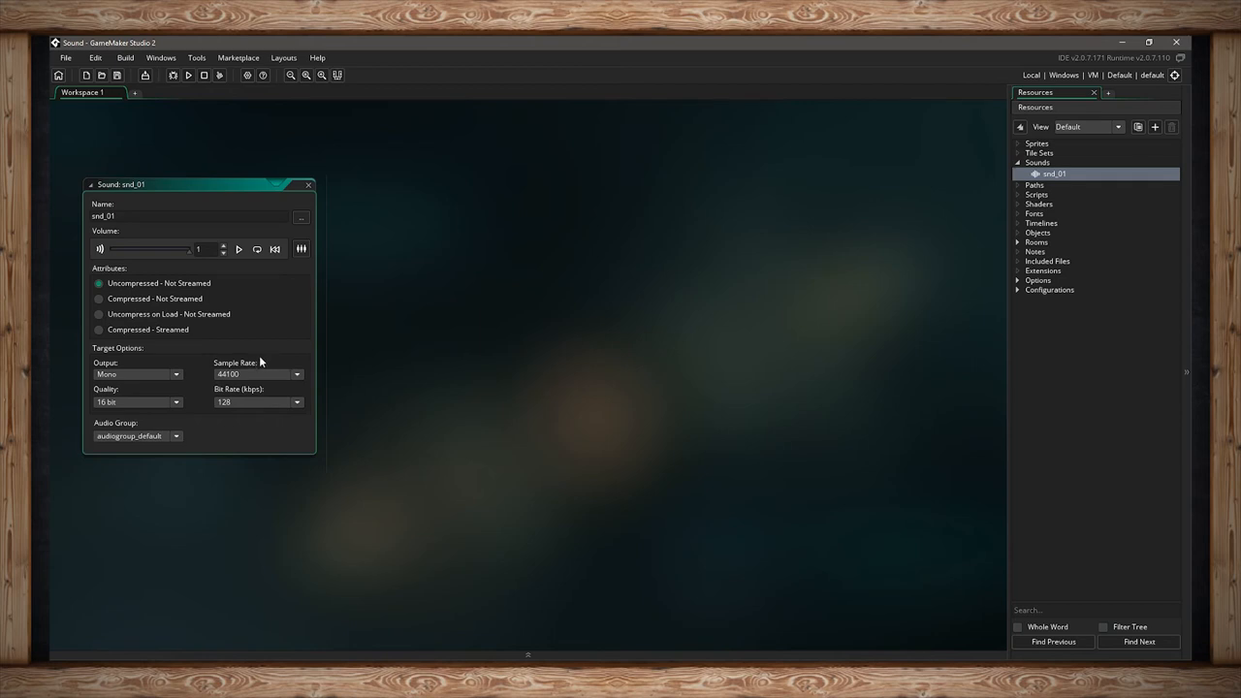
Browse snd_01's quality choices and keep it at 16 bit.
{"action": "left_click", "coordinate": [136, 402]}
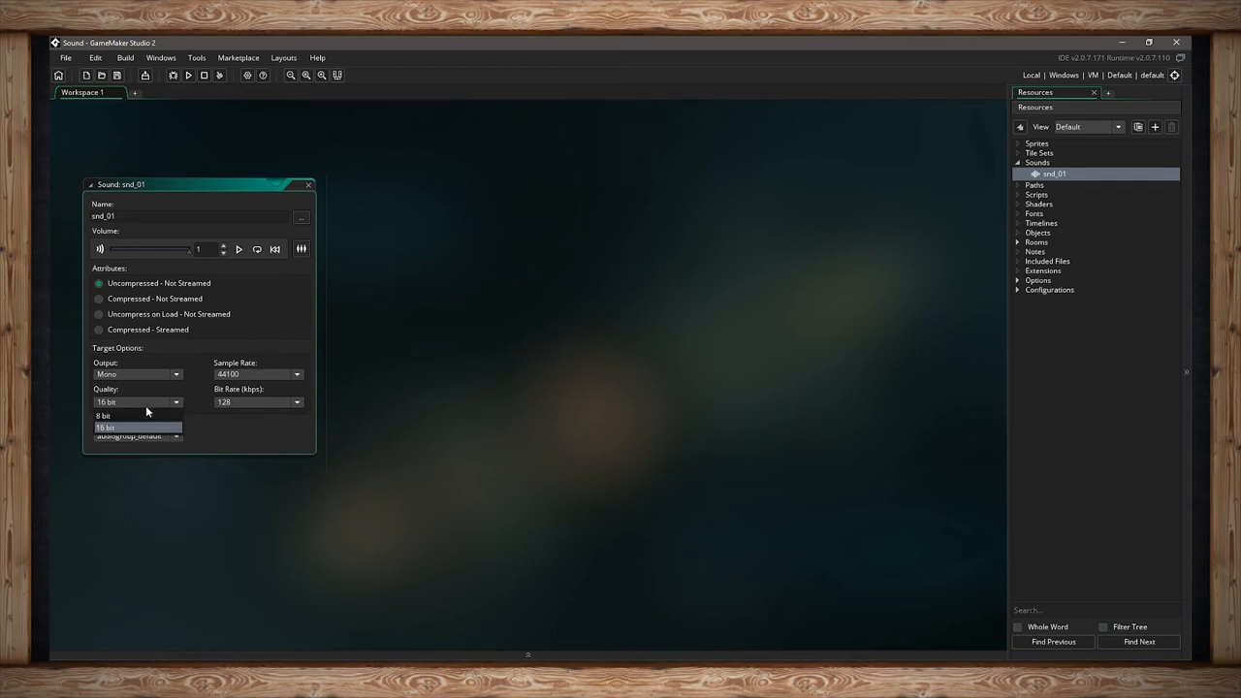
{"action": "mouse_move", "coordinate": [151, 415]}
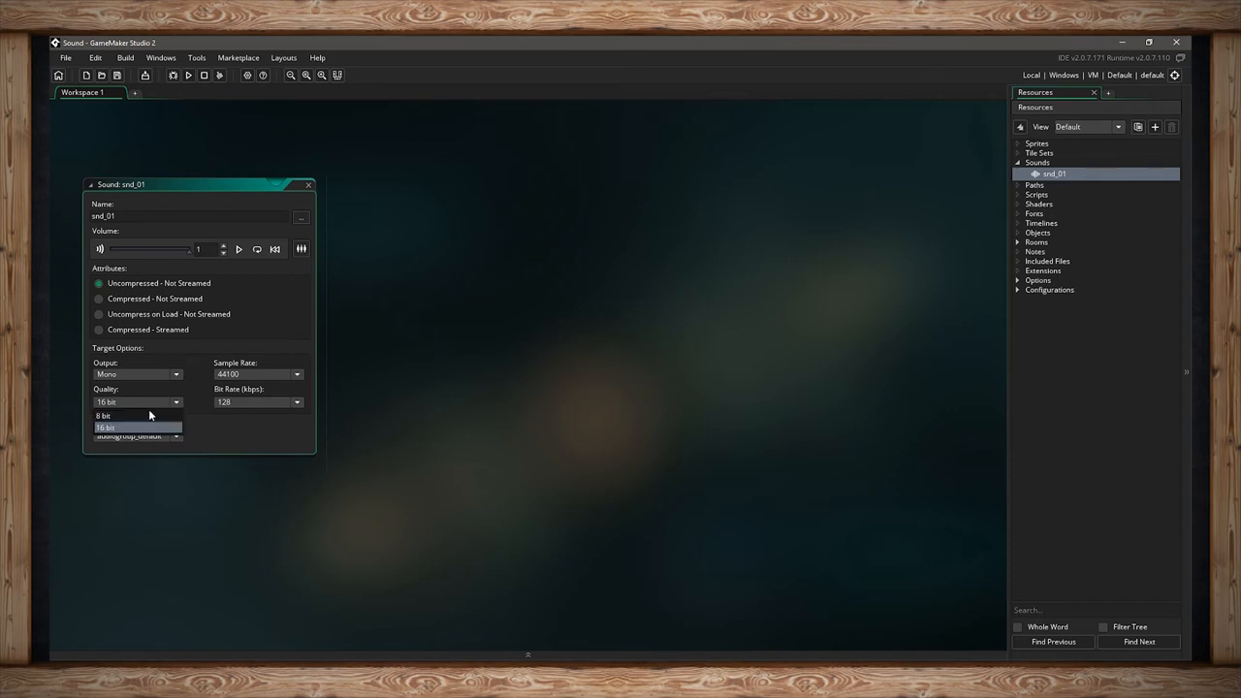
{"action": "mouse_move", "coordinate": [136, 417]}
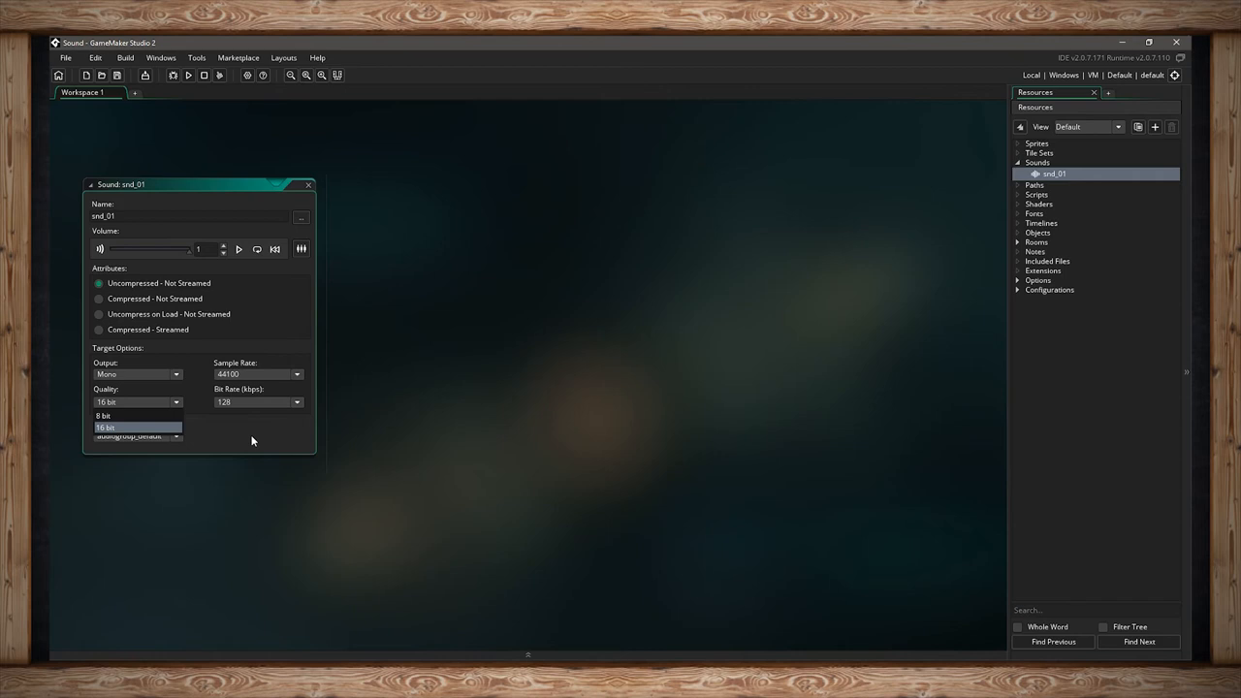
{"action": "mouse_move", "coordinate": [233, 446]}
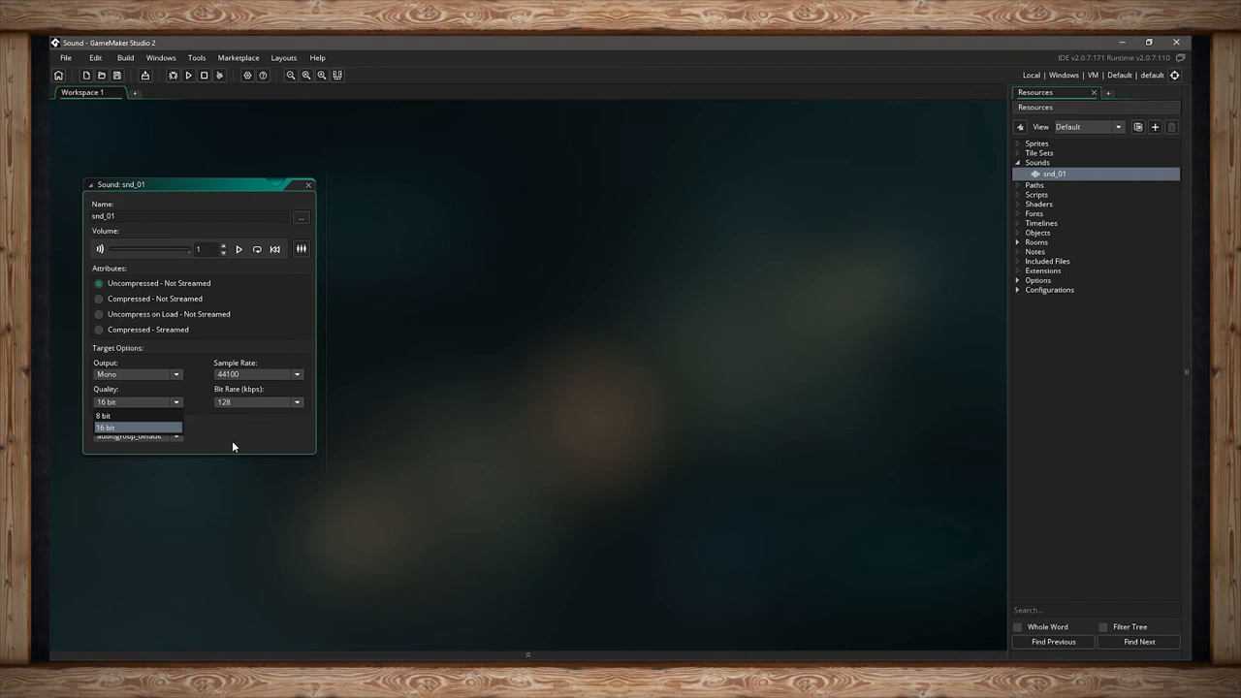
{"action": "mouse_move", "coordinate": [231, 443]}
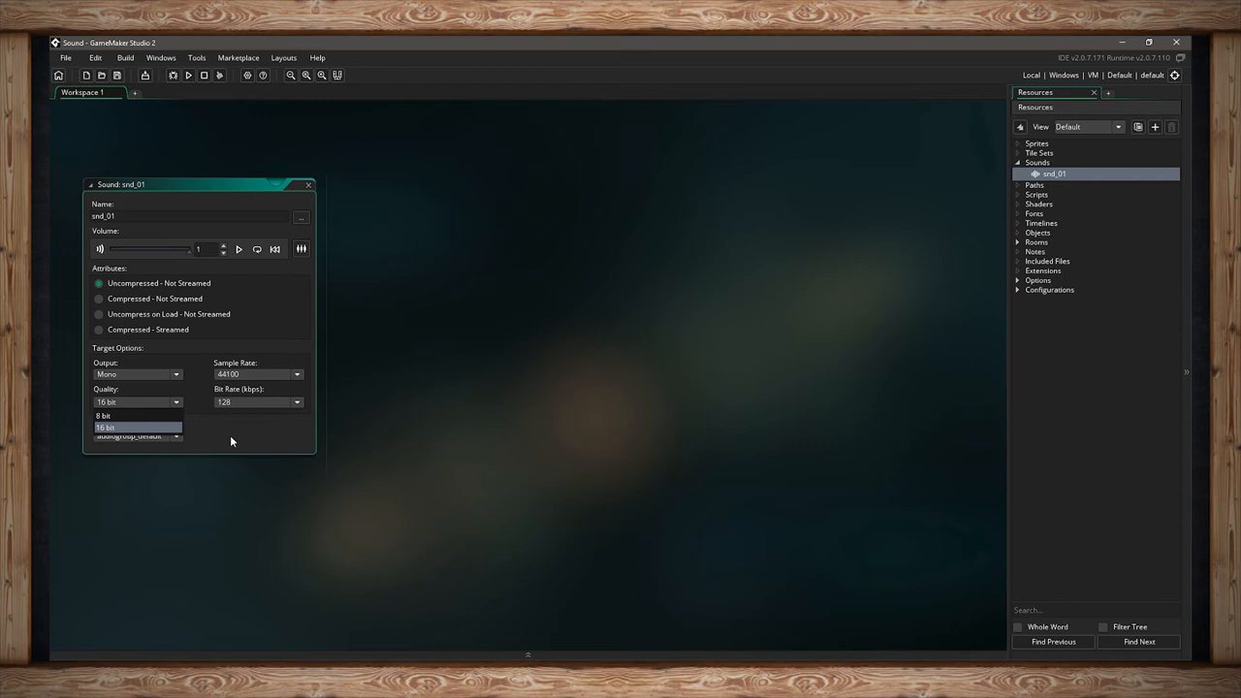
{"action": "mouse_move", "coordinate": [225, 434]}
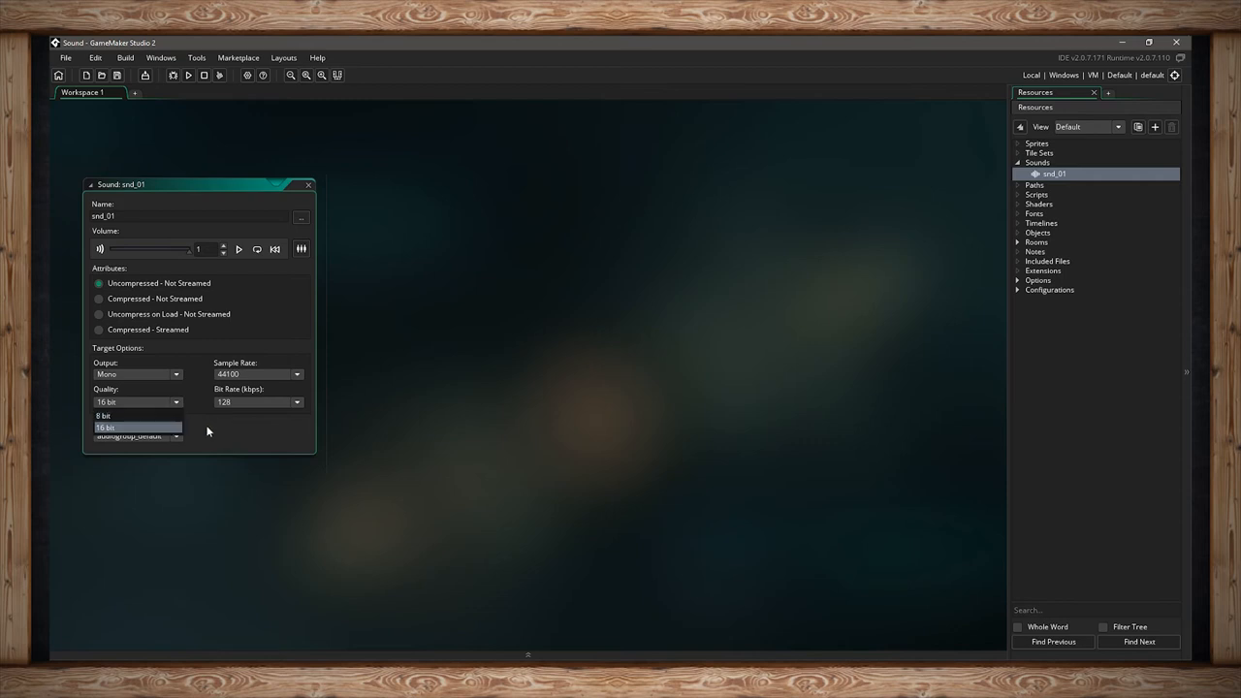
{"action": "mouse_move", "coordinate": [194, 433]}
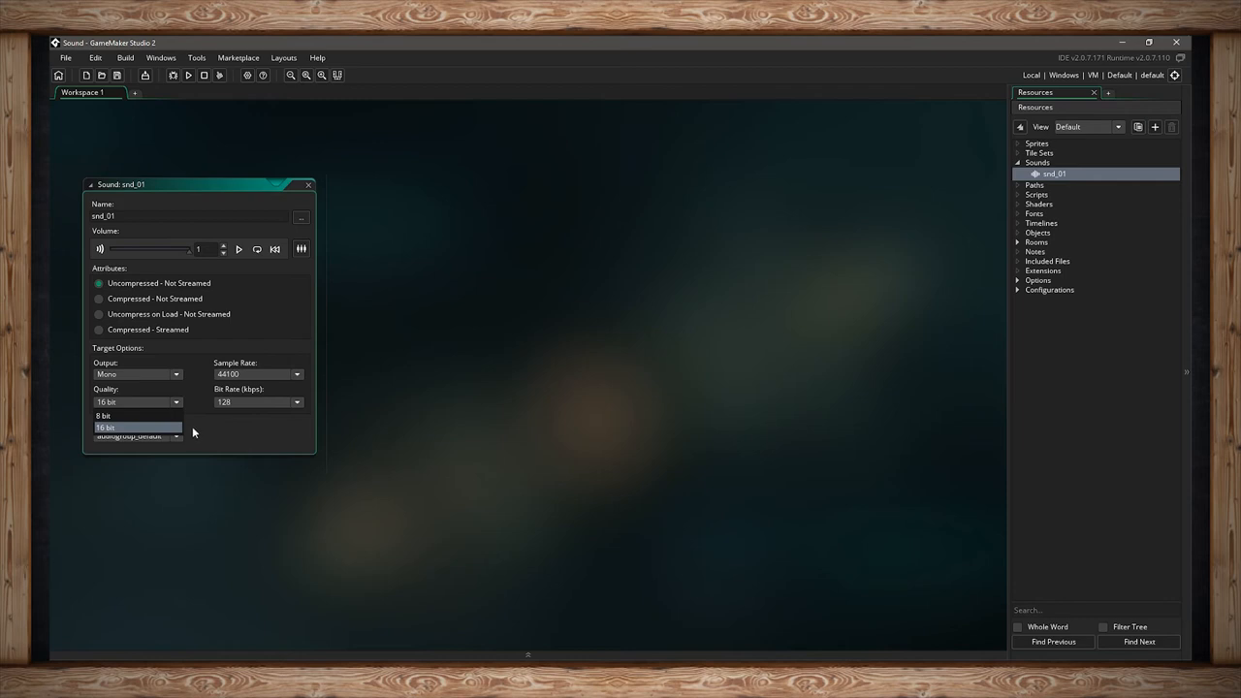
{"action": "mouse_move", "coordinate": [194, 435]}
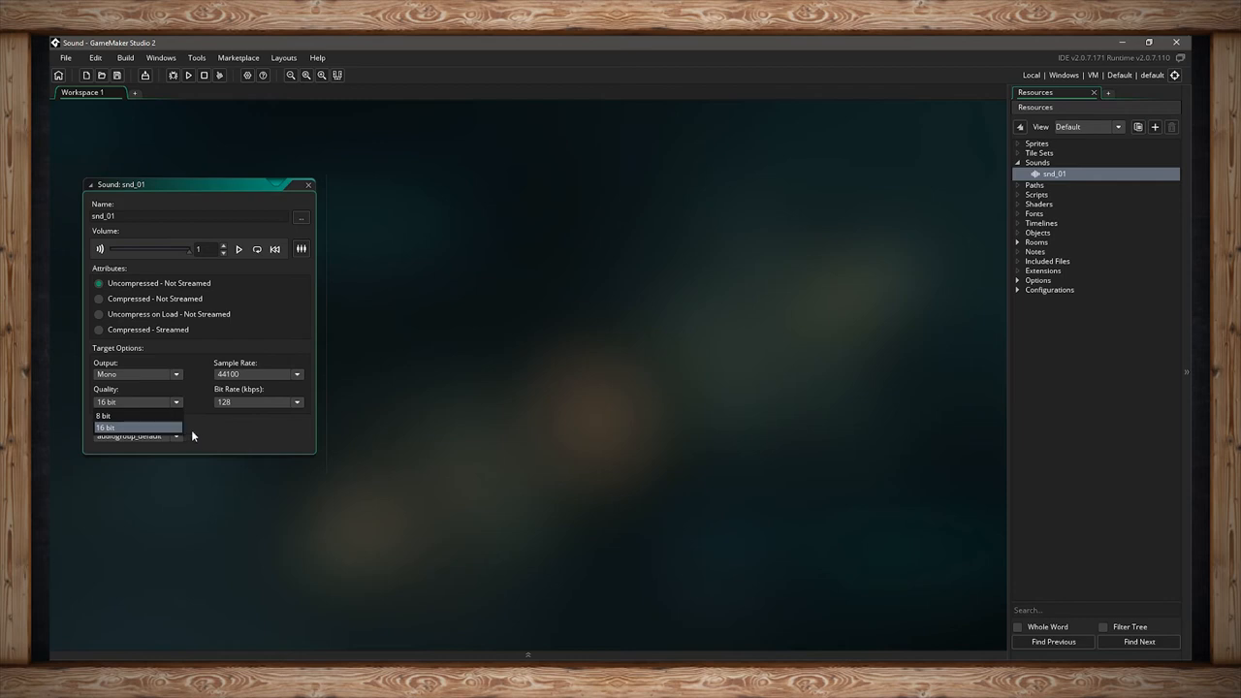
{"action": "mouse_move", "coordinate": [190, 428]}
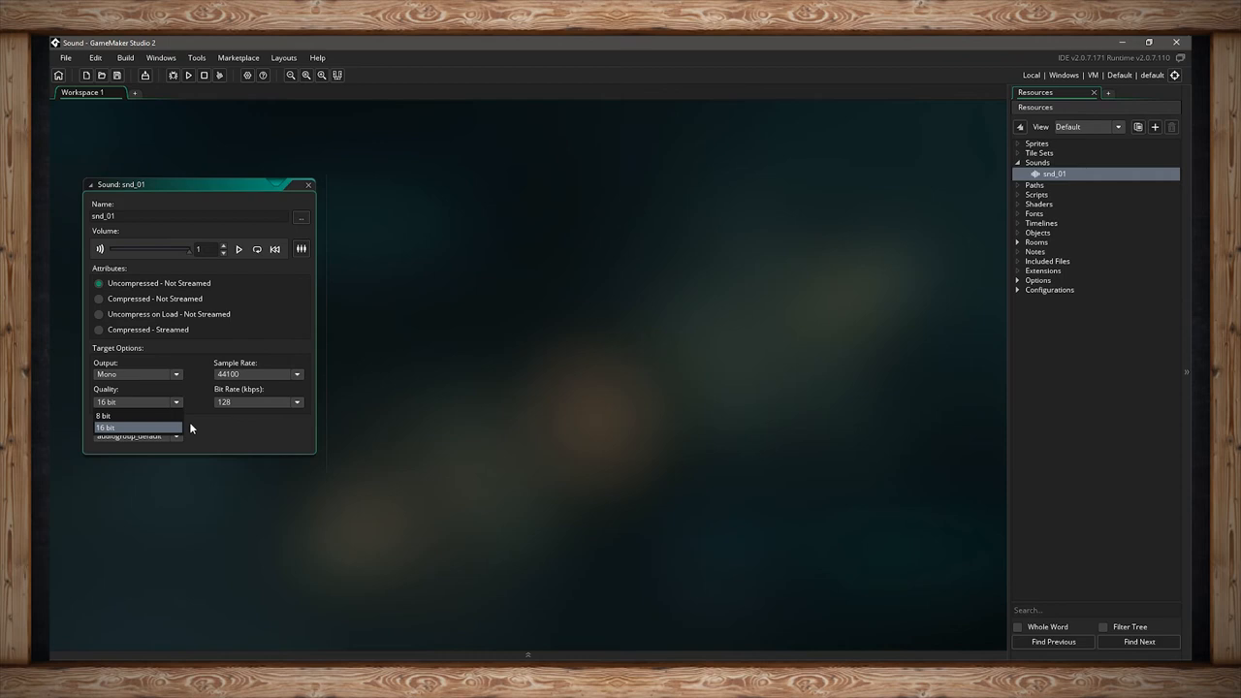
{"action": "mouse_move", "coordinate": [168, 413]}
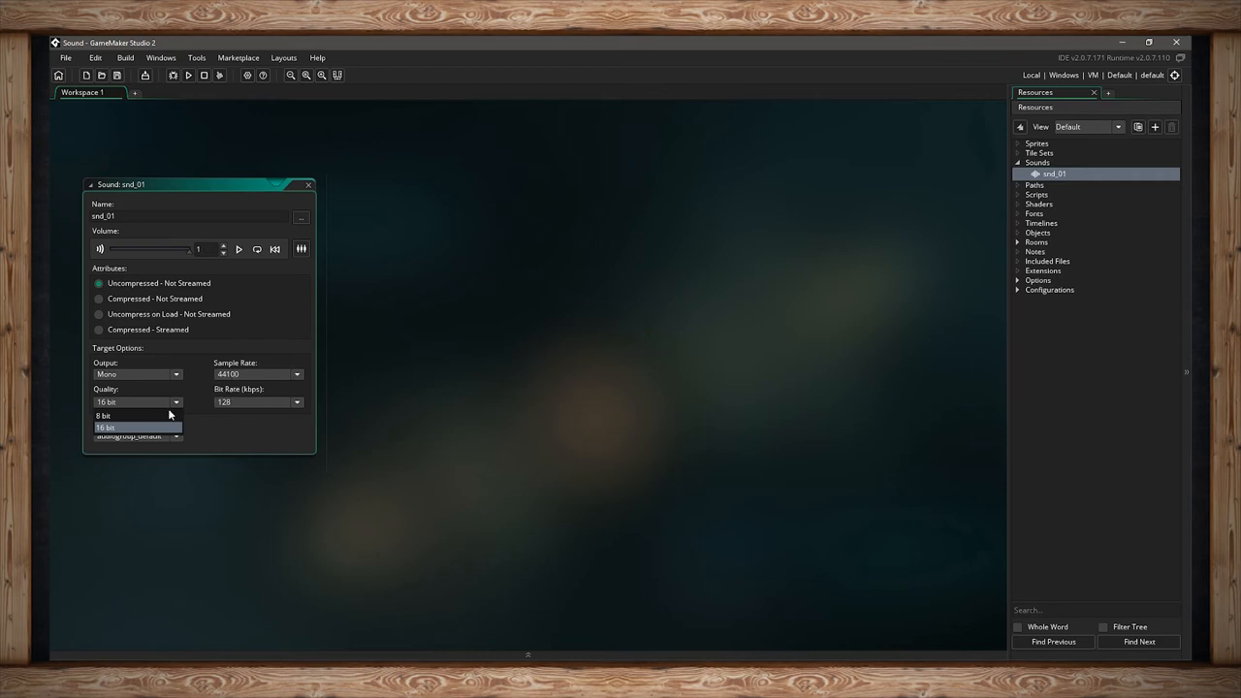
{"action": "left_click", "coordinate": [114, 428]}
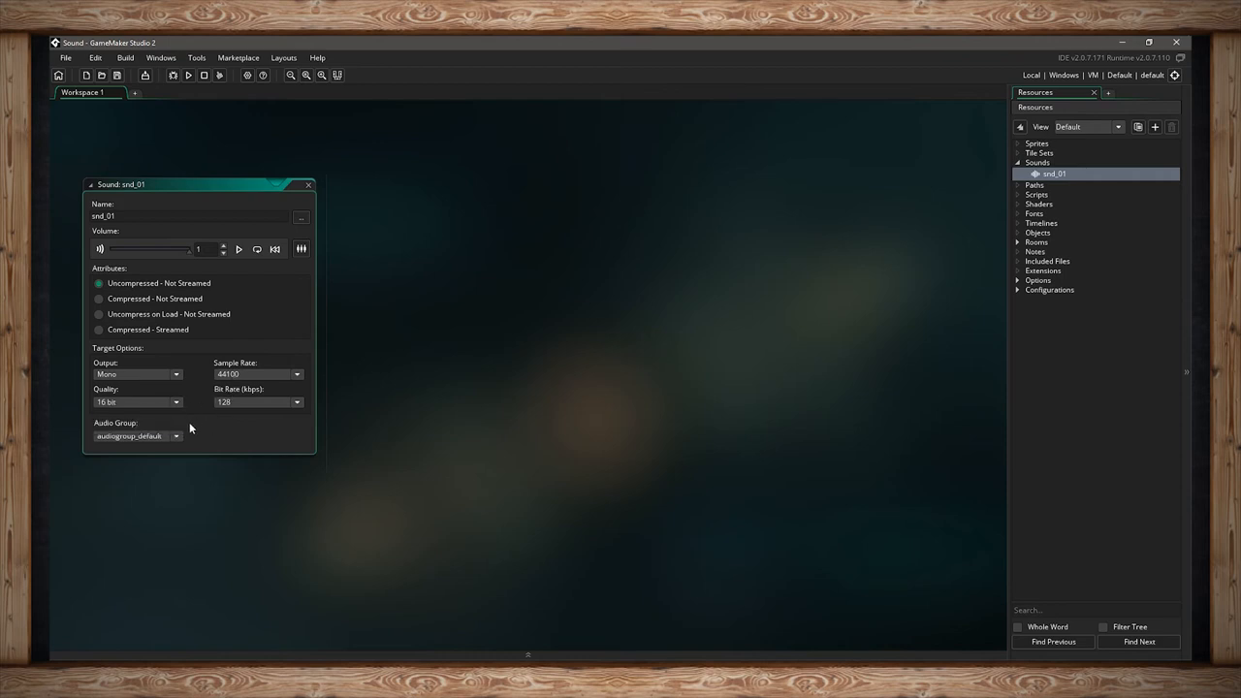
{"action": "mouse_move", "coordinate": [205, 431]}
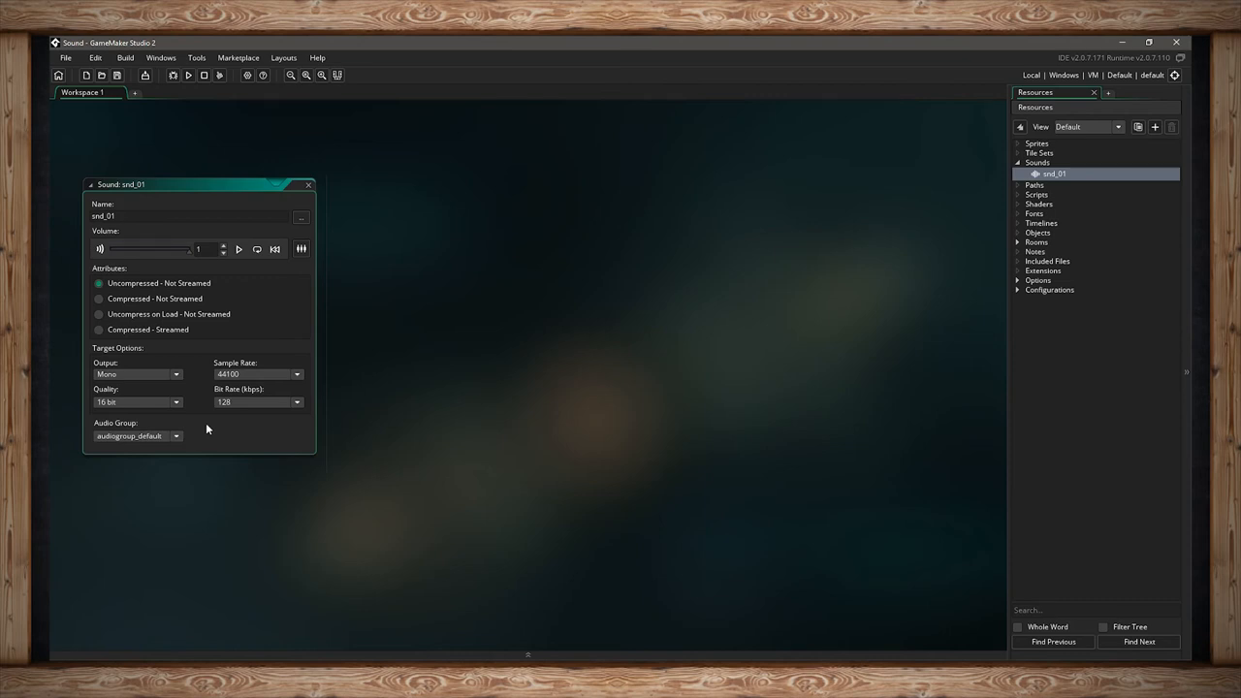
{"action": "mouse_move", "coordinate": [270, 458]}
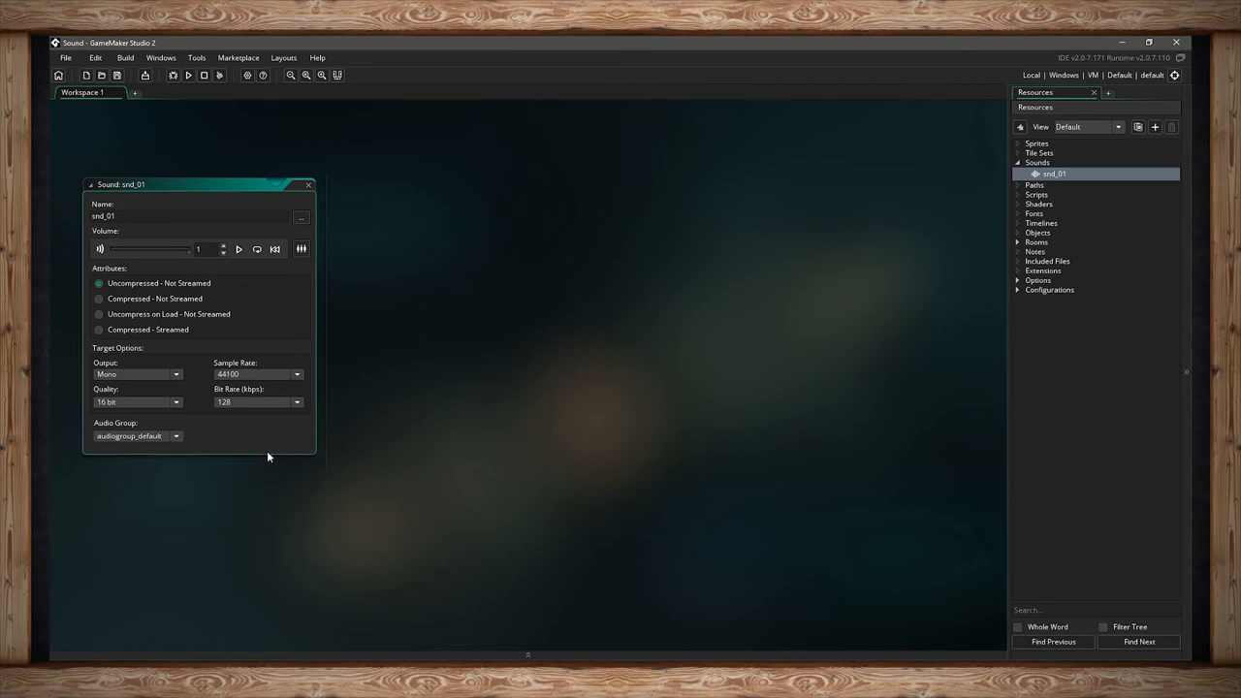
{"action": "mouse_move", "coordinate": [270, 415]}
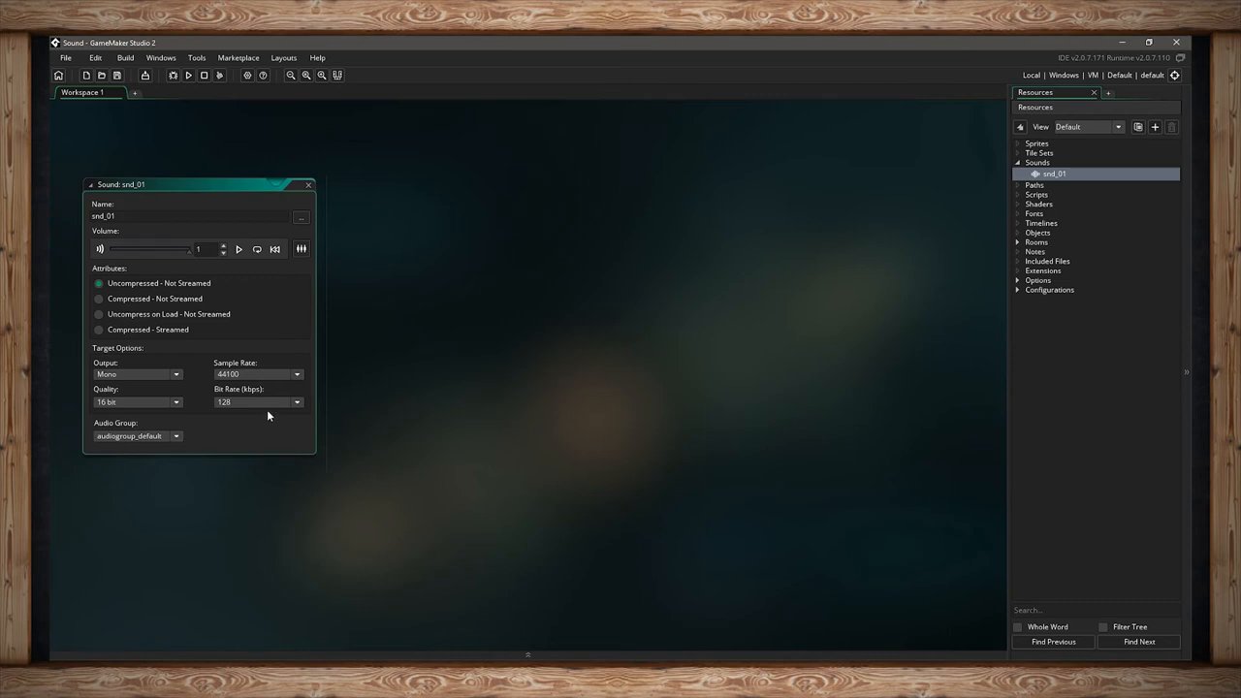
{"action": "left_click", "coordinate": [295, 402]}
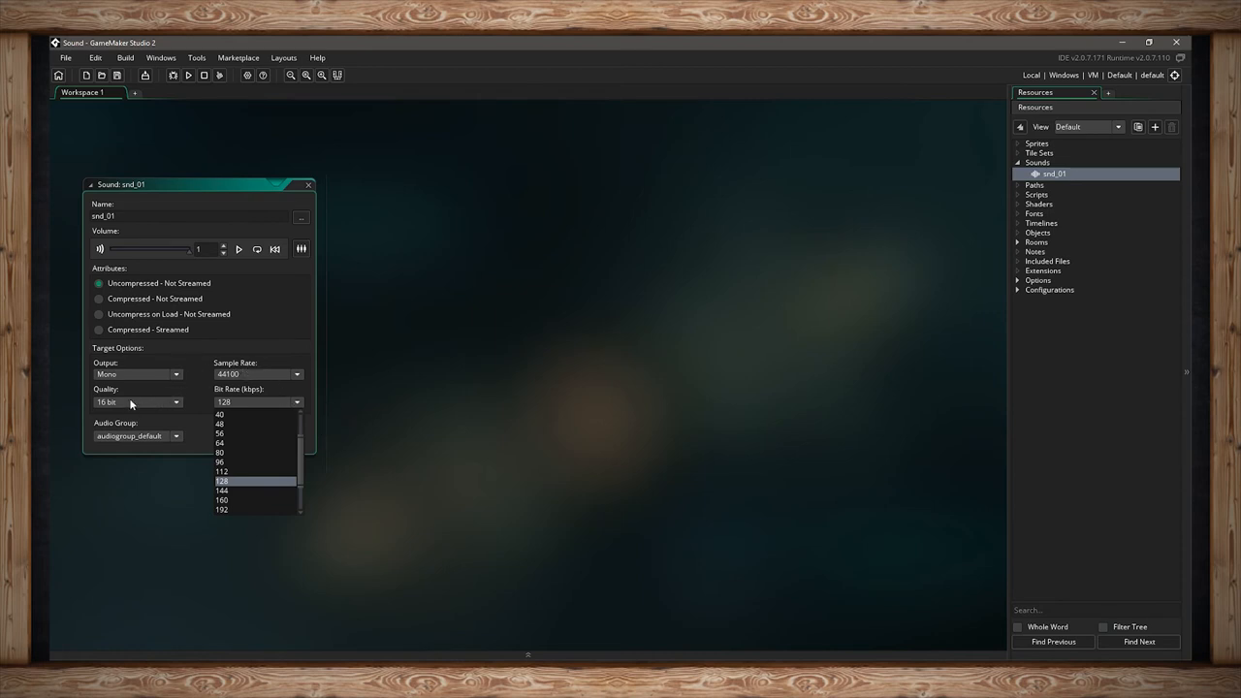
{"action": "mouse_move", "coordinate": [178, 388]}
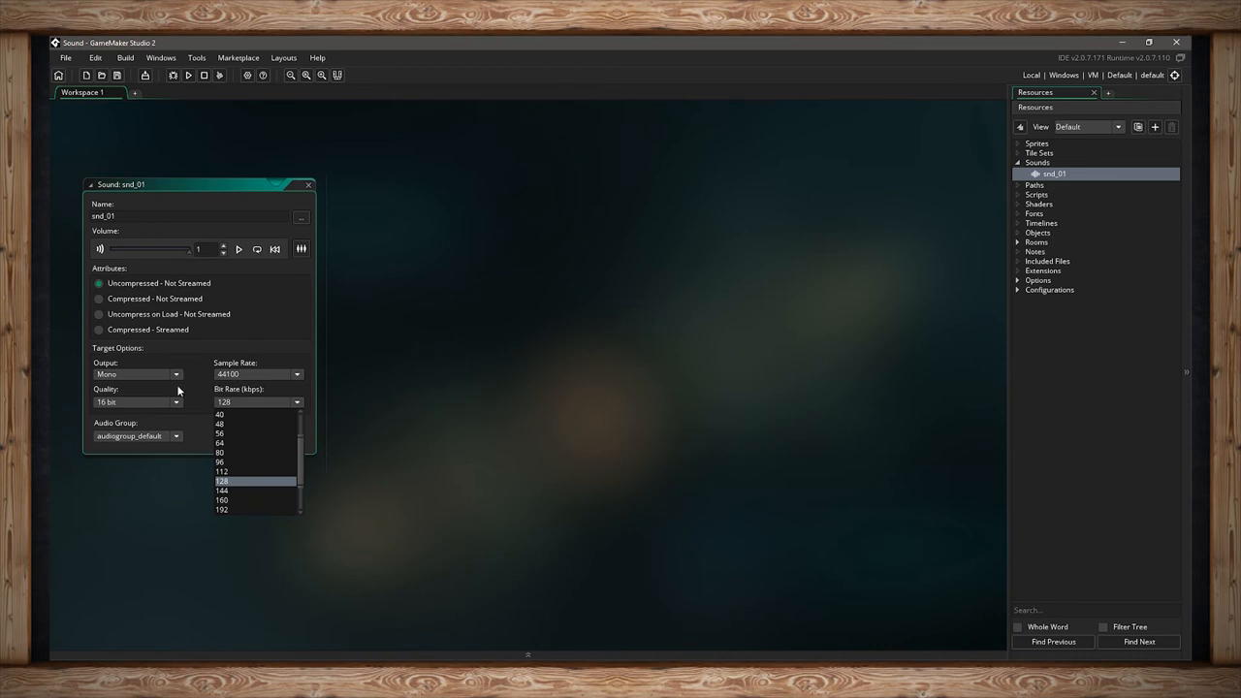
{"action": "mouse_move", "coordinate": [200, 372]}
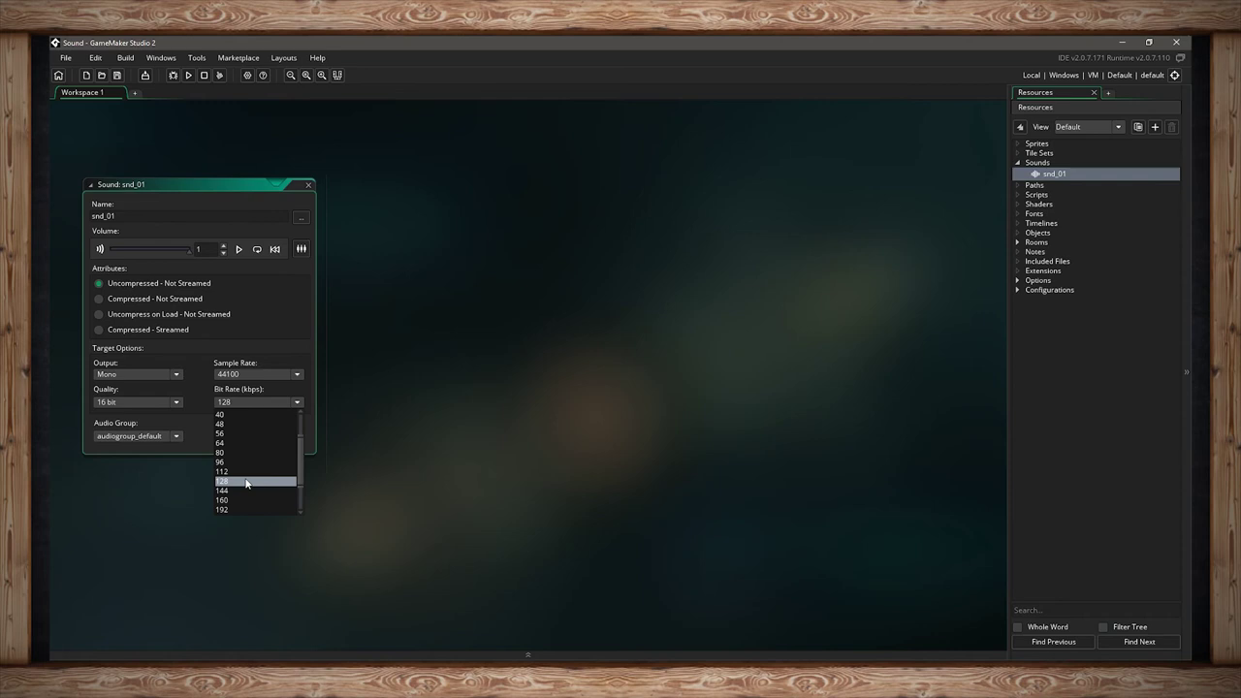
{"action": "mouse_move", "coordinate": [260, 489]}
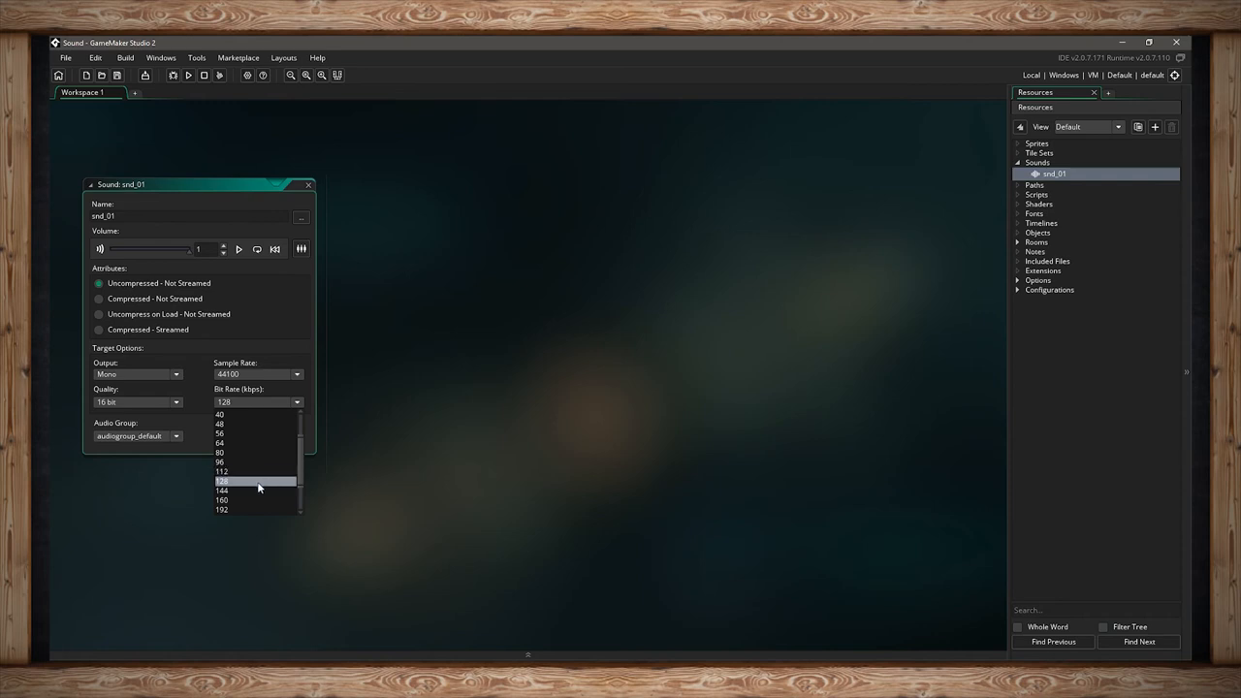
{"action": "left_click", "coordinate": [251, 481]}
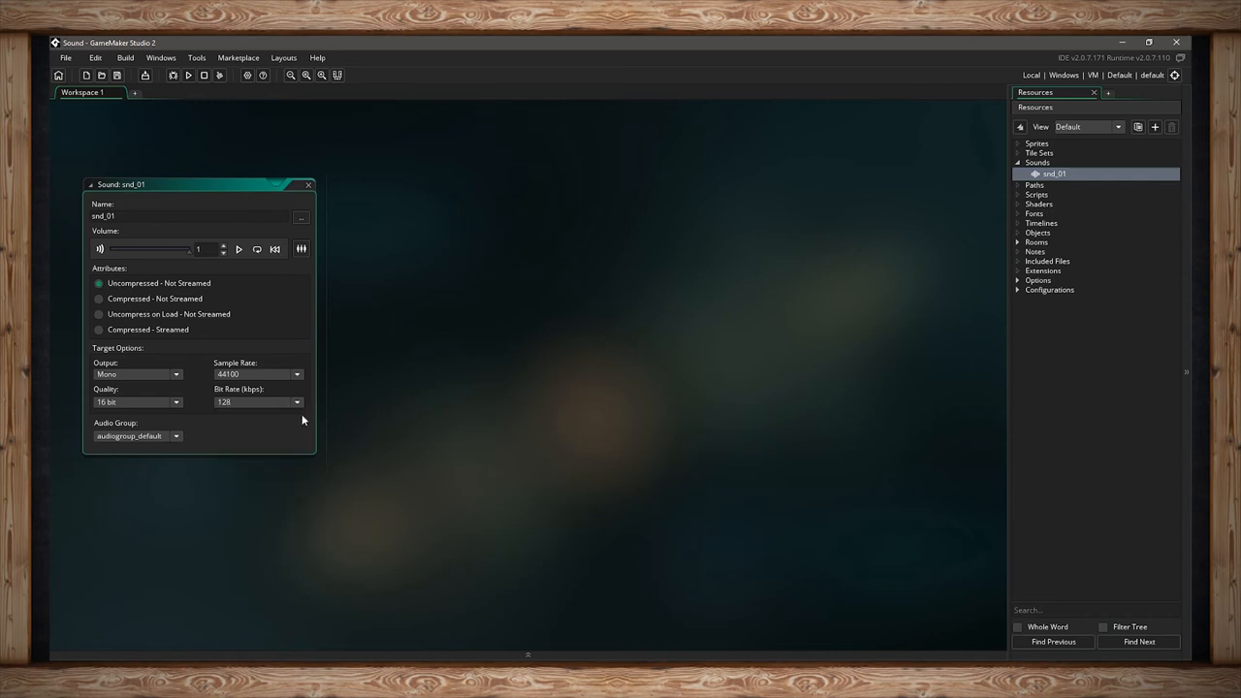
{"action": "mouse_move", "coordinate": [282, 435]}
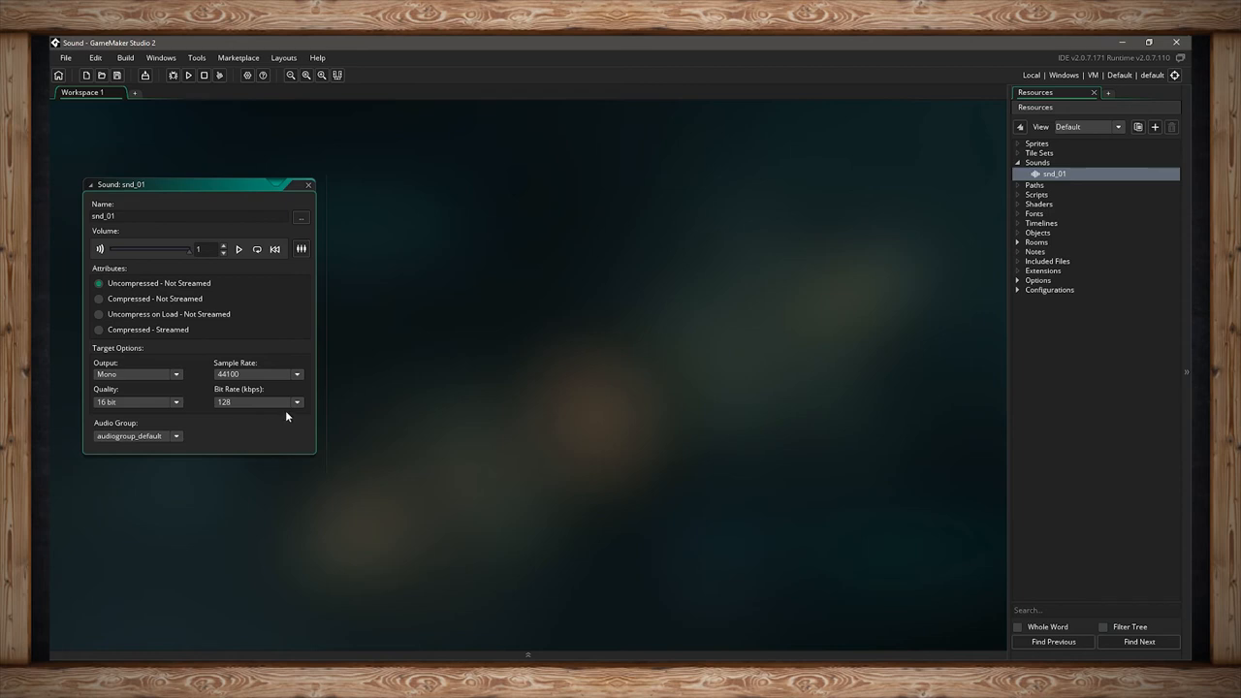
{"action": "left_click", "coordinate": [295, 402]}
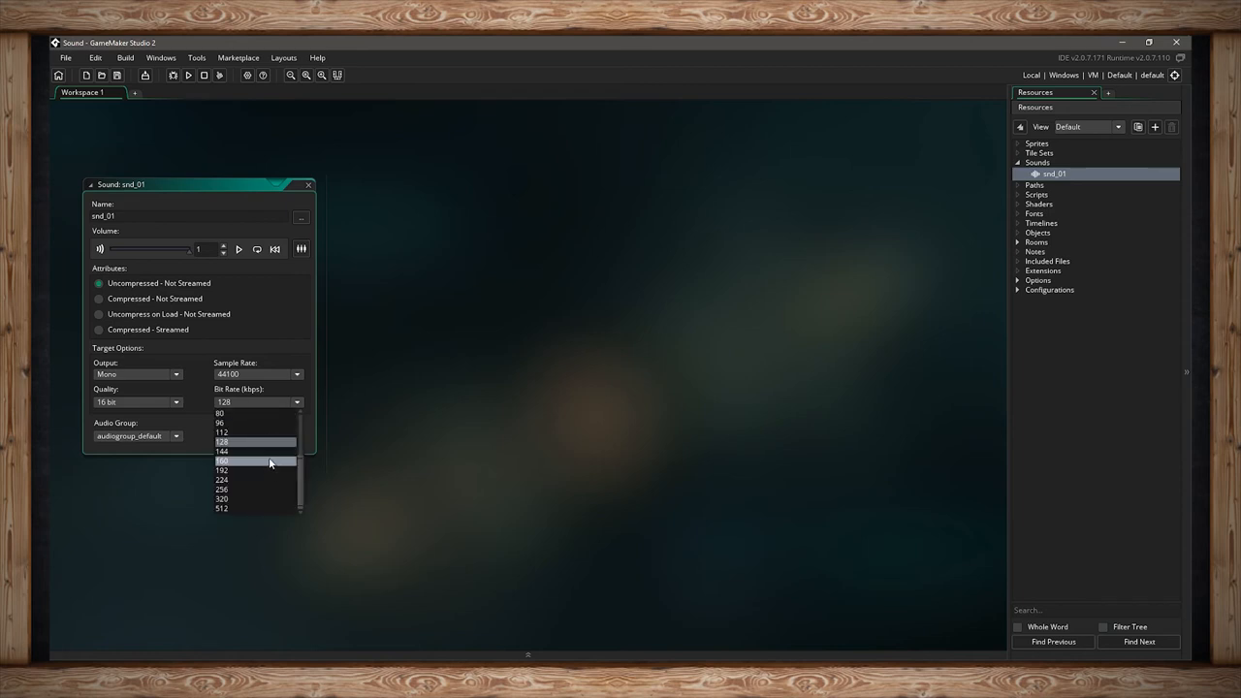
{"action": "mouse_move", "coordinate": [268, 461]}
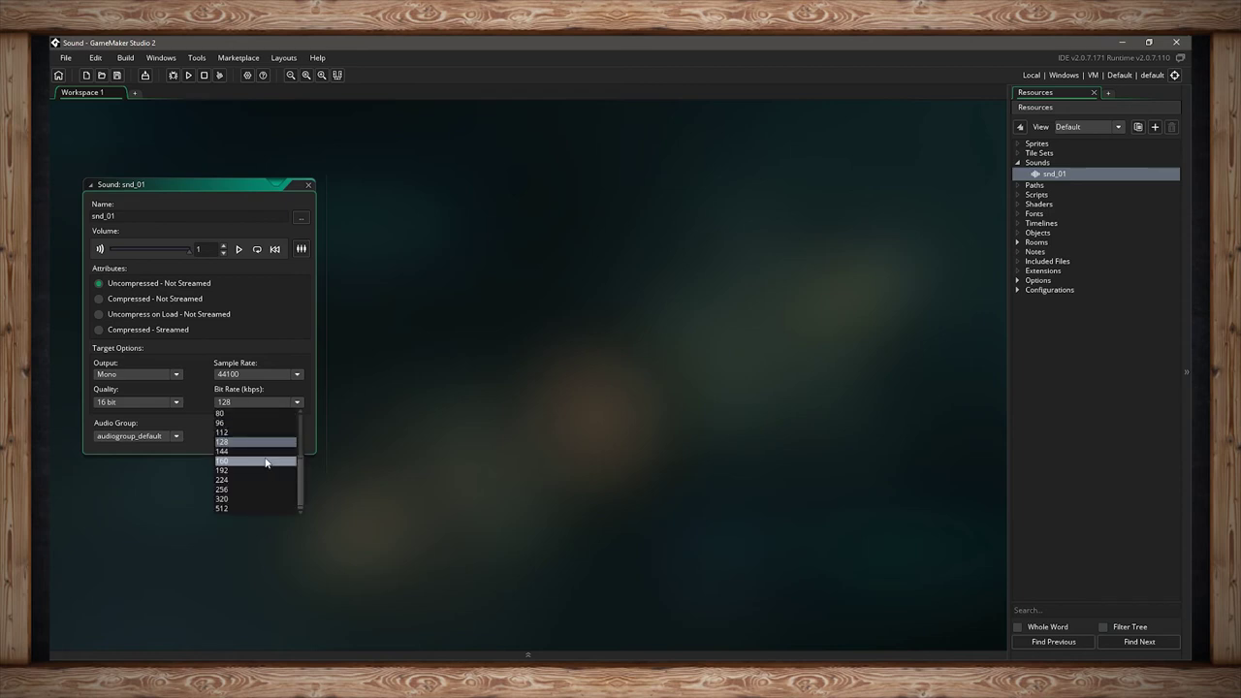
{"action": "mouse_move", "coordinate": [271, 450]}
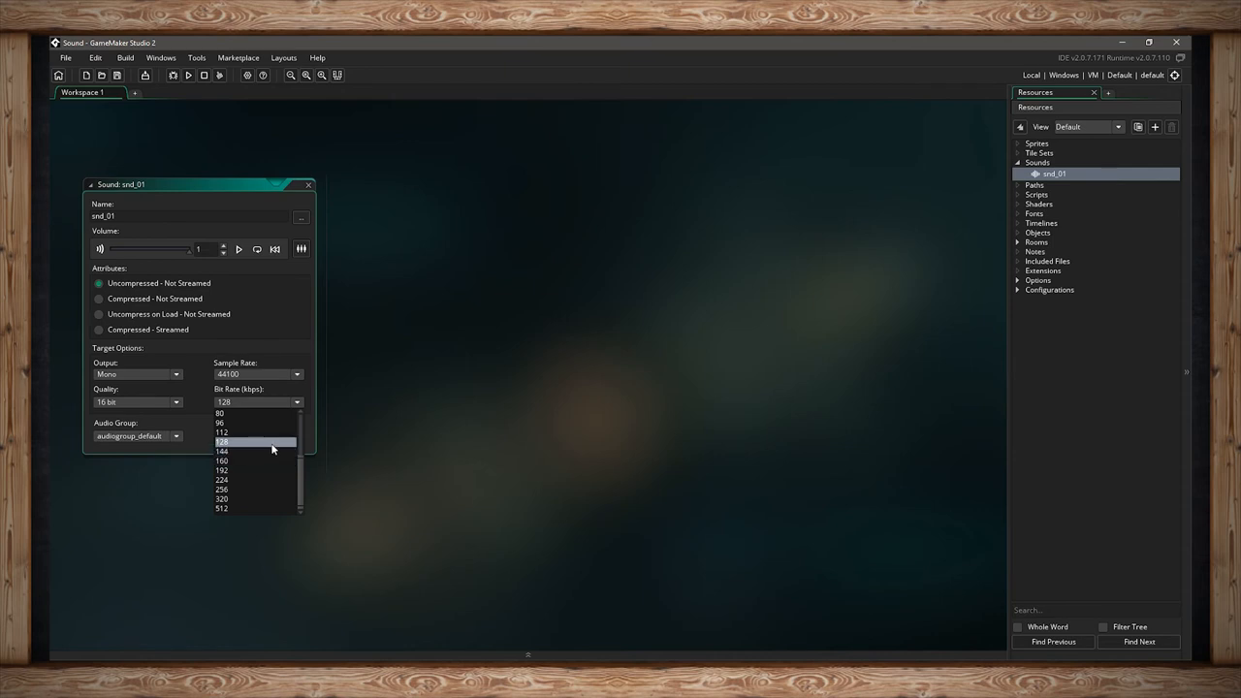
{"action": "mouse_move", "coordinate": [267, 454]}
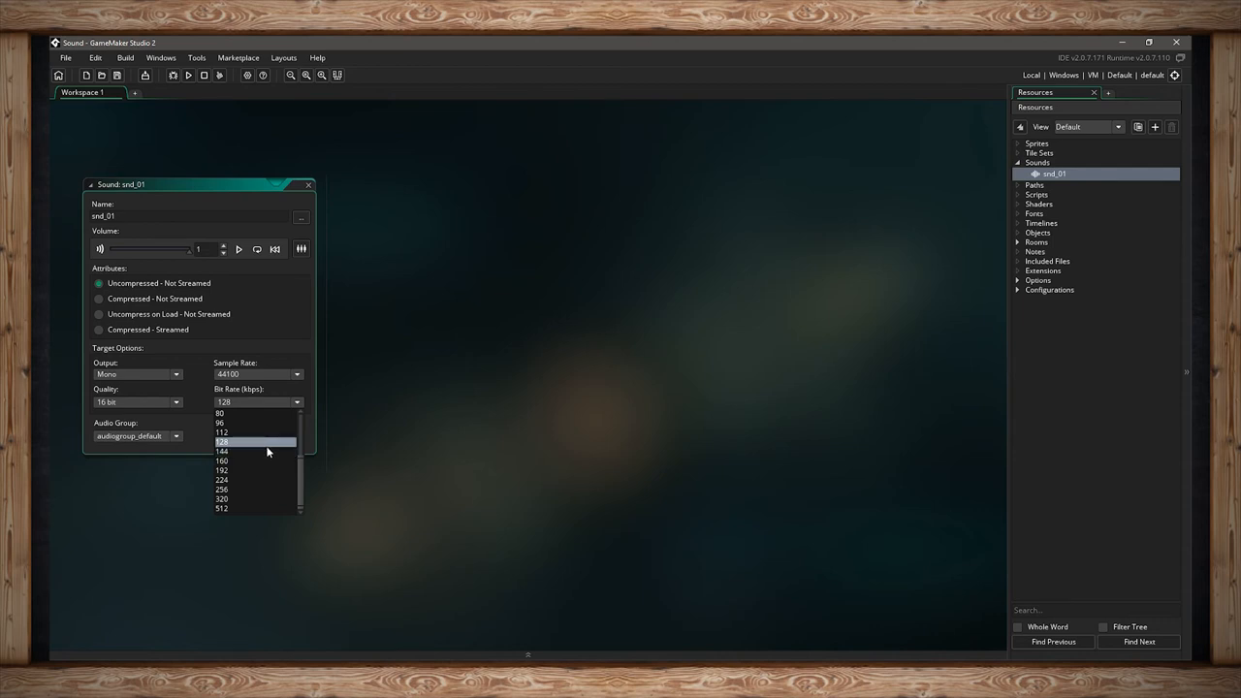
{"action": "mouse_move", "coordinate": [266, 452]}
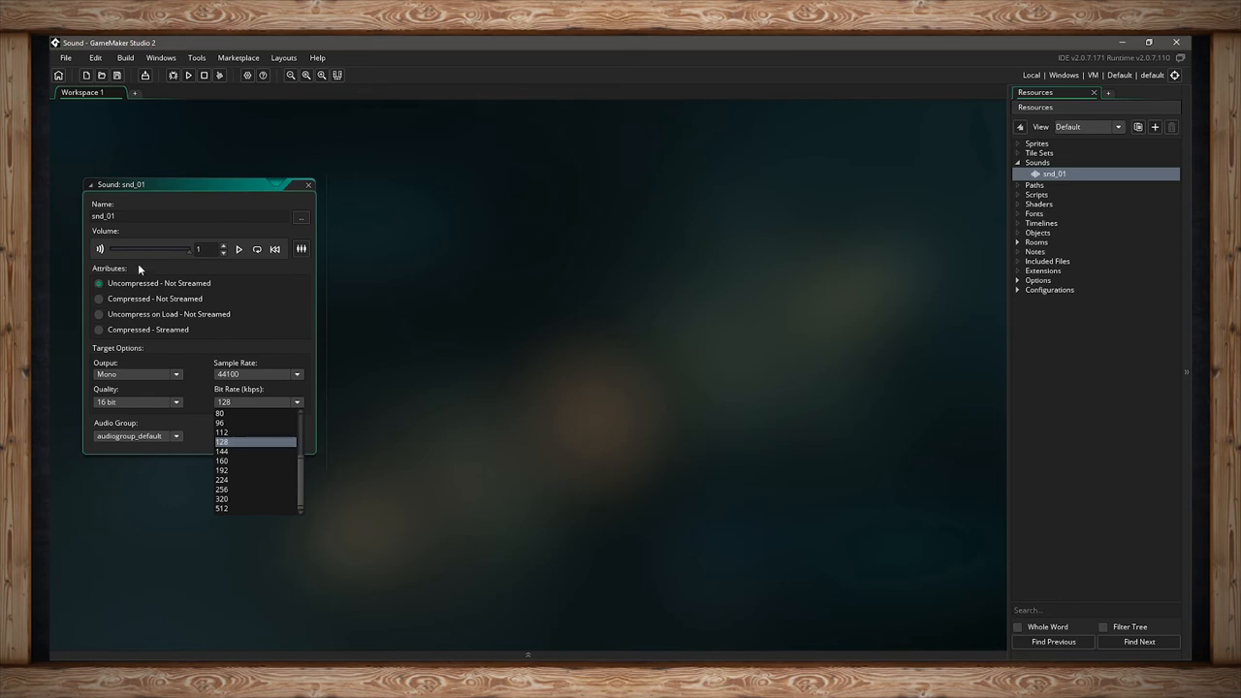
{"action": "mouse_move", "coordinate": [151, 314]}
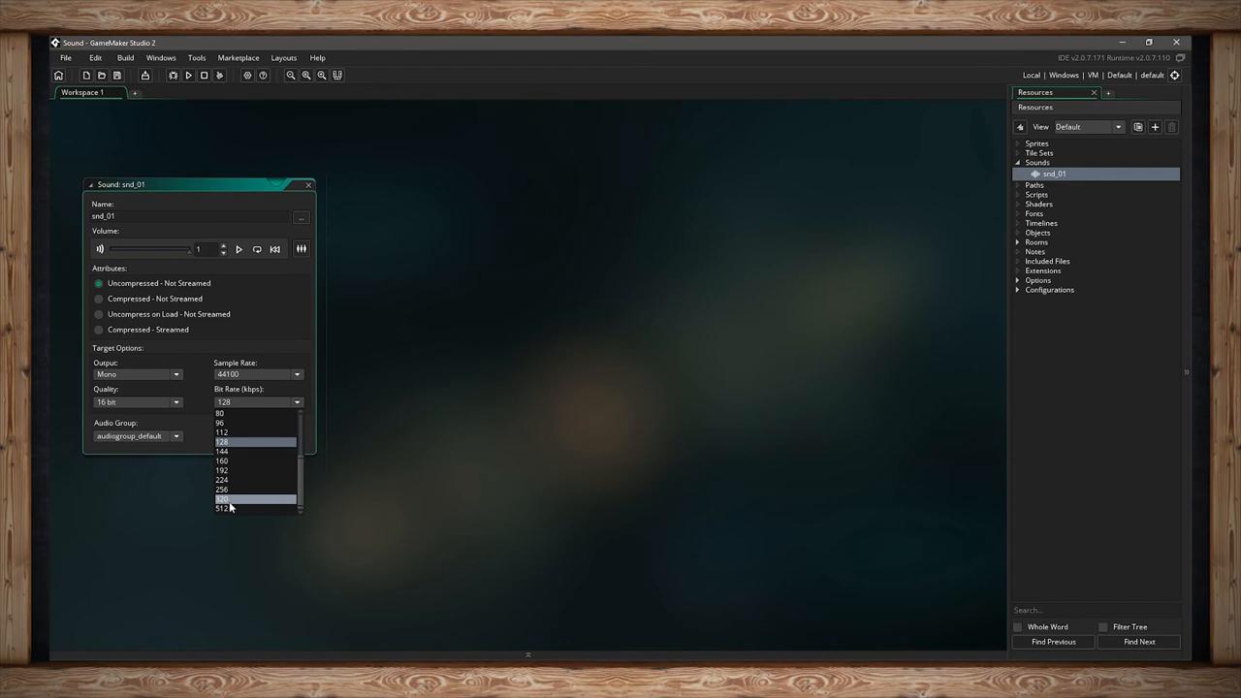
{"action": "left_click", "coordinate": [227, 442]}
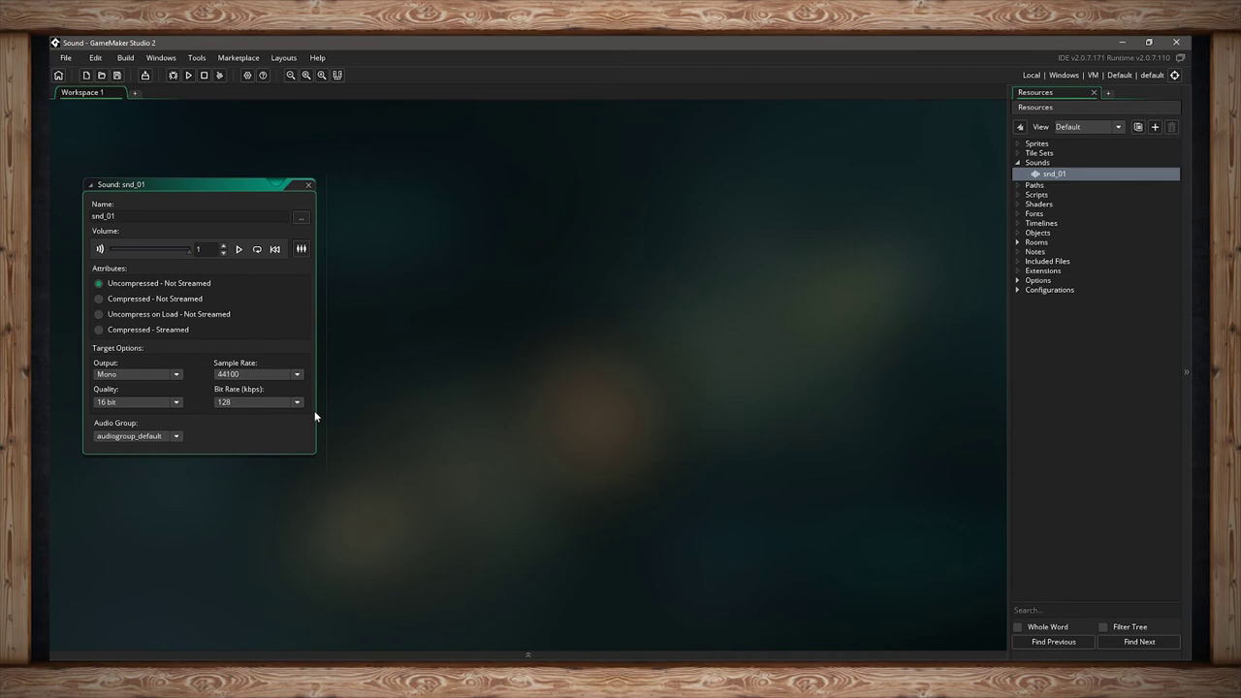
{"action": "mouse_move", "coordinate": [143, 359]}
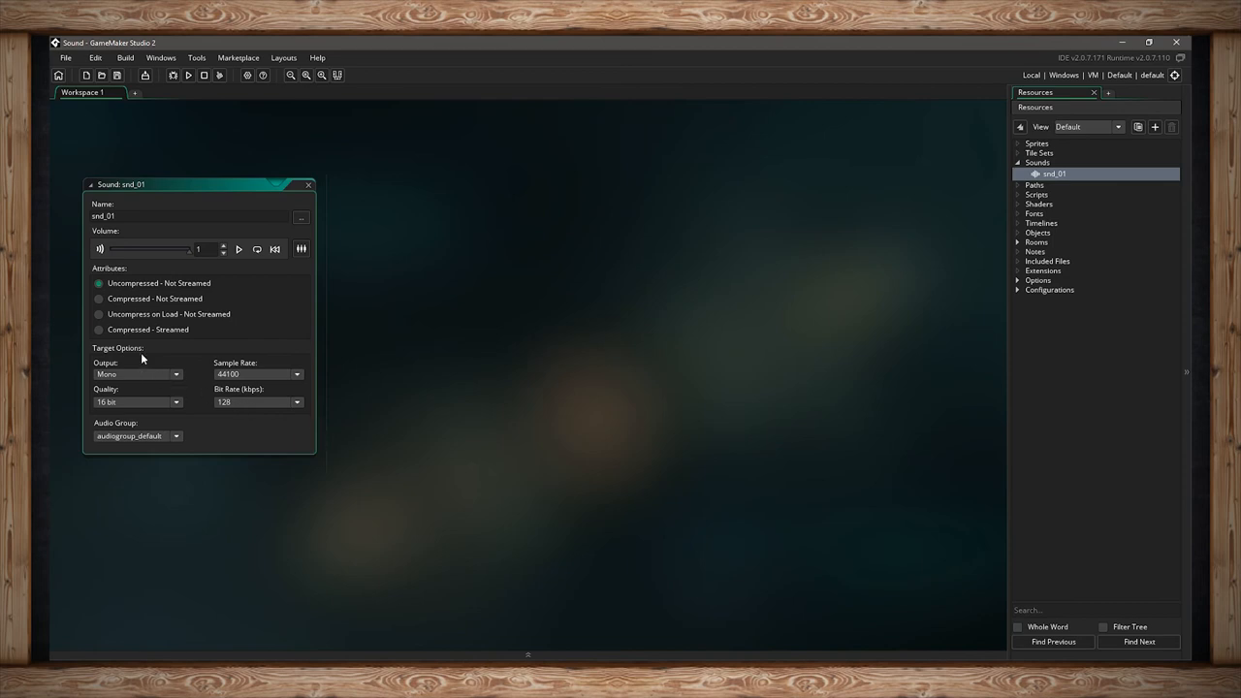
{"action": "mouse_move", "coordinate": [205, 374]}
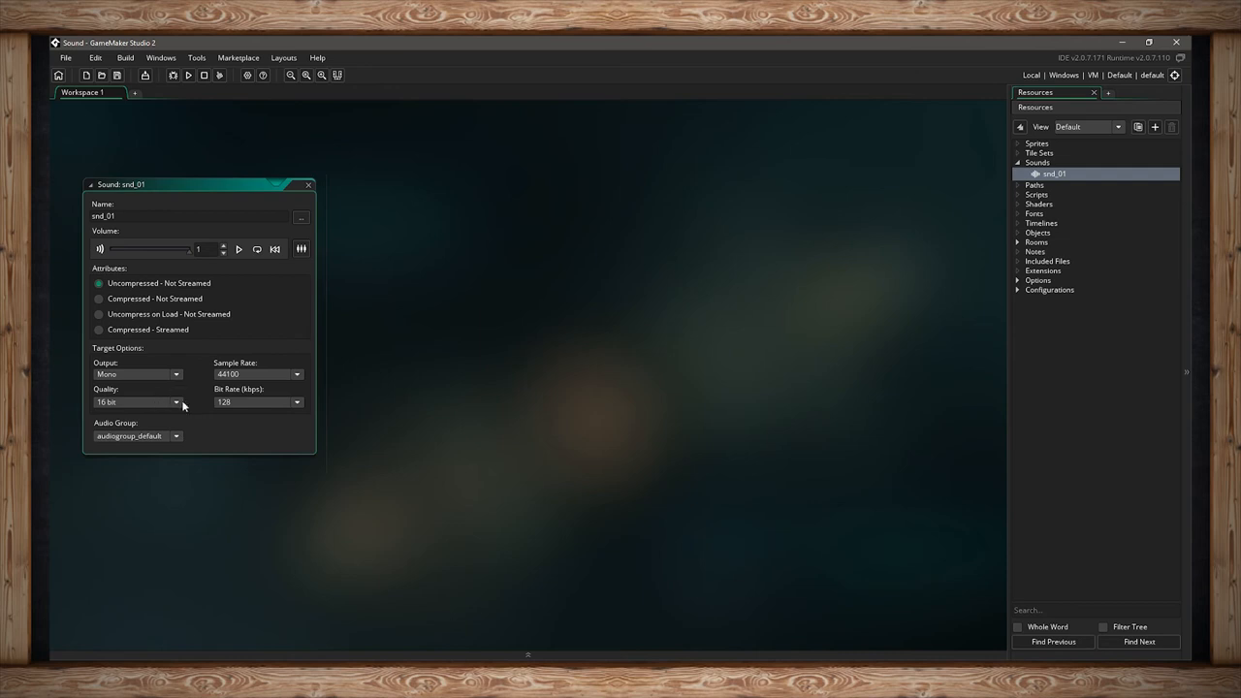
{"action": "mouse_move", "coordinate": [240, 412]}
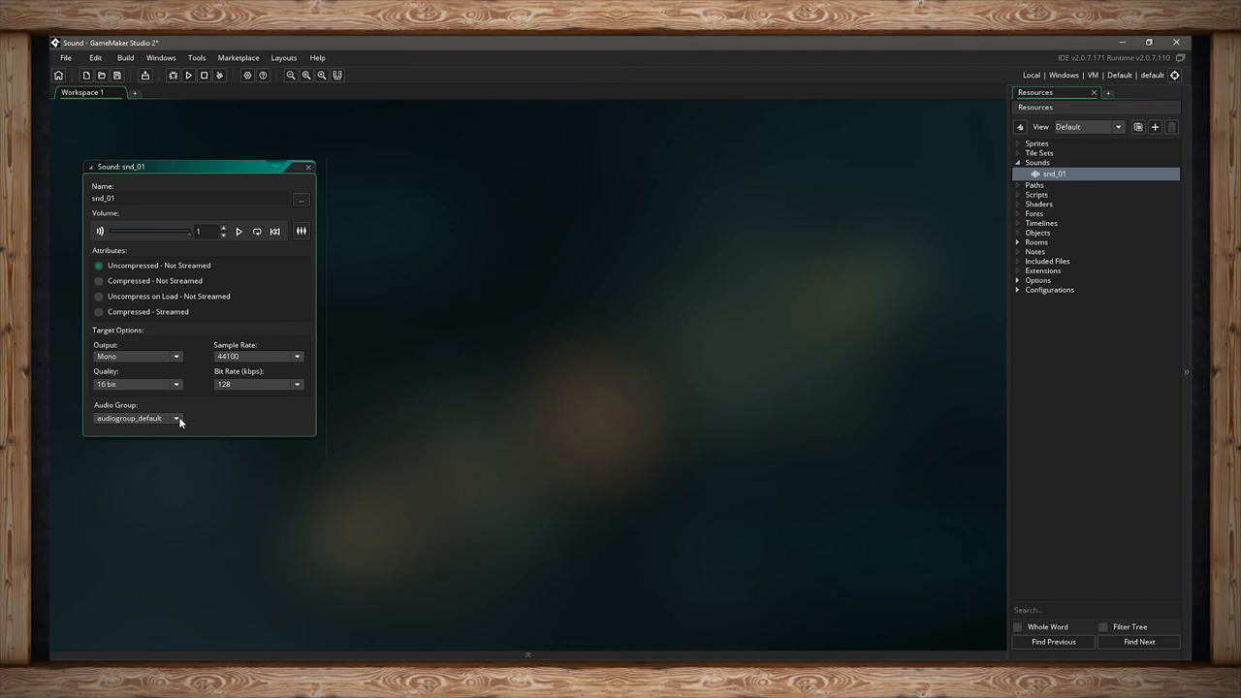
{"action": "mouse_move", "coordinate": [236, 423]}
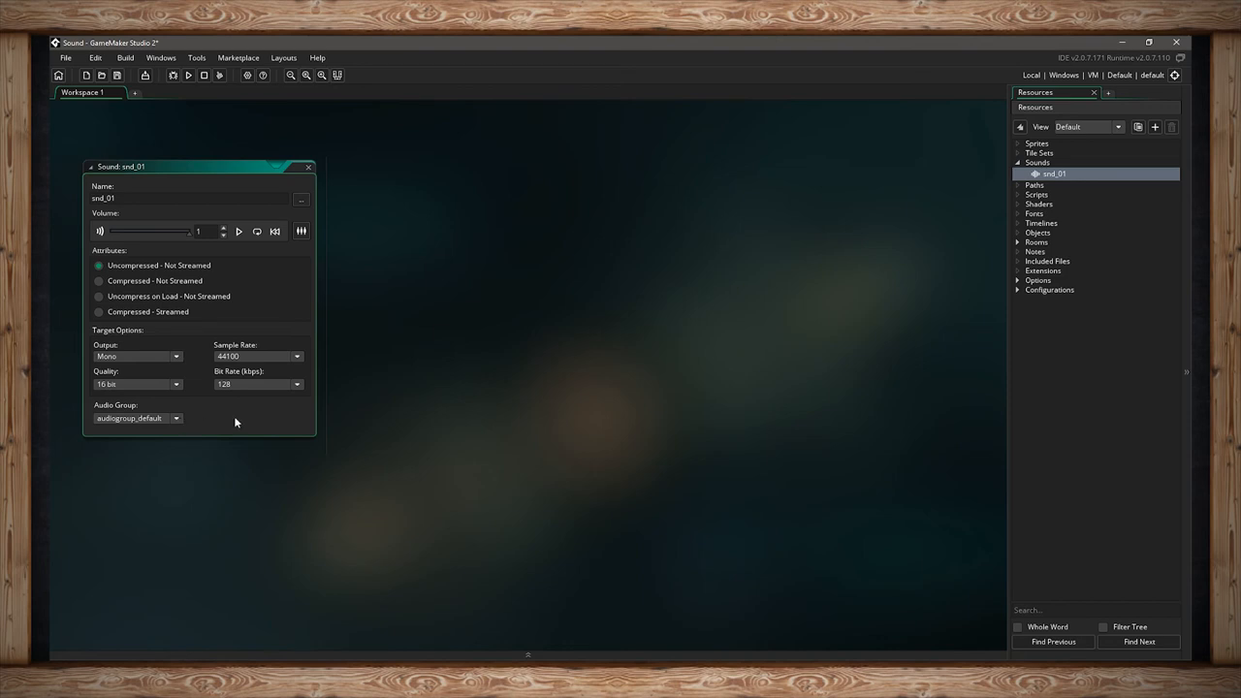
{"action": "mouse_move", "coordinate": [298, 328]}
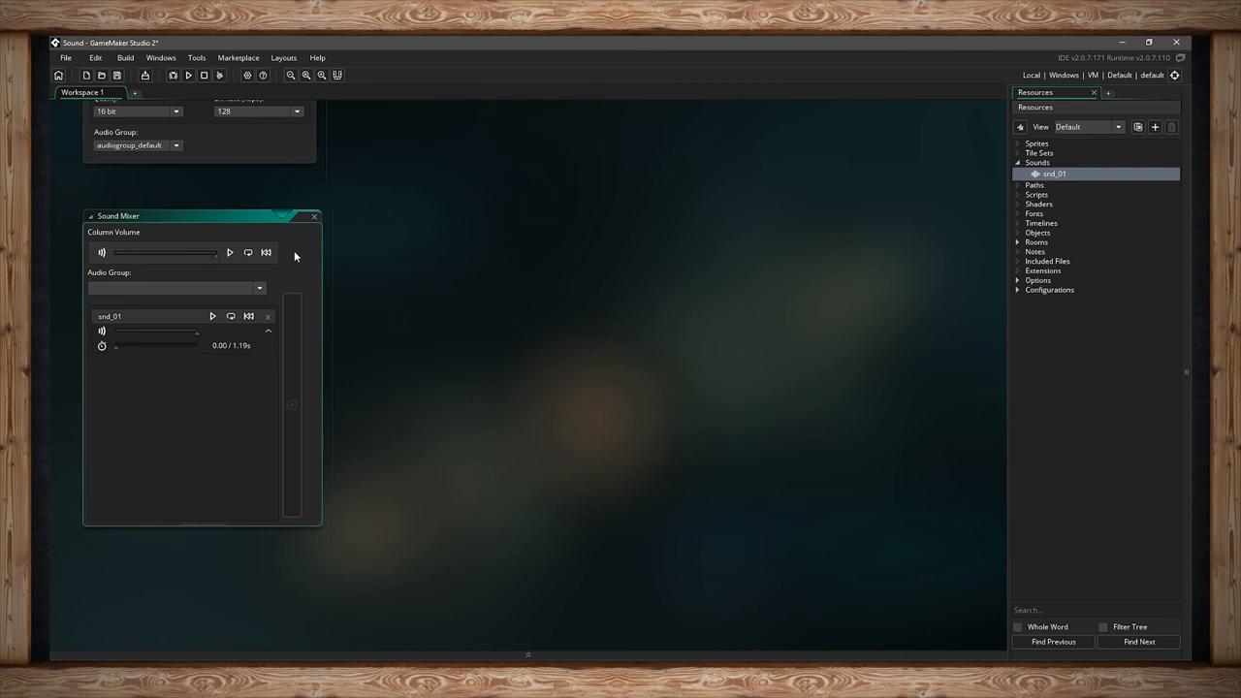
{"action": "mouse_move", "coordinate": [124, 355]}
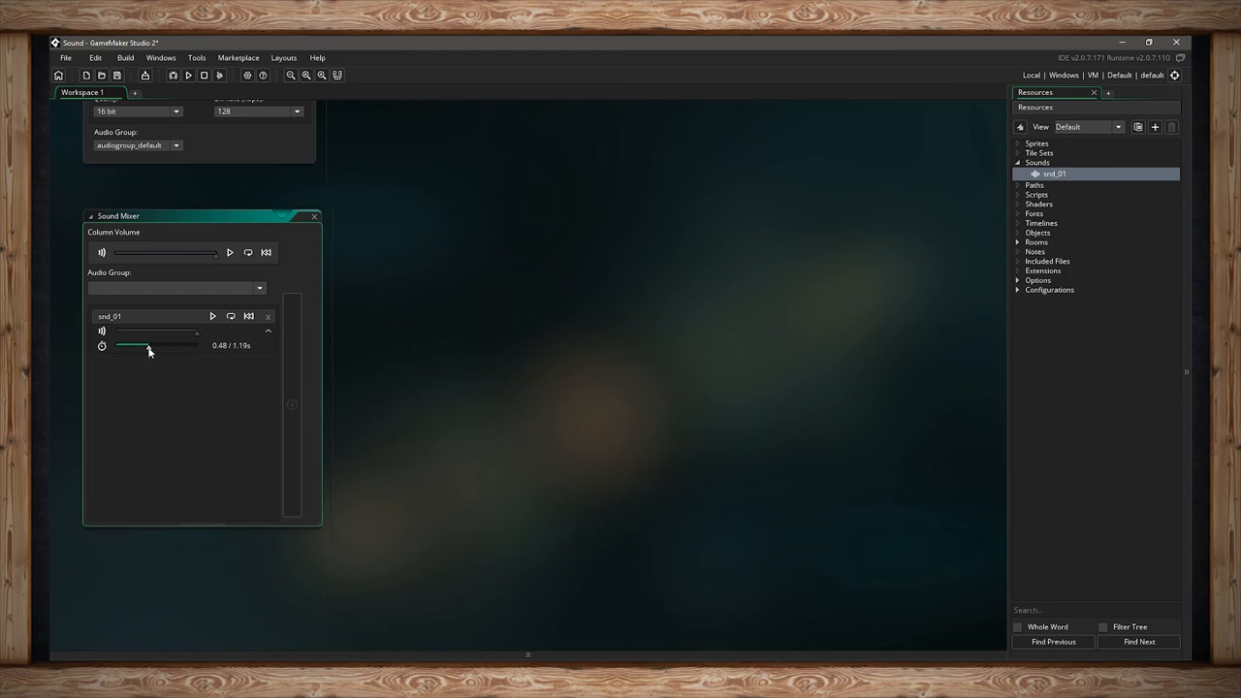
Preview snd_01 in the mixer and scrub its position back to 0.00 of 1.19 seconds.
{"action": "left_click", "coordinate": [100, 346]}
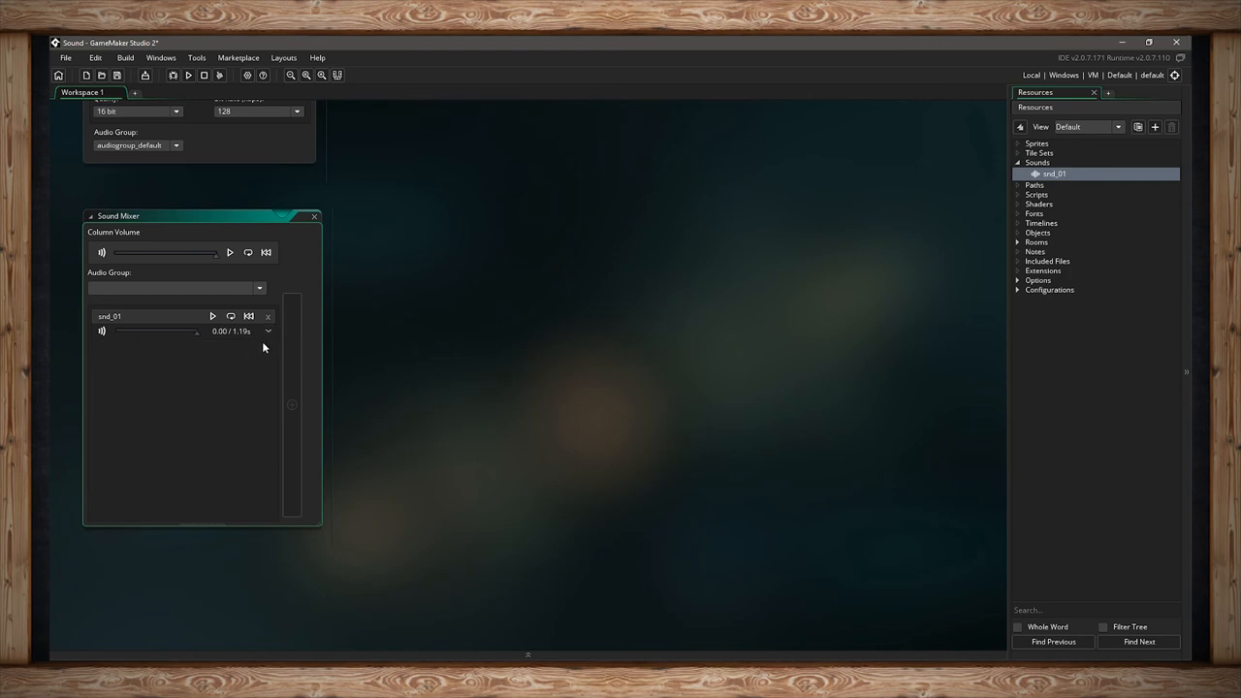
{"action": "left_click", "coordinate": [268, 332]}
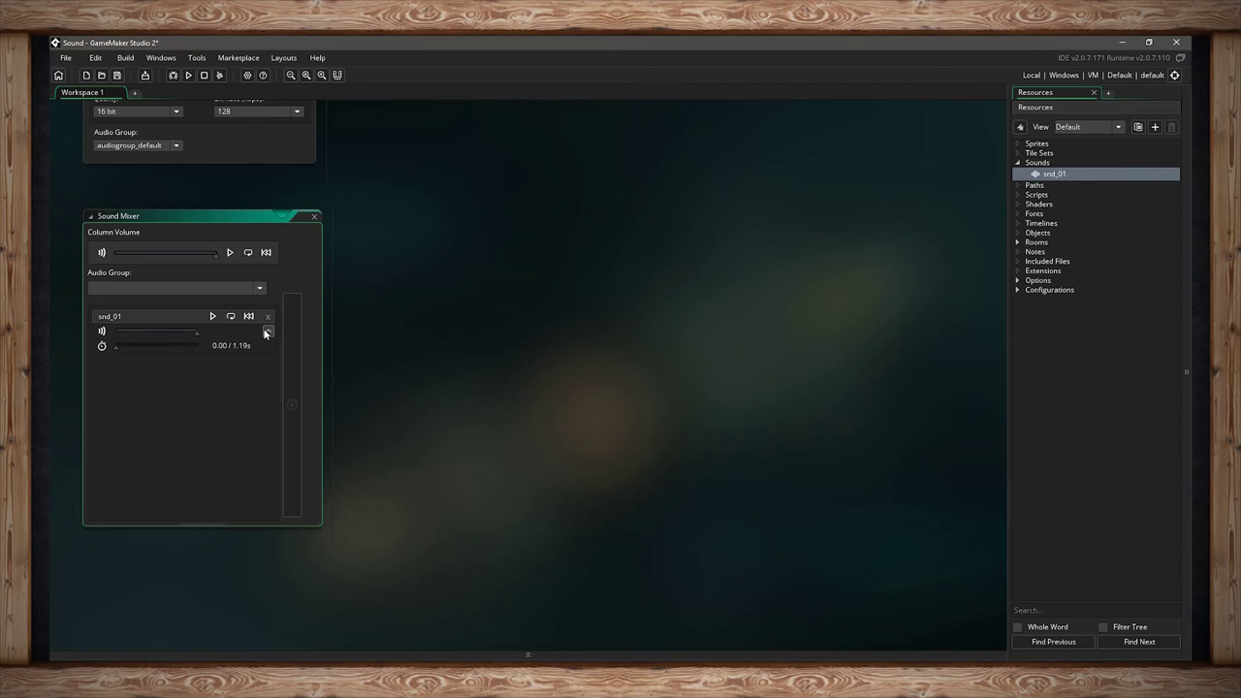
{"action": "mouse_move", "coordinate": [231, 316]}
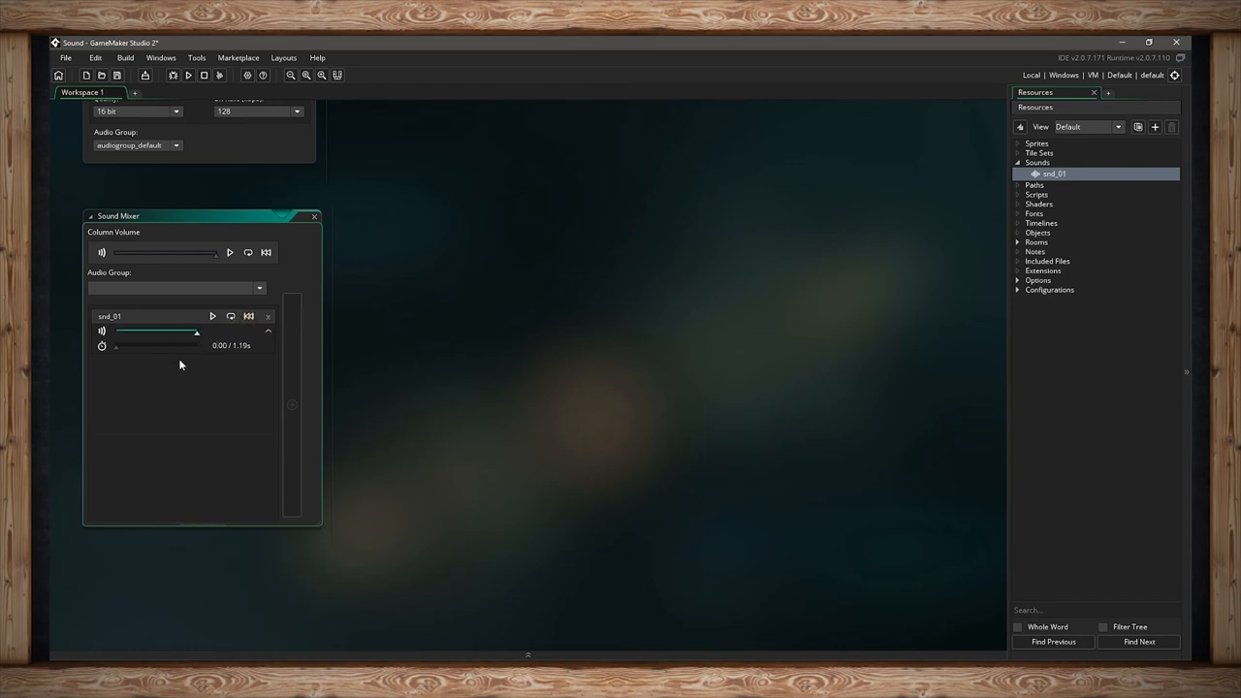
{"action": "mouse_move", "coordinate": [221, 377]}
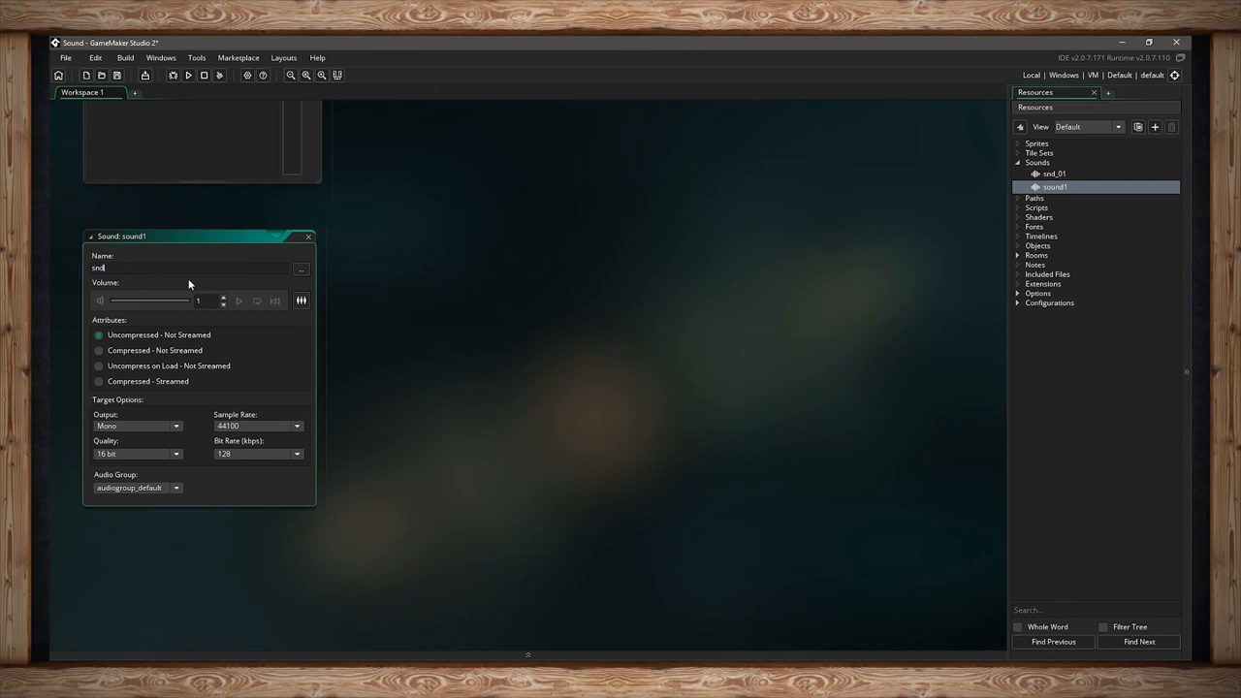
Name the second sound snd_02 and load Pixel Peeker Polka - slower.mp3 into it.
{"action": "type", "text": "snd_02"}
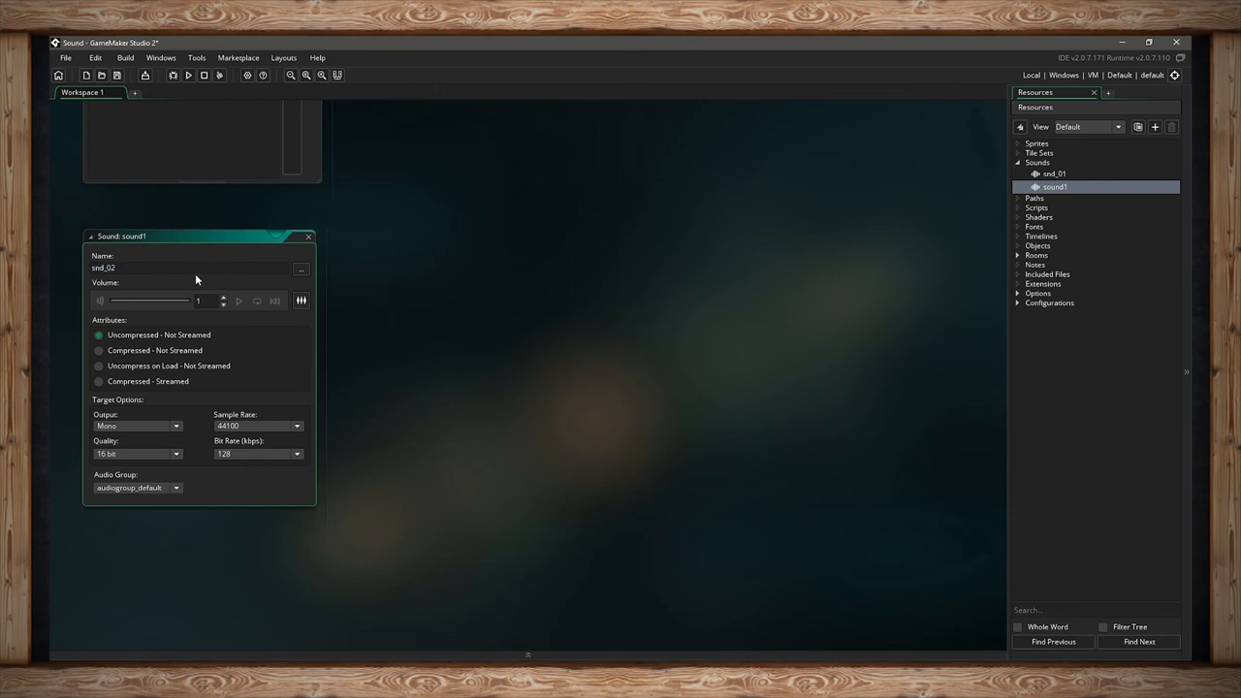
{"action": "left_click", "coordinate": [301, 268]}
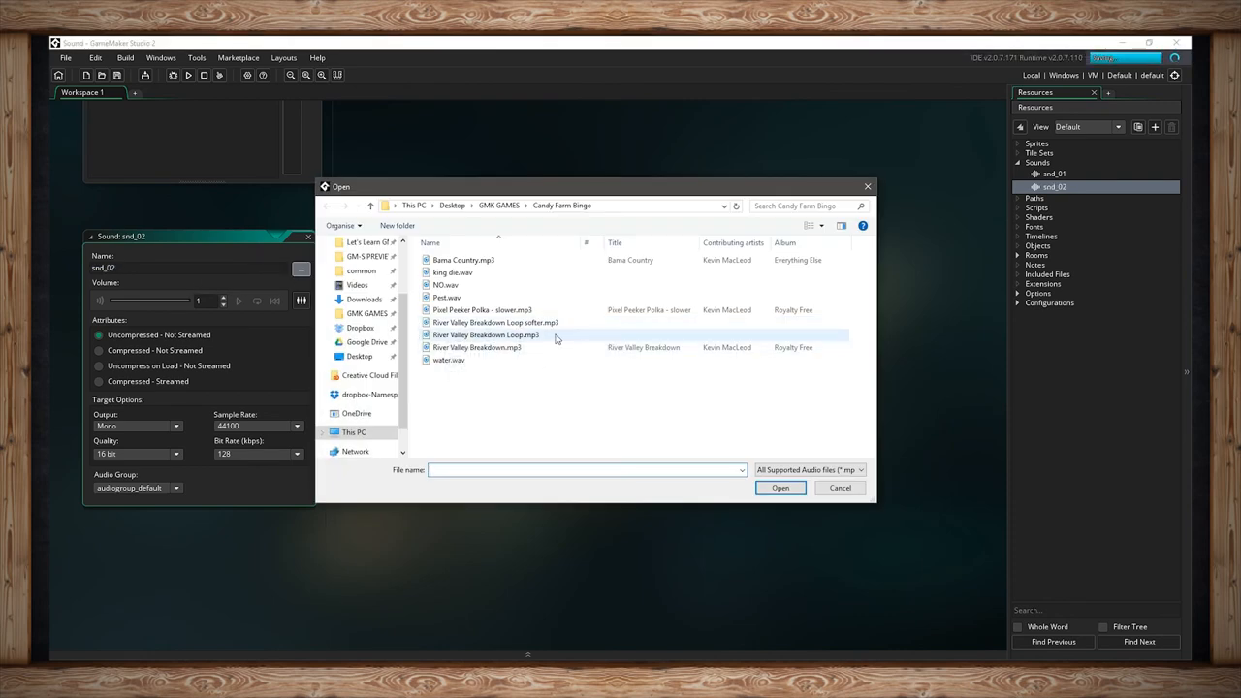
{"action": "left_click", "coordinate": [469, 310]}
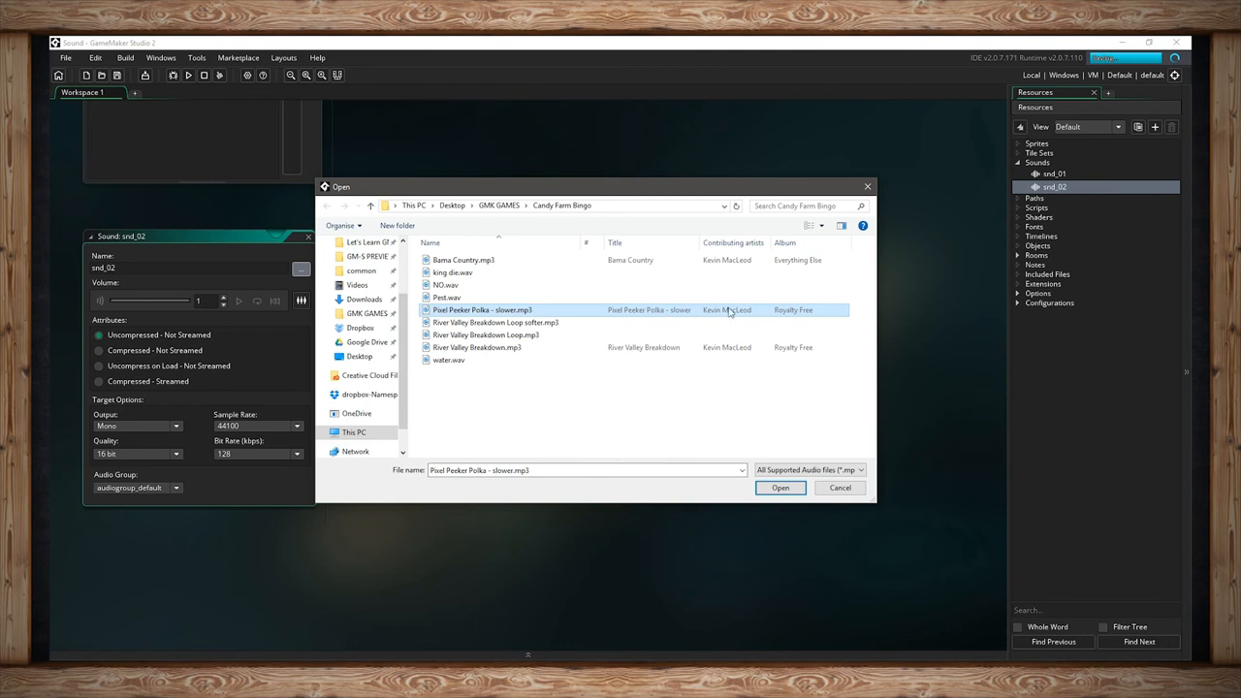
{"action": "mouse_move", "coordinate": [722, 314]}
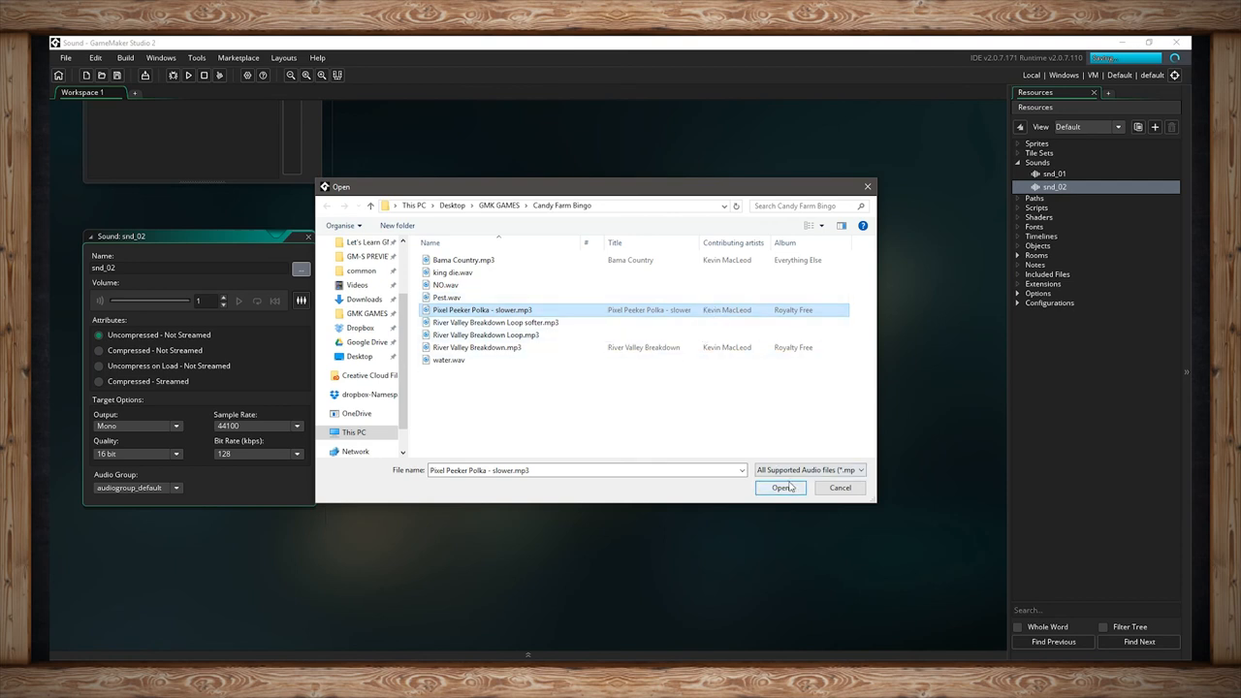
{"action": "left_click", "coordinate": [779, 489]}
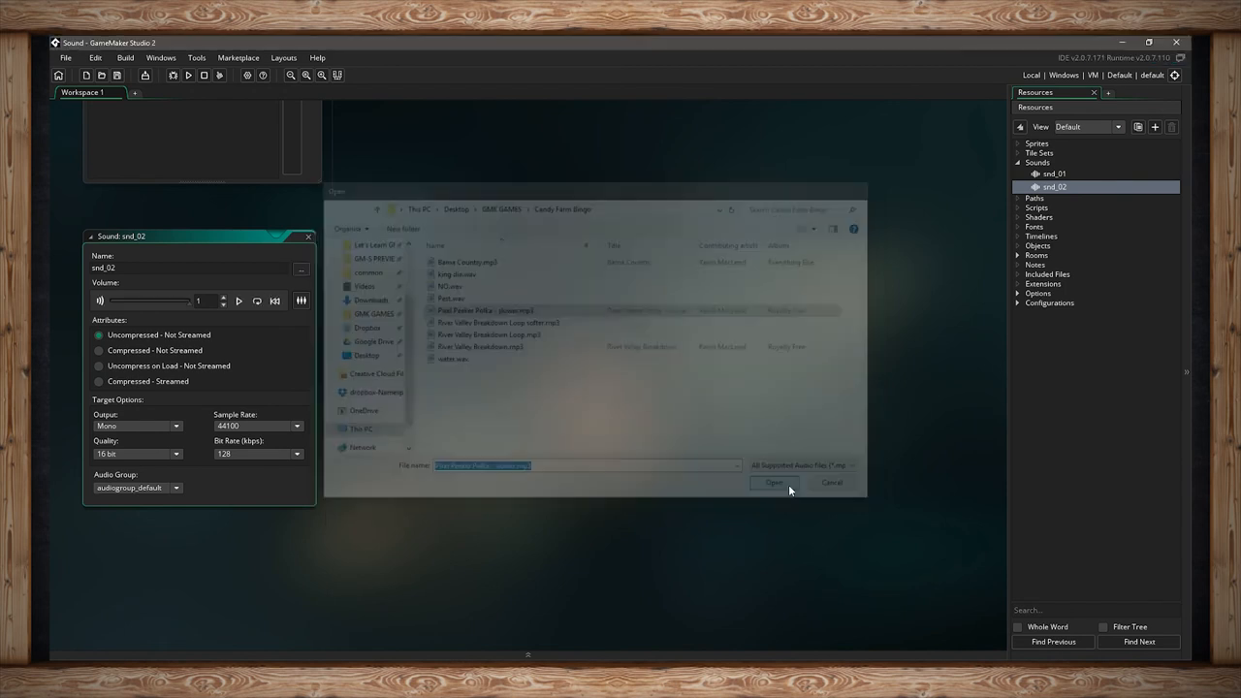
{"action": "left_click", "coordinate": [774, 481]}
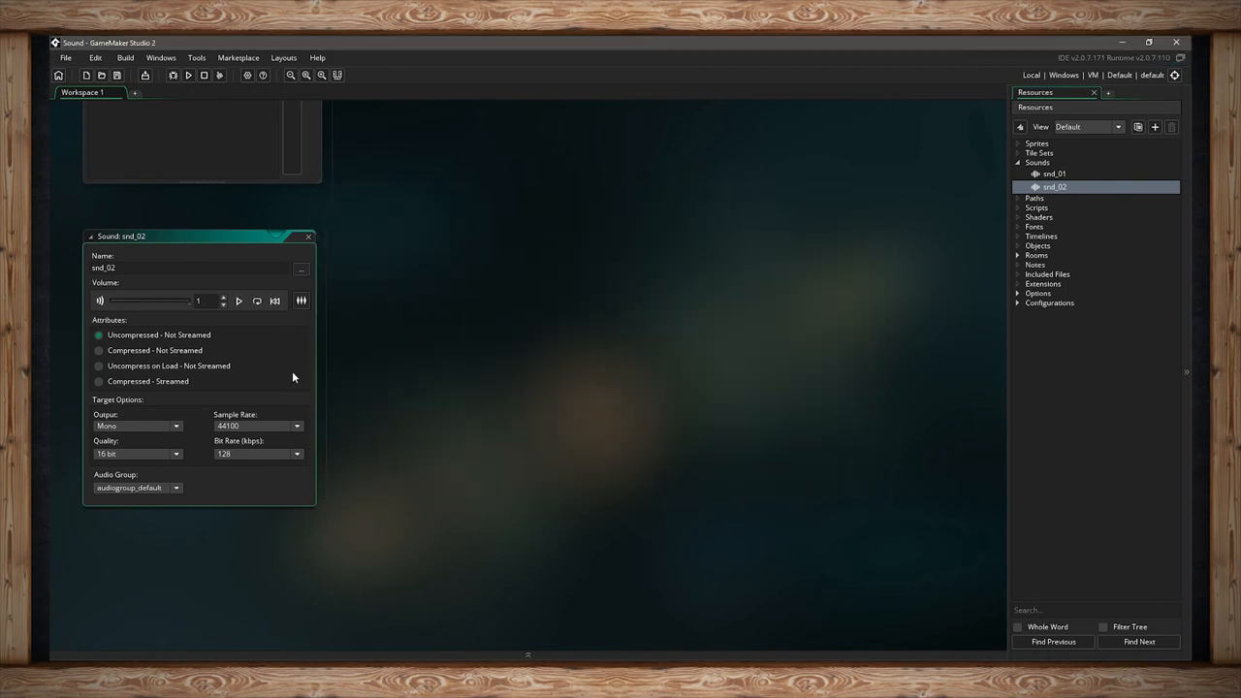
{"action": "mouse_move", "coordinate": [296, 382]}
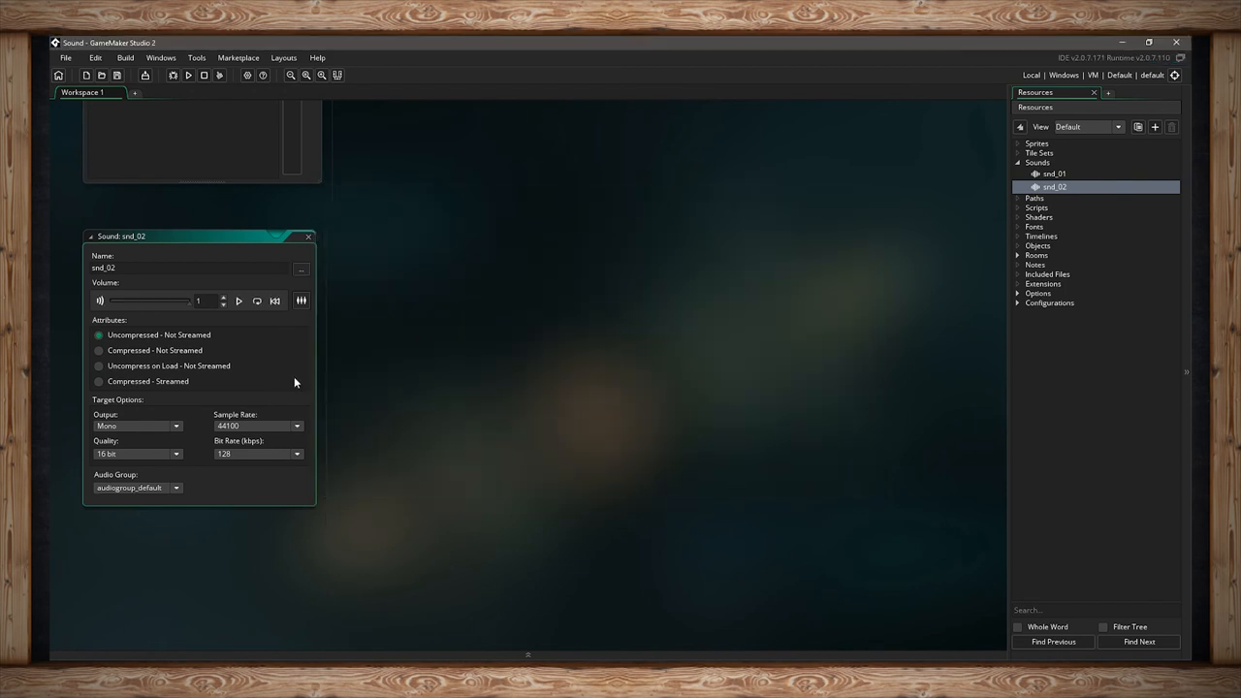
{"action": "mouse_move", "coordinate": [318, 248]}
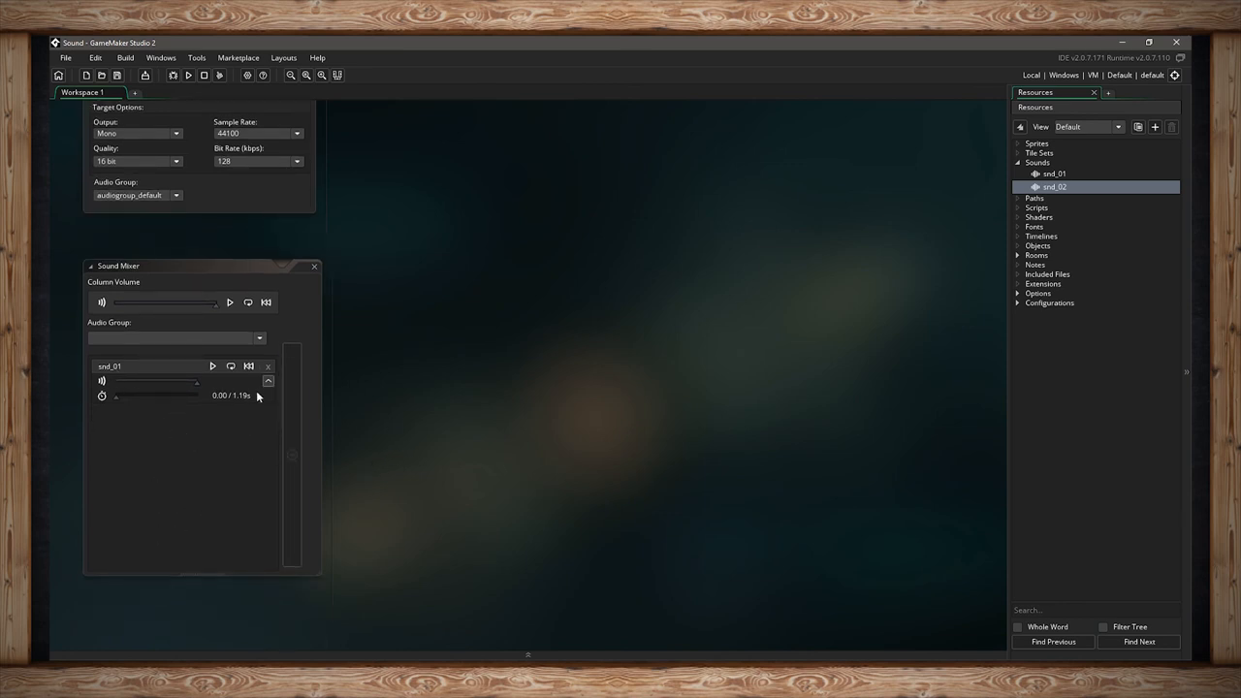
Remove snd_01 and snd_02 from the Sound Mixer, leaving it empty.
{"action": "left_click", "coordinate": [268, 365]}
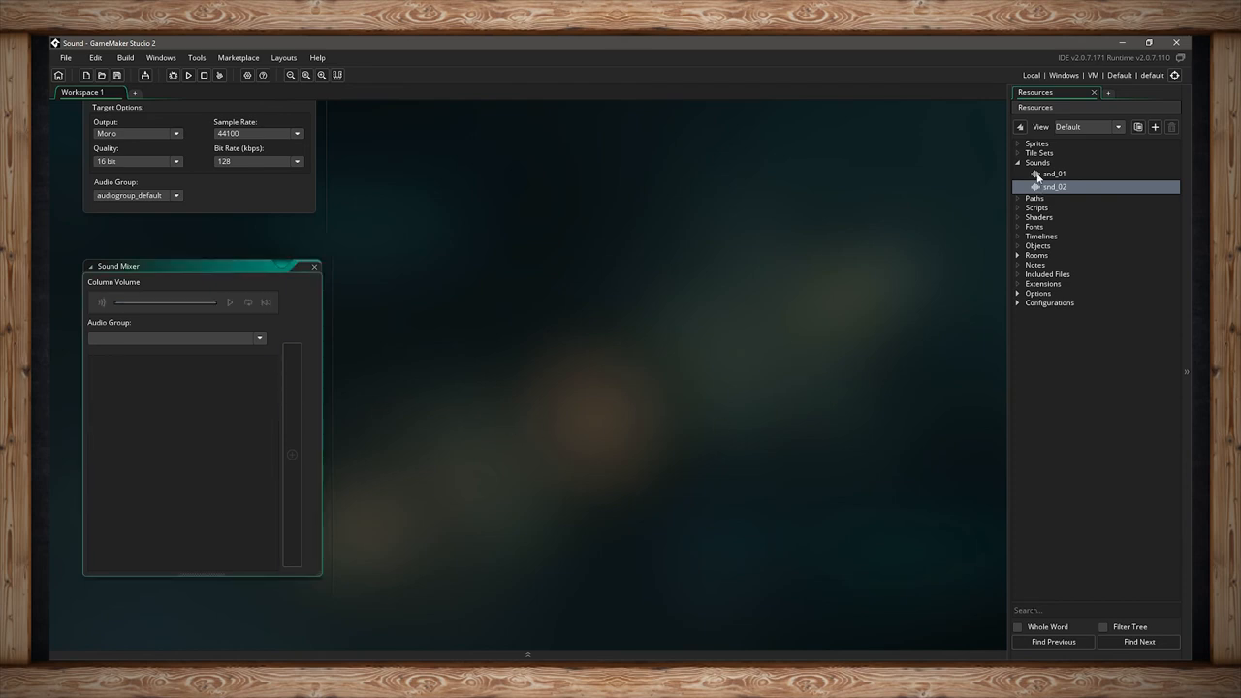
{"action": "left_click", "coordinate": [1053, 175]}
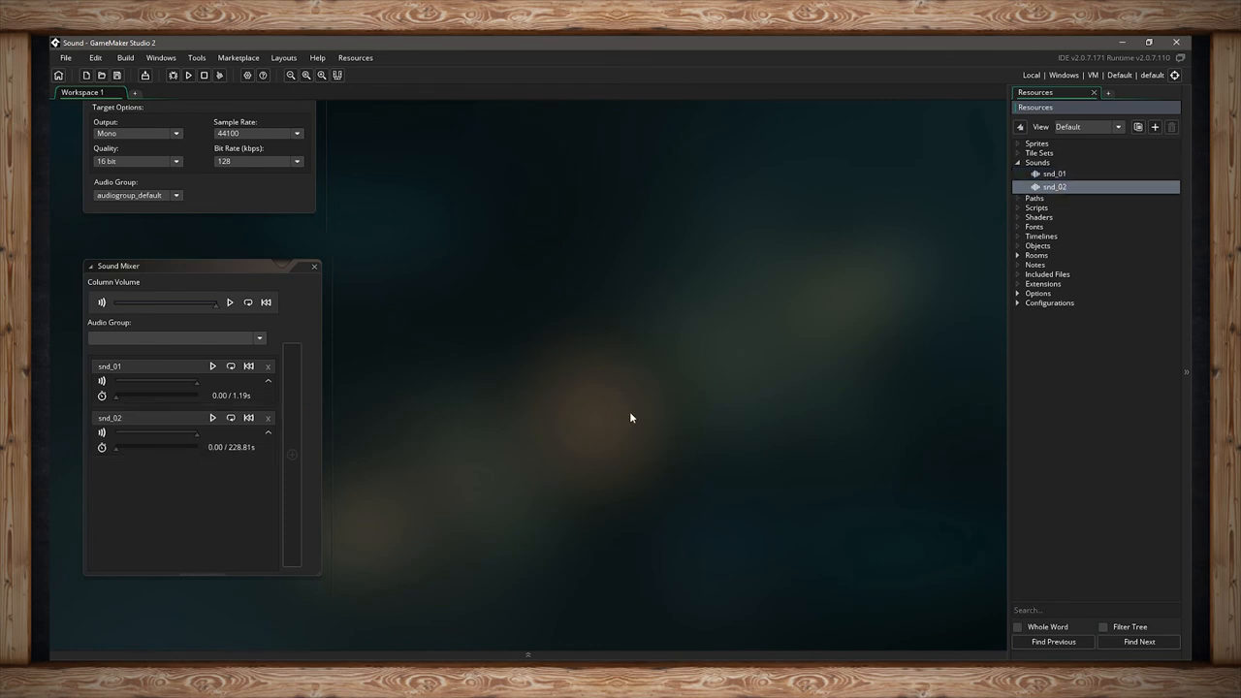
{"action": "left_click", "coordinate": [268, 367]}
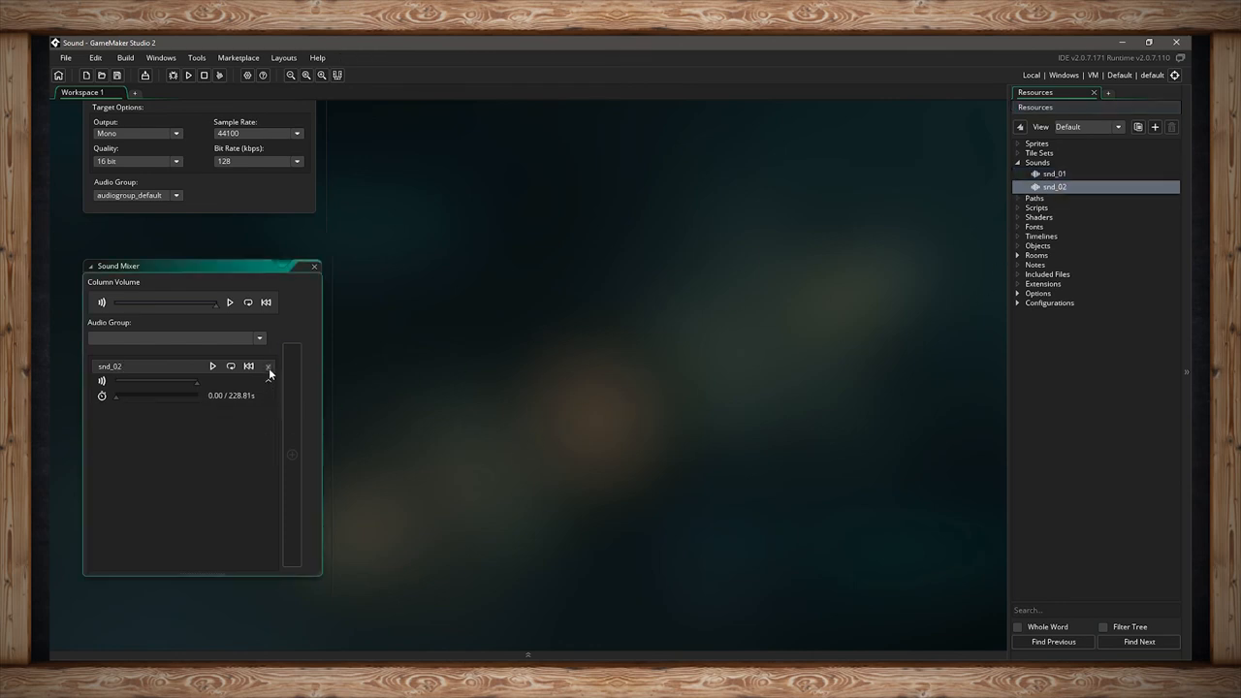
{"action": "left_click", "coordinate": [267, 366]}
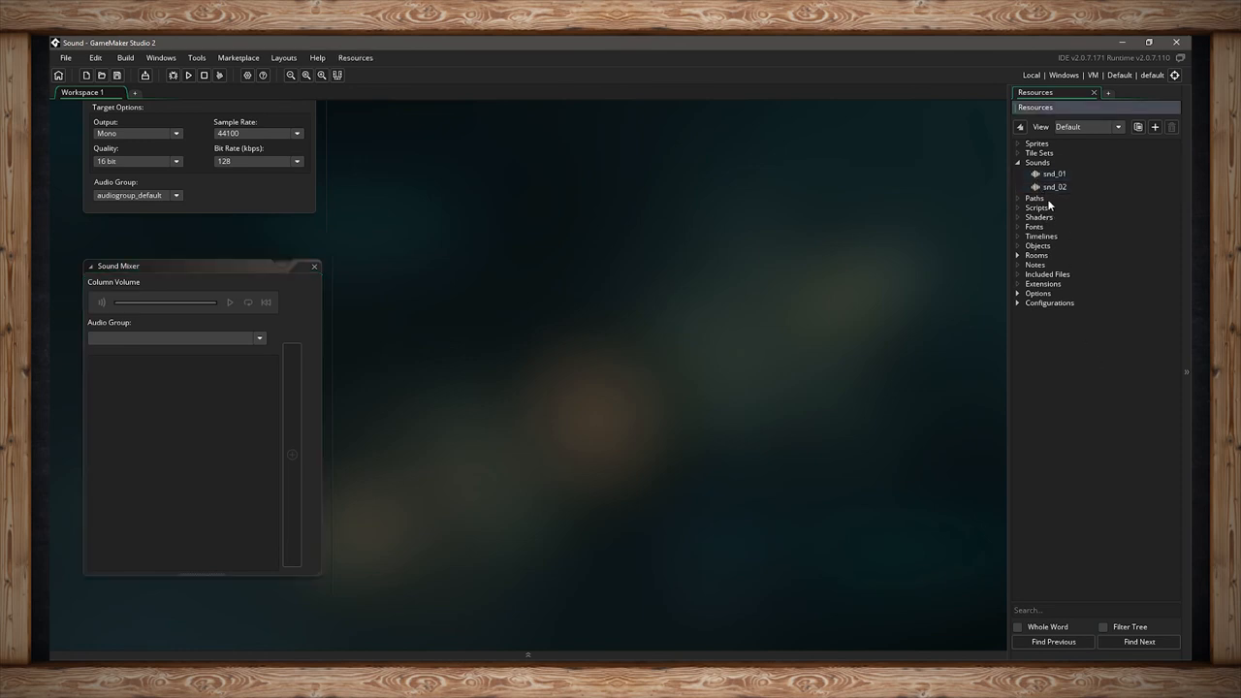
Select snd_01 and snd_02 together and send them to the Sound Mixer.
{"action": "left_click", "coordinate": [1055, 186]}
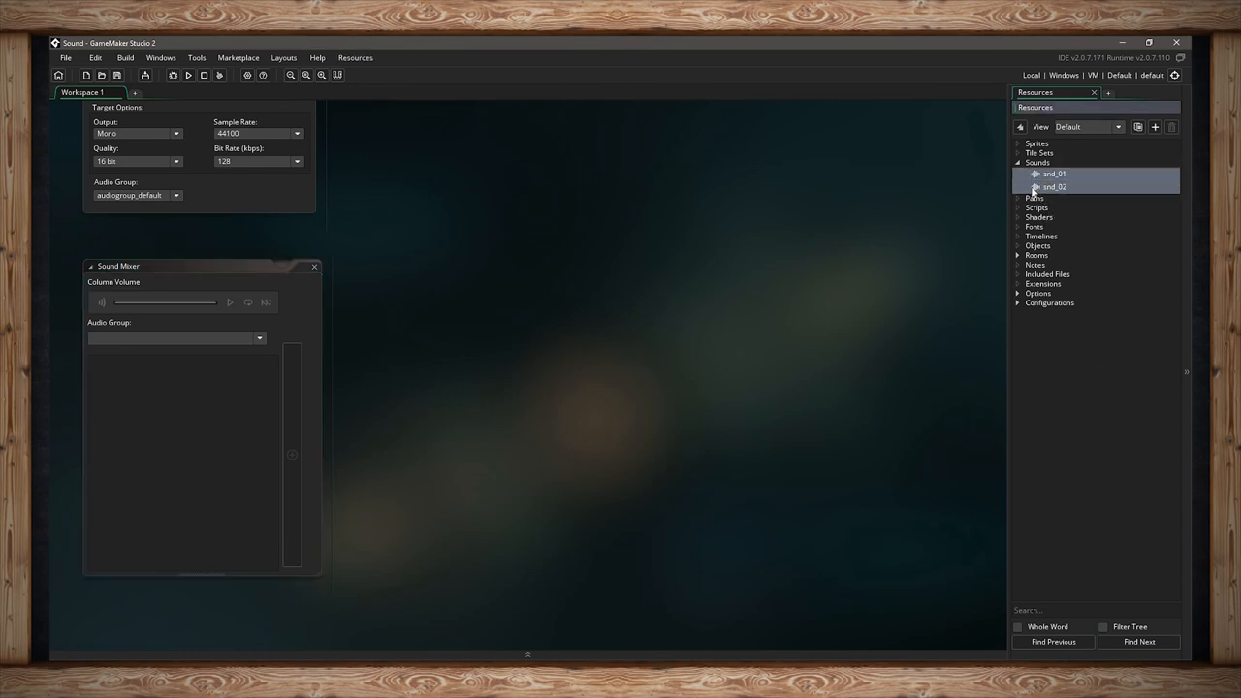
{"action": "right_click", "coordinate": [1037, 187]}
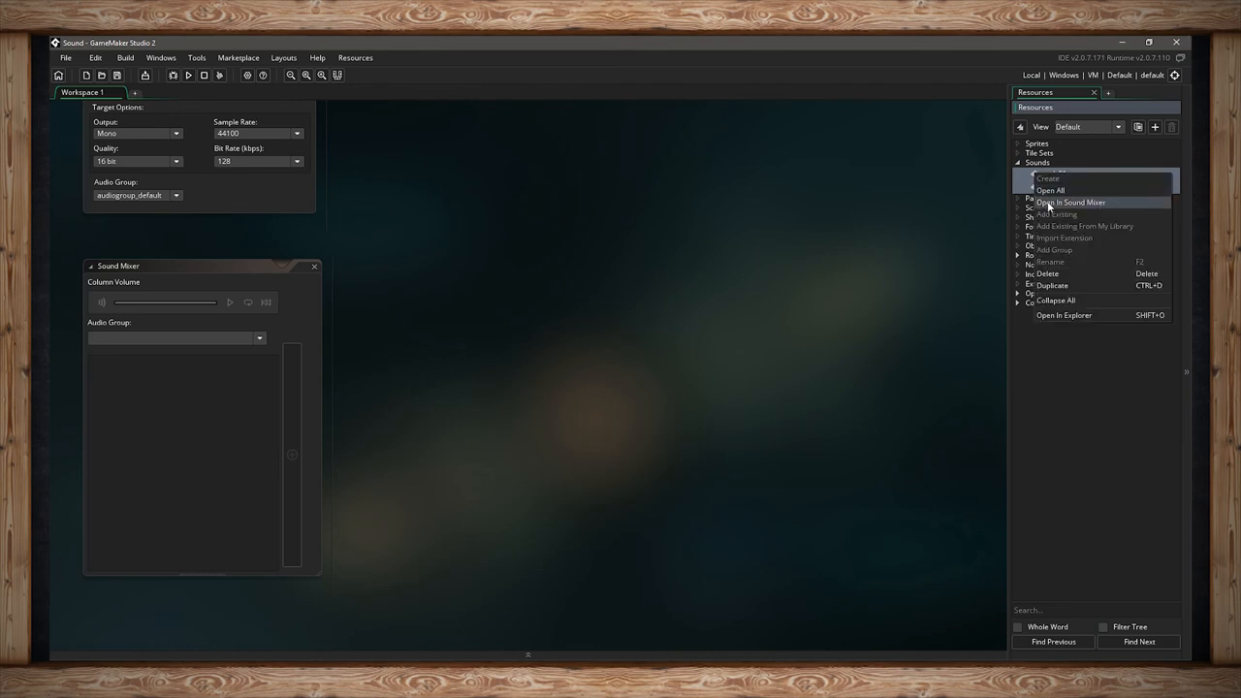
{"action": "left_click", "coordinate": [1074, 202]}
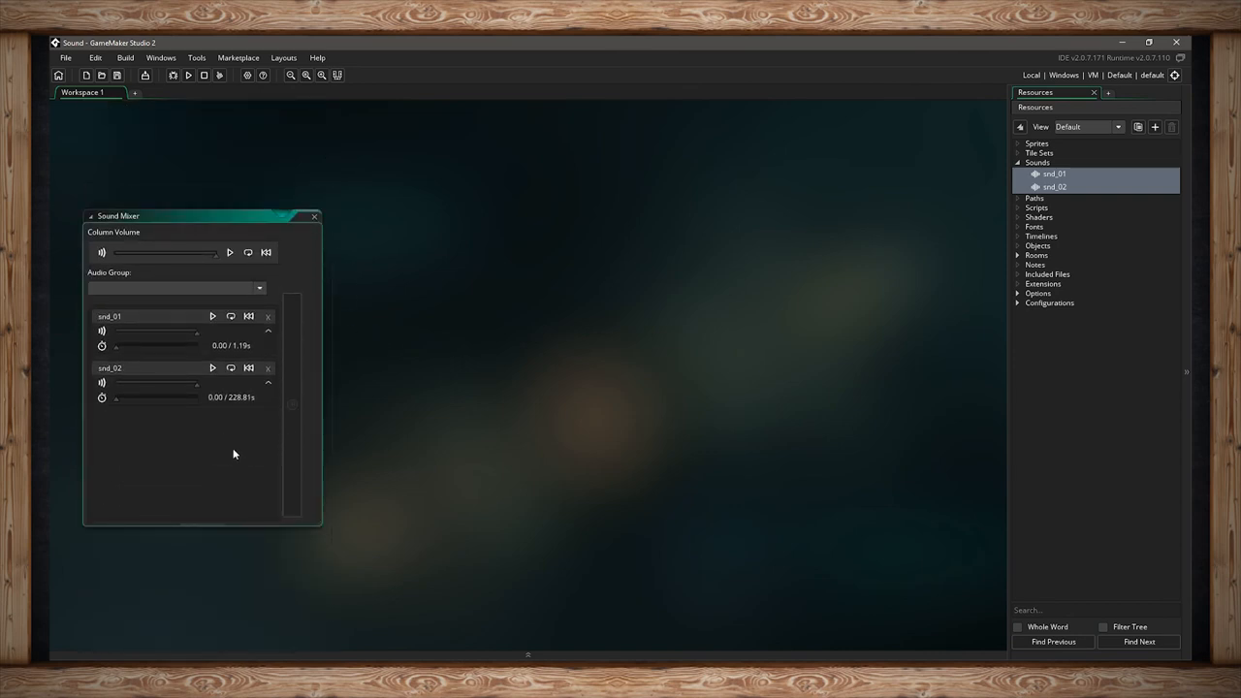
{"action": "mouse_move", "coordinate": [214, 468]}
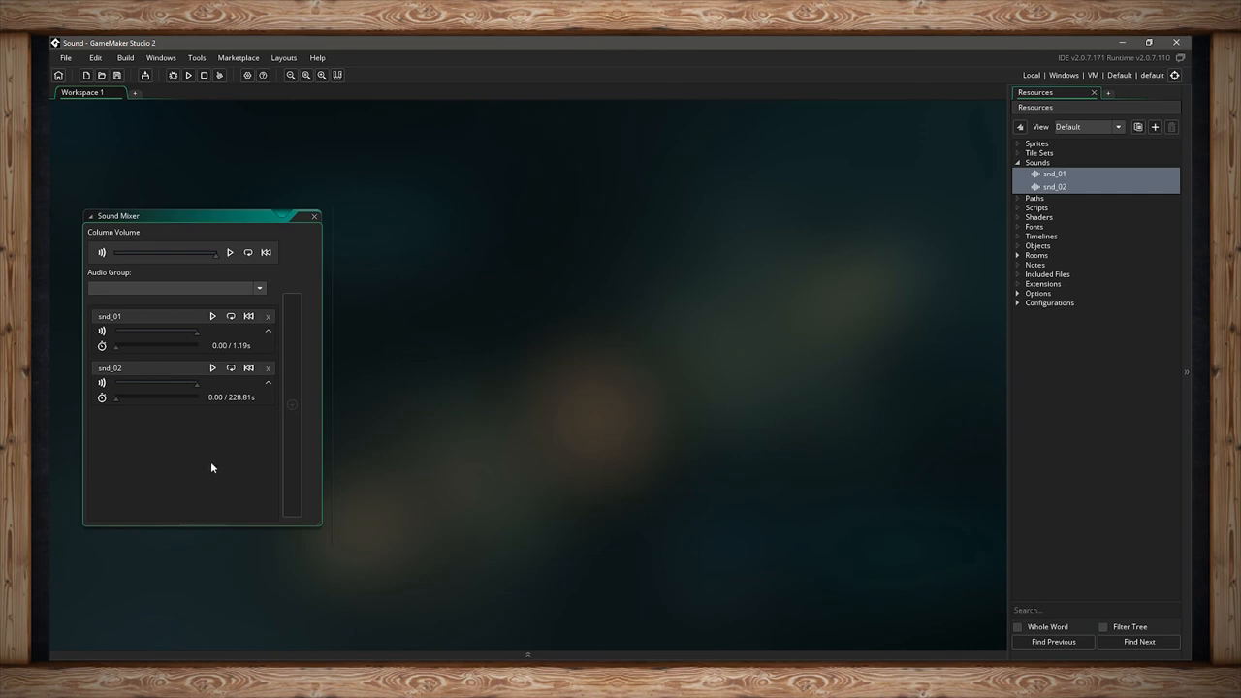
{"action": "mouse_move", "coordinate": [235, 264]}
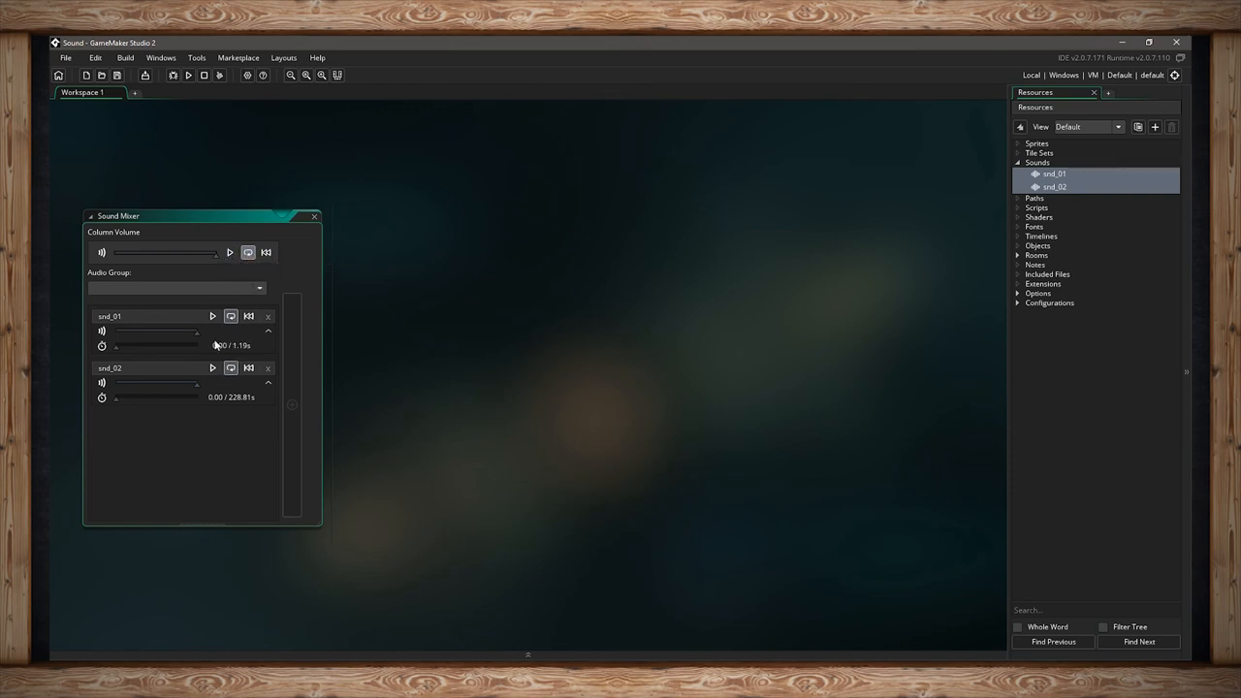
{"action": "mouse_move", "coordinate": [126, 244]}
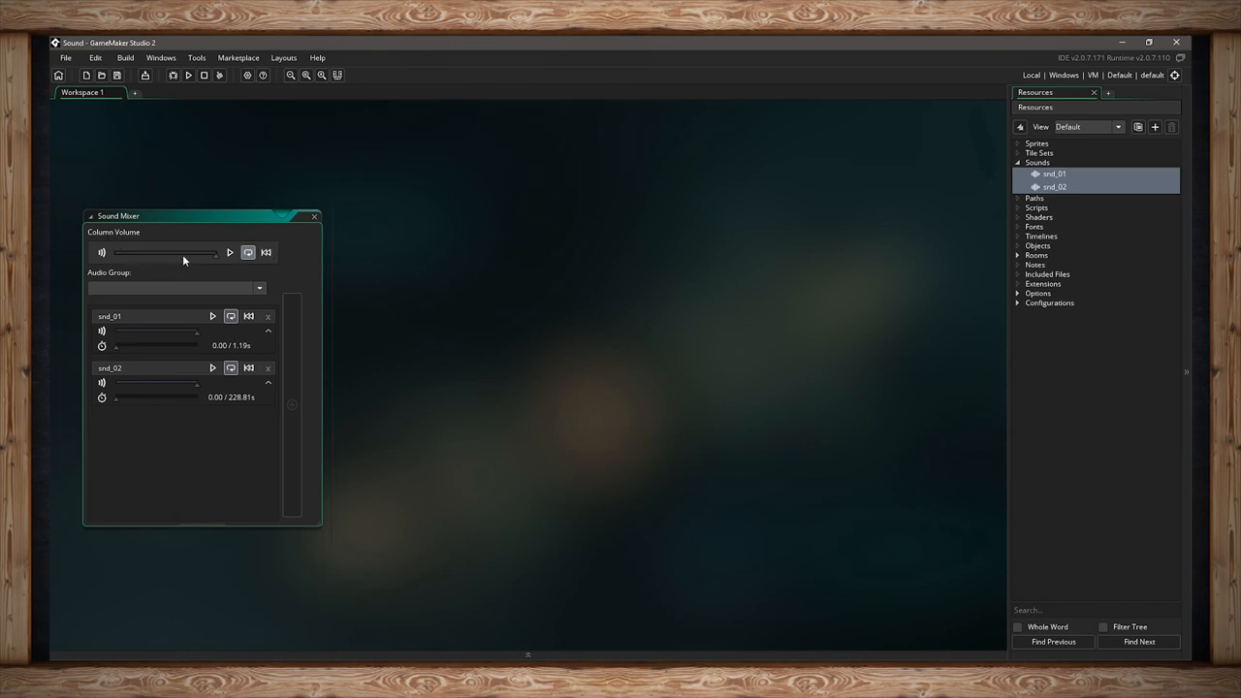
{"action": "mouse_move", "coordinate": [241, 345]}
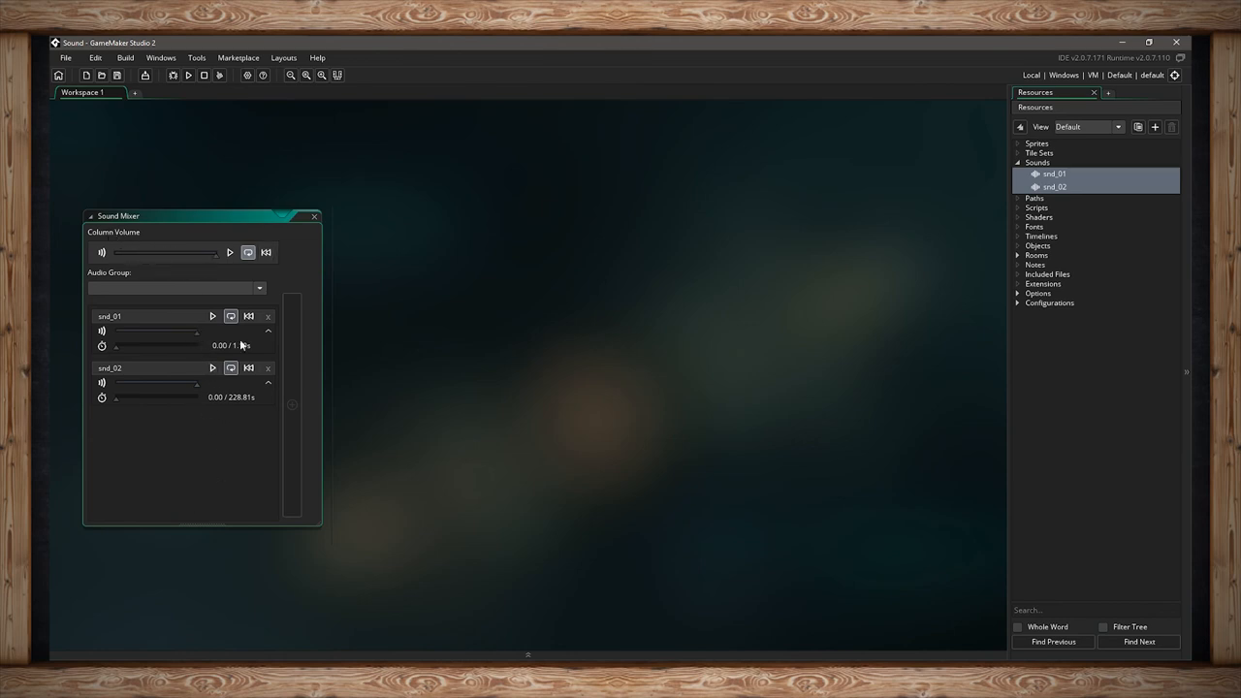
Play the mixer column so snd_01 and snd_02 sound together, then pause about 24 seconds in.
{"action": "left_click", "coordinate": [229, 252]}
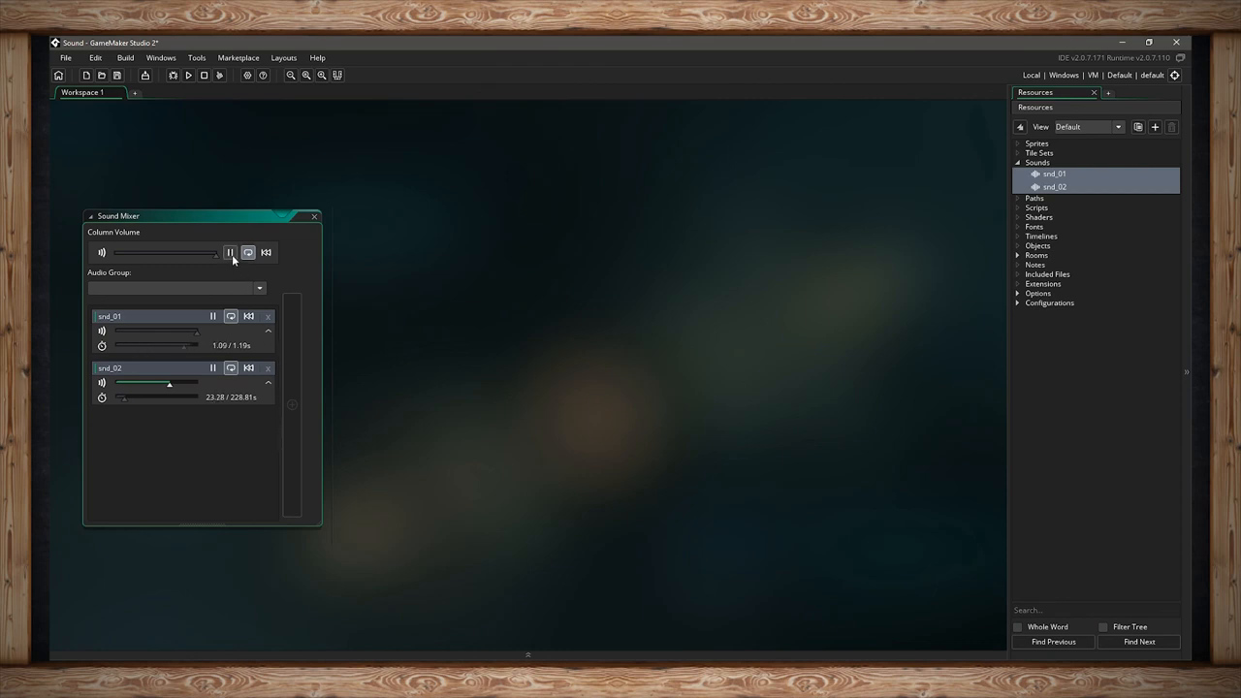
{"action": "left_click", "coordinate": [229, 252]}
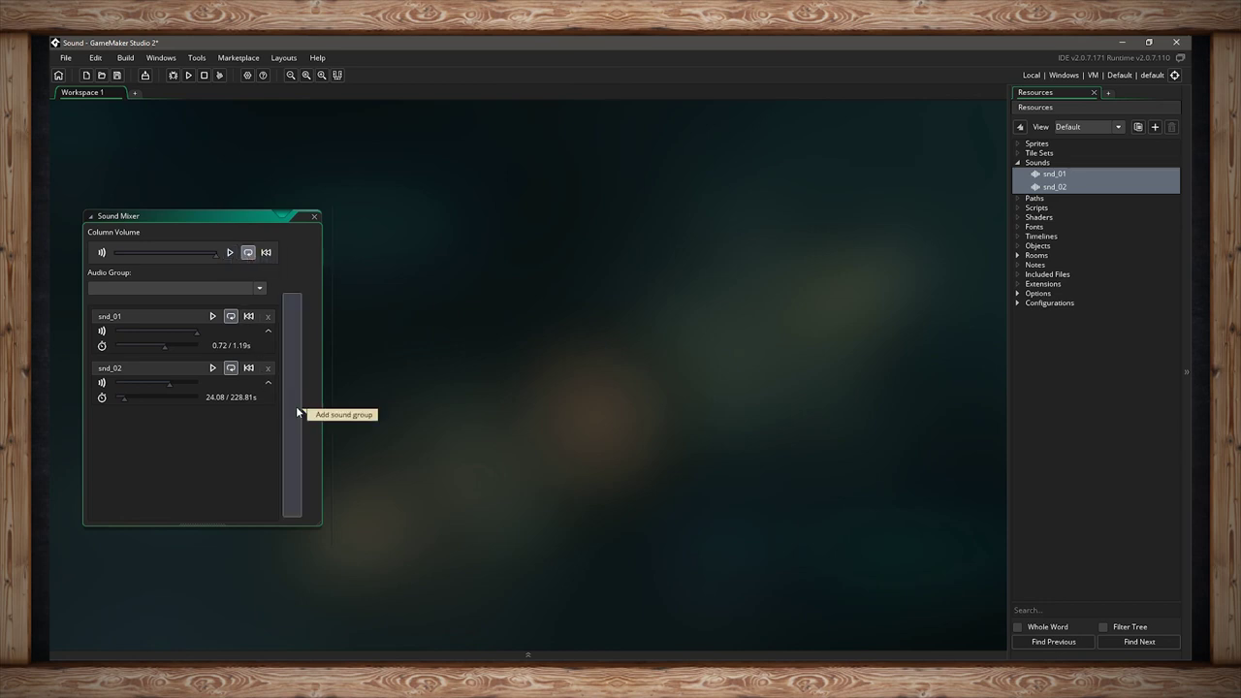
{"action": "mouse_move", "coordinate": [308, 408]}
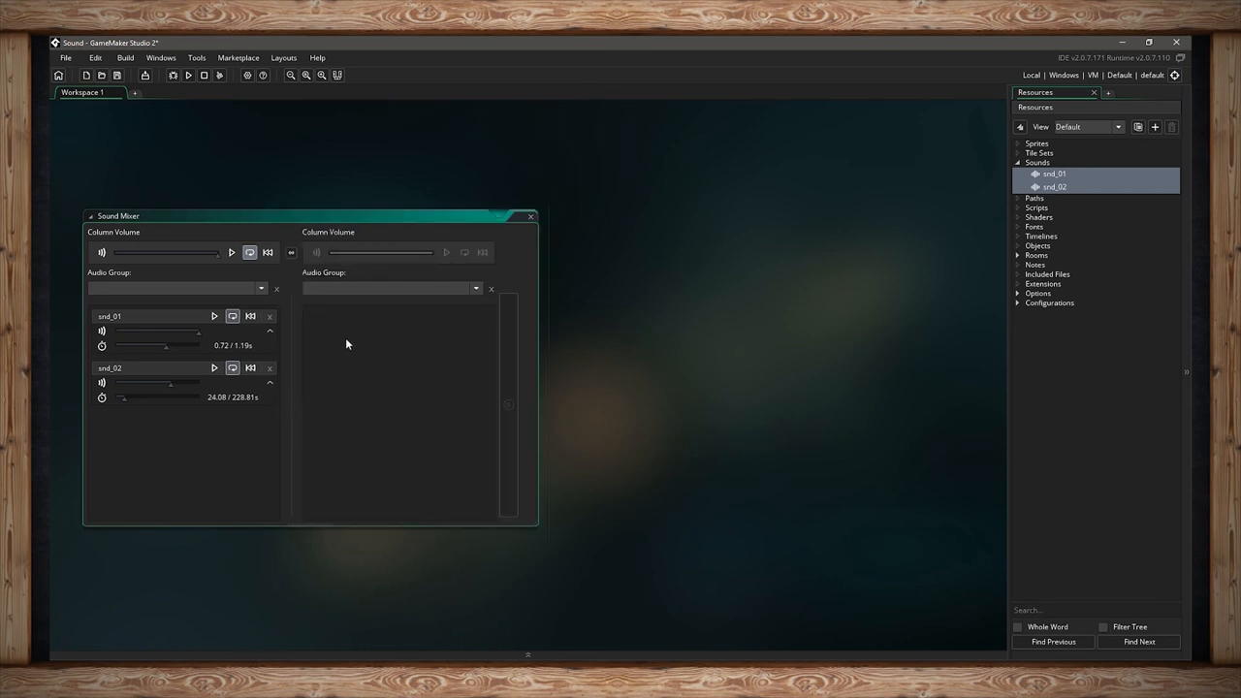
Add a new column to the Sound Mixer with the + control on its edge.
{"action": "left_click", "coordinate": [1055, 186]}
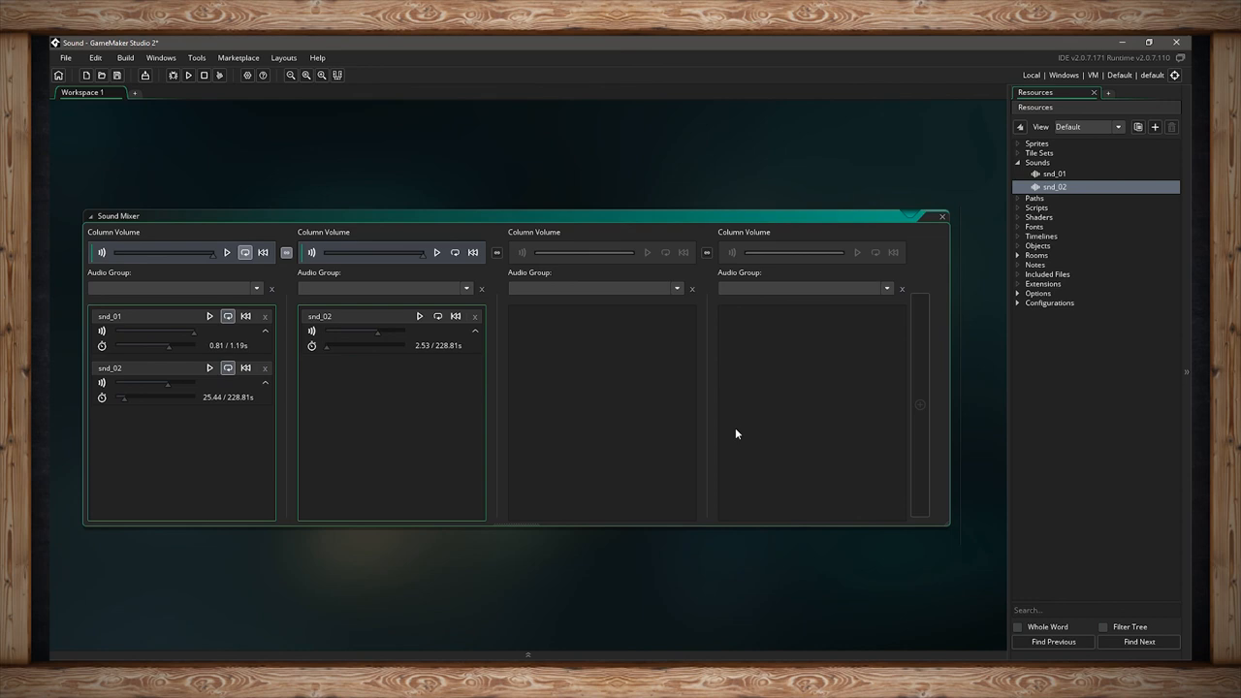
{"action": "mouse_move", "coordinate": [741, 450]}
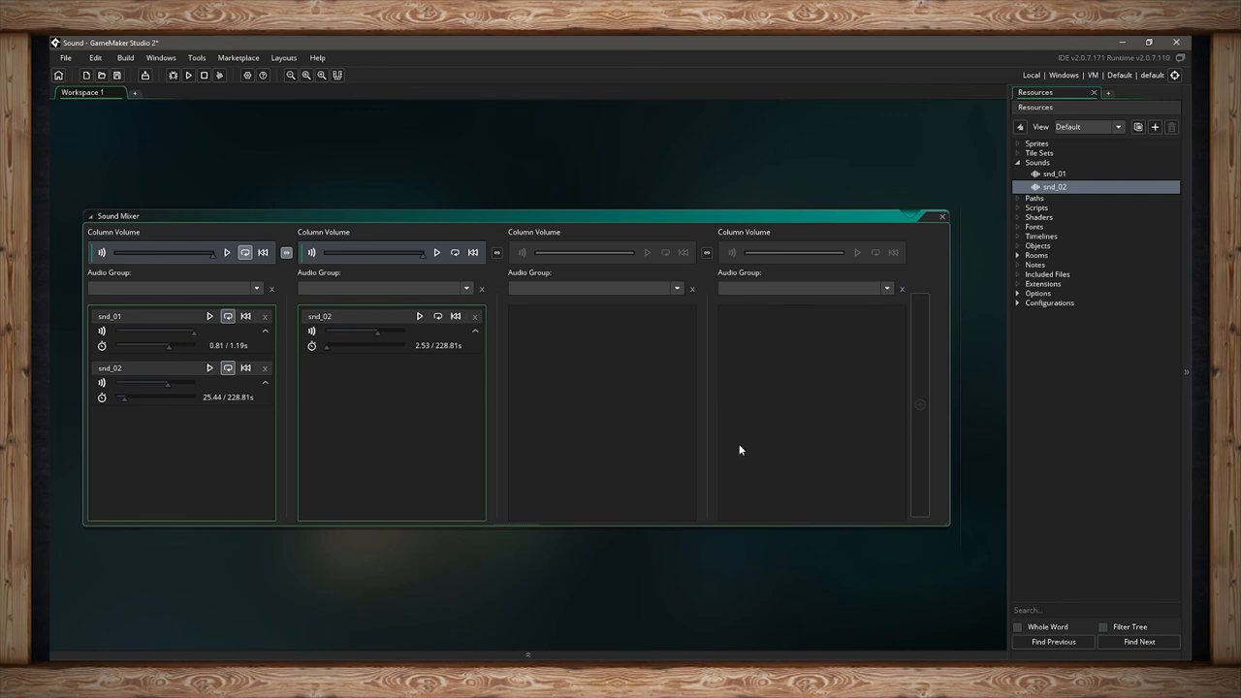
{"action": "mouse_move", "coordinate": [867, 433]}
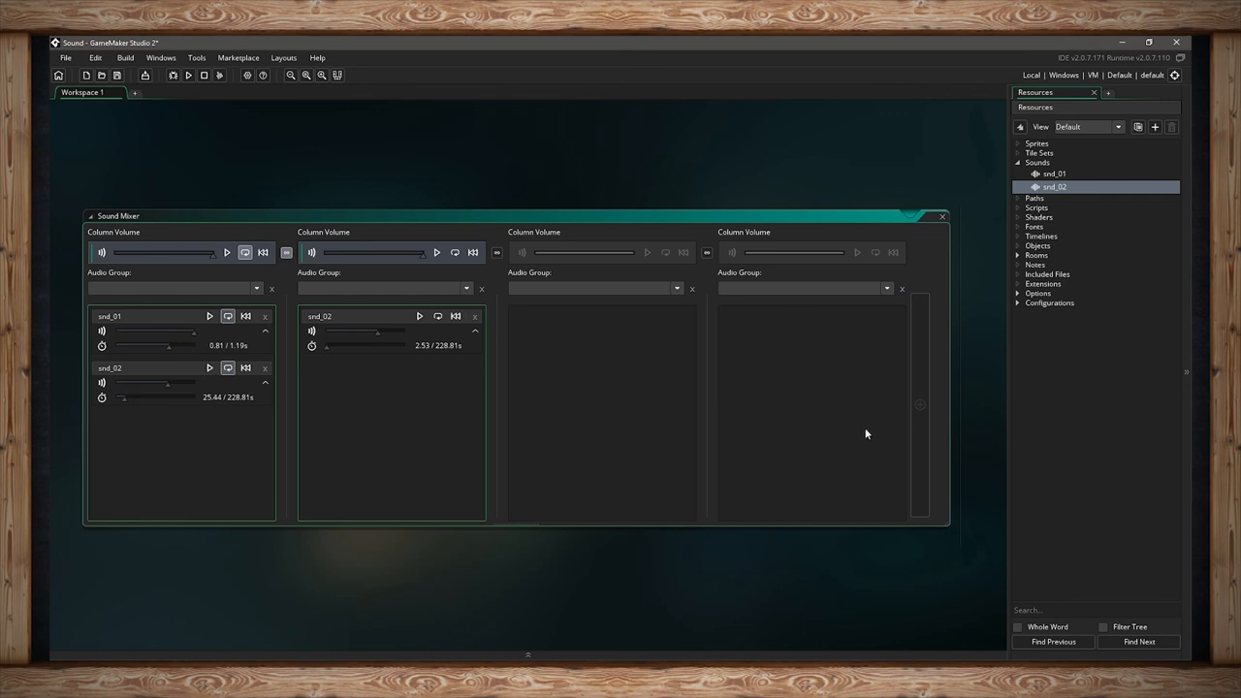
{"action": "mouse_move", "coordinate": [865, 442]}
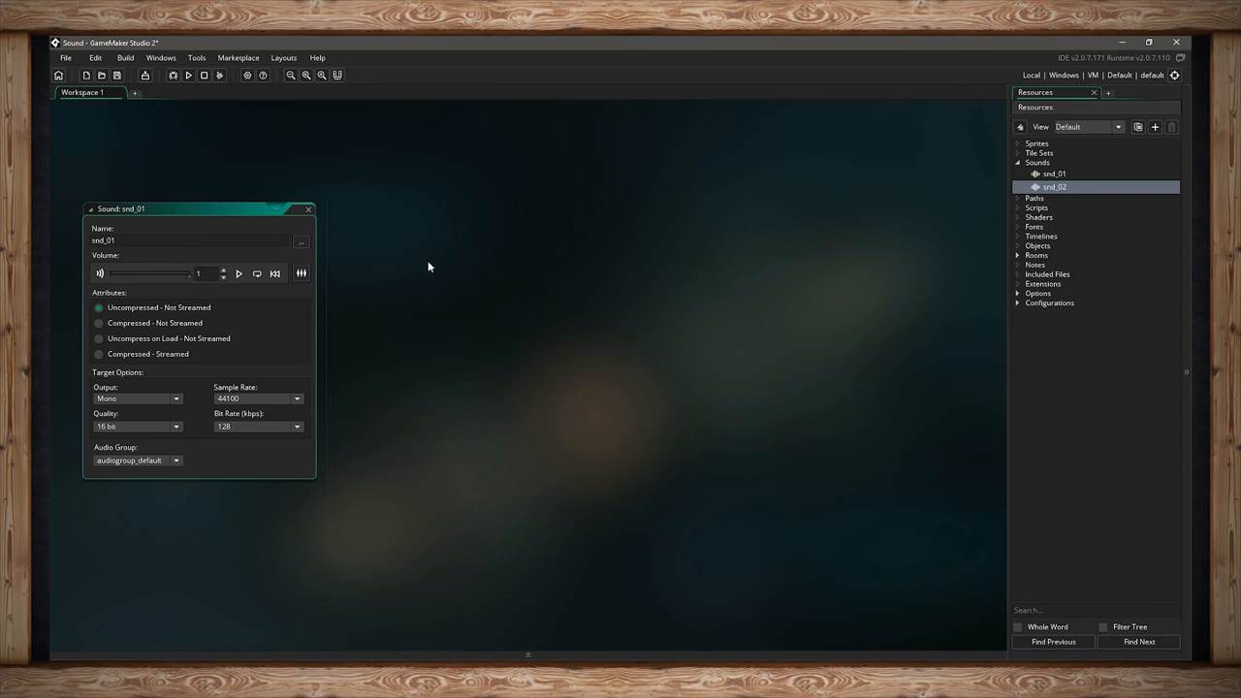
{"action": "mouse_move", "coordinate": [479, 281]}
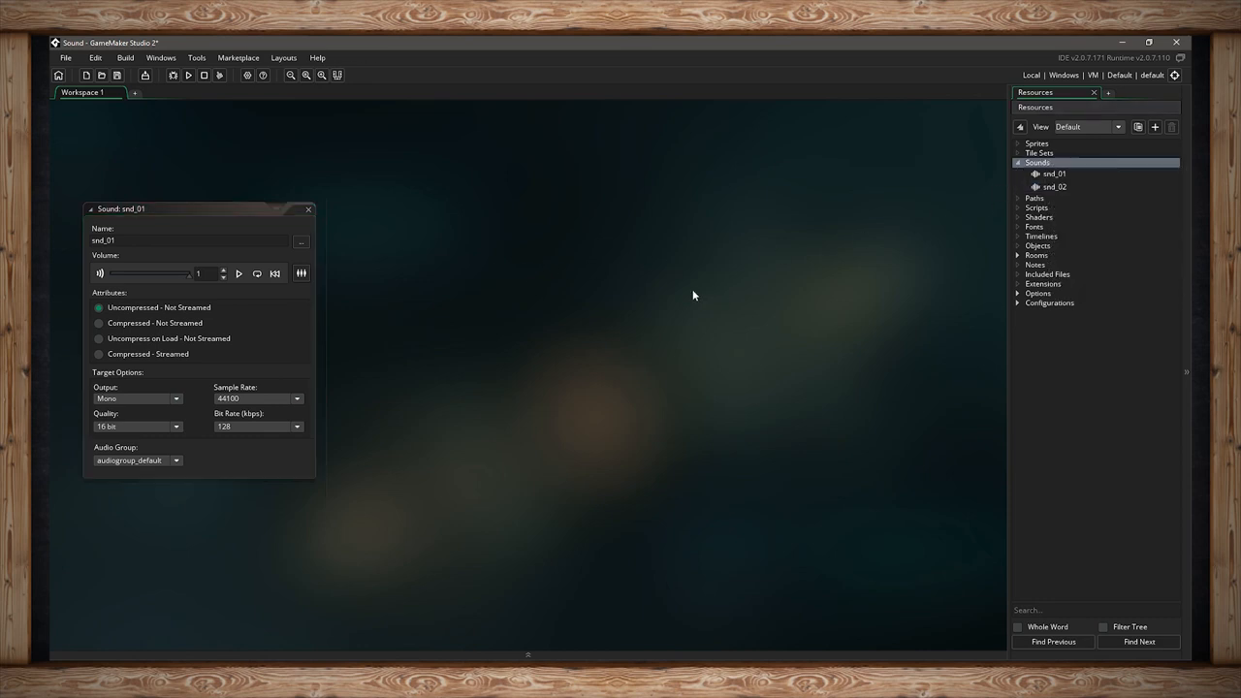
{"action": "mouse_move", "coordinate": [171, 283]}
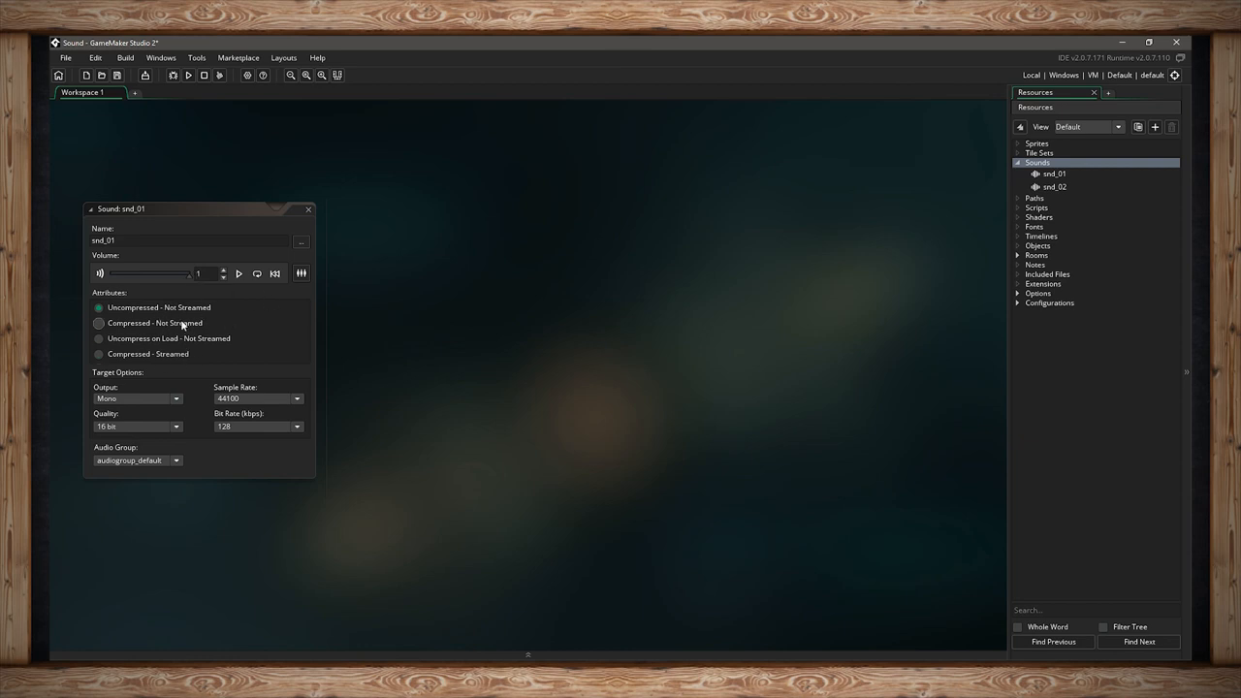
{"action": "mouse_move", "coordinate": [192, 330]}
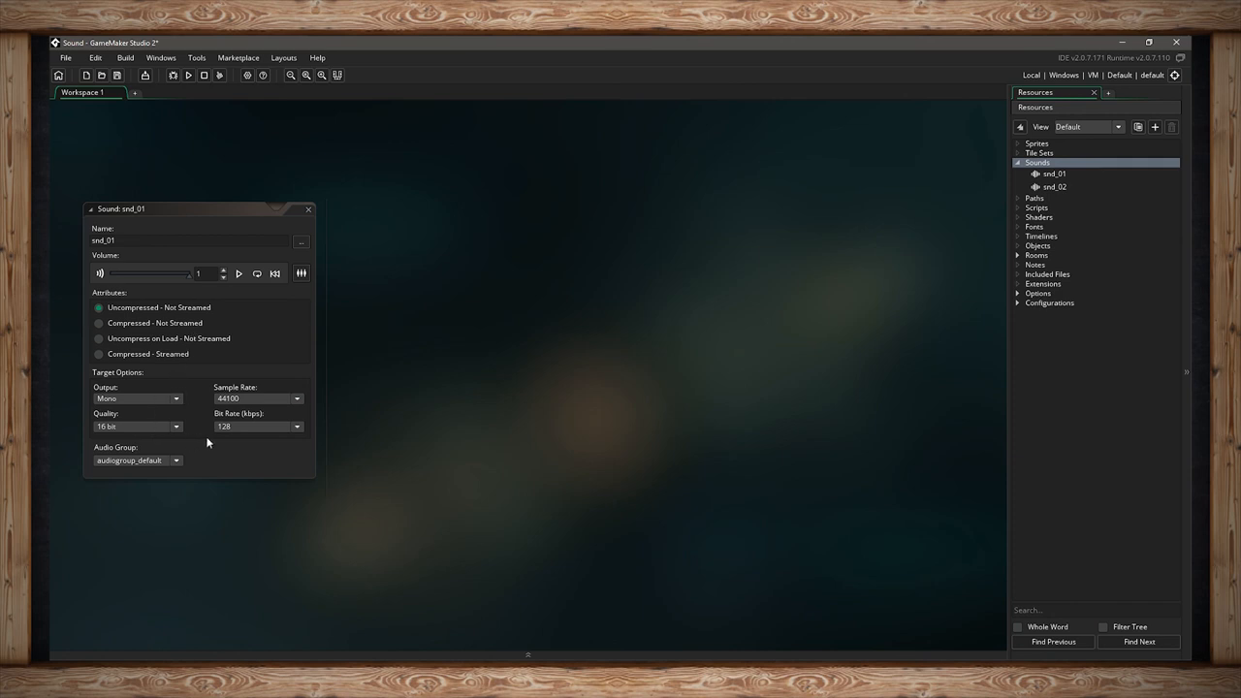
{"action": "mouse_move", "coordinate": [186, 406]}
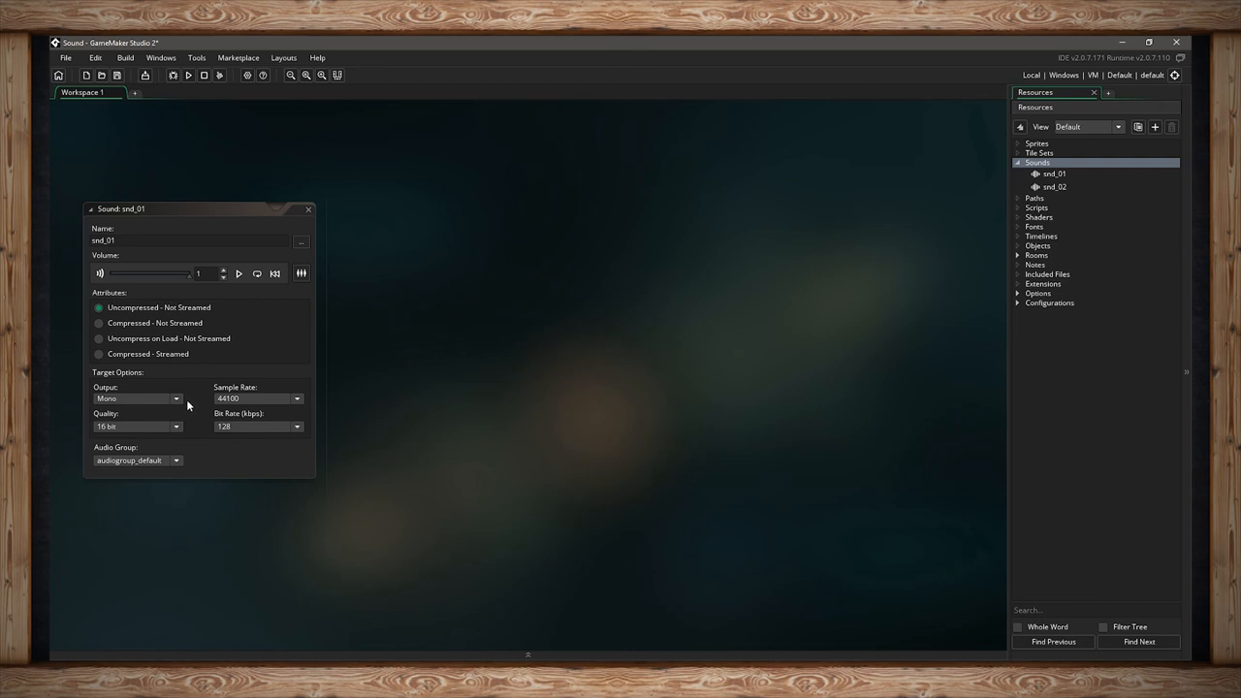
{"action": "mouse_move", "coordinate": [456, 426]}
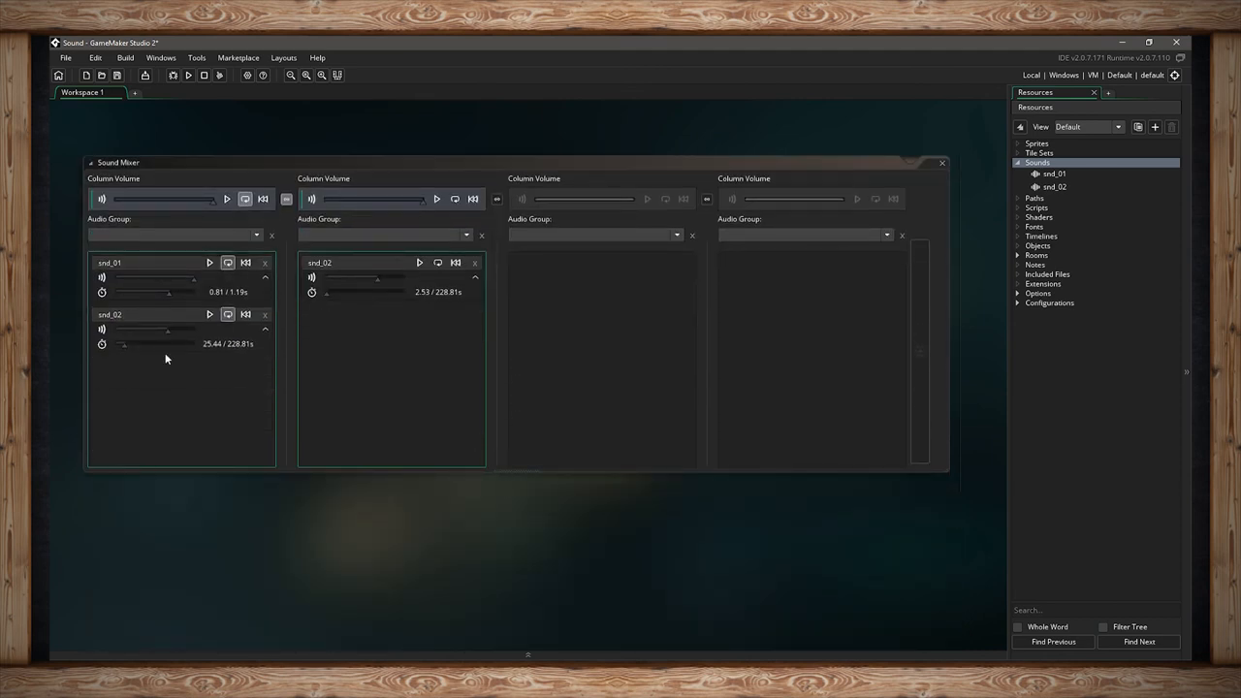
{"action": "mouse_move", "coordinate": [452, 376]}
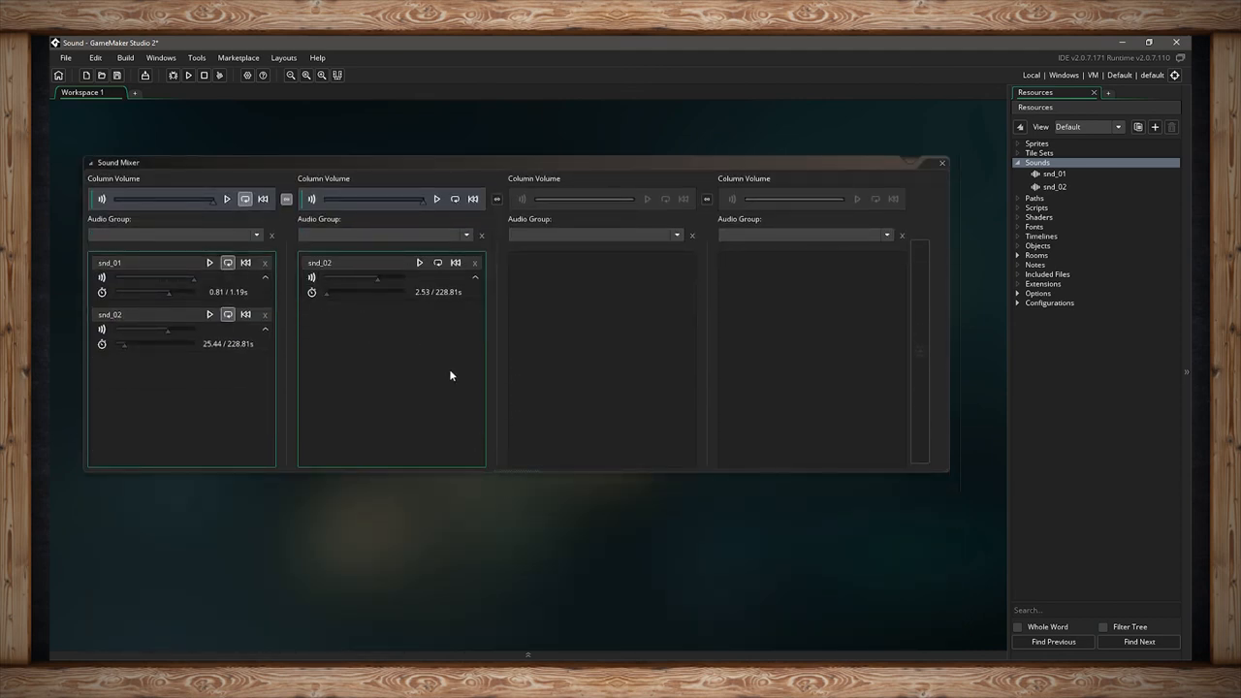